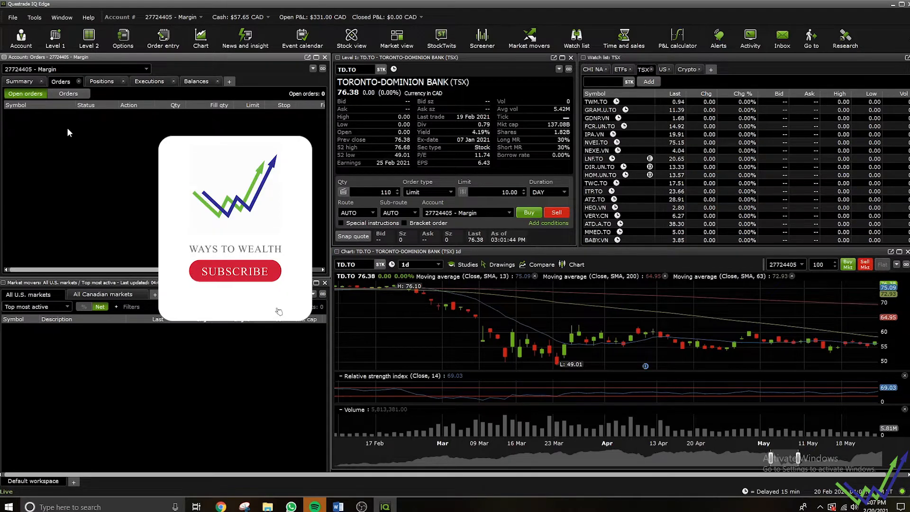
- View the Summary asset allocation by sector, then by industry, then return to Orders
left_click(234, 271)
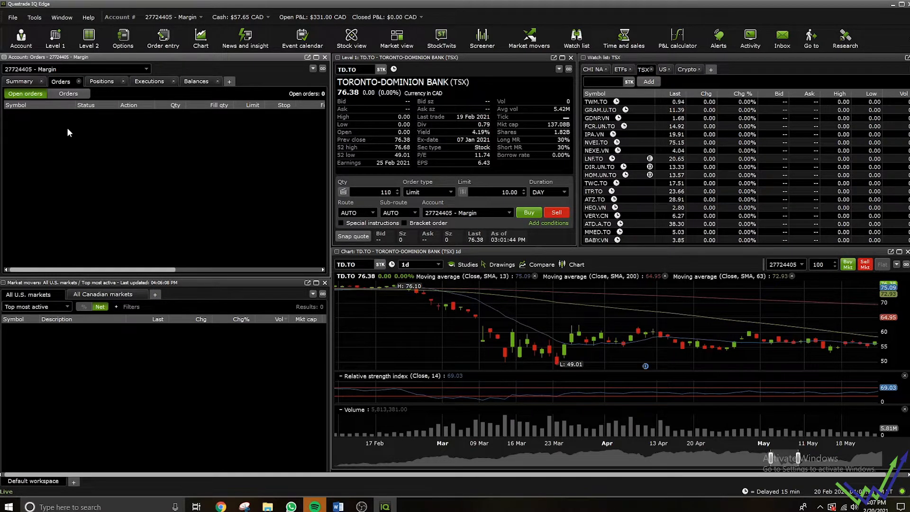
mouse_move(116, 124)
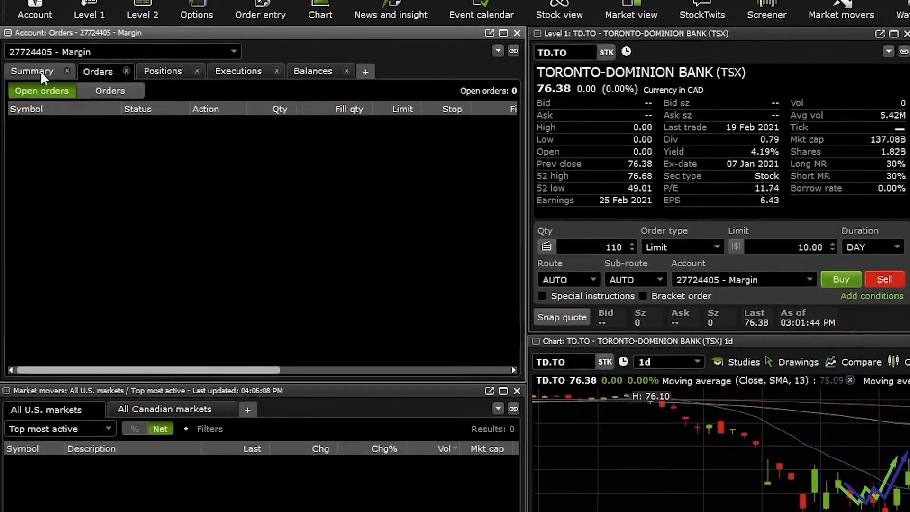
left_click(33, 70)
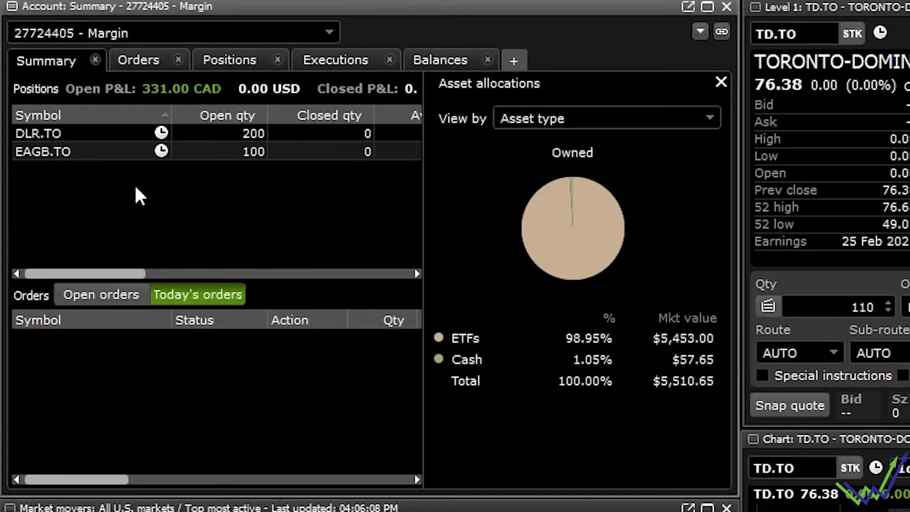
mouse_move(55, 163)
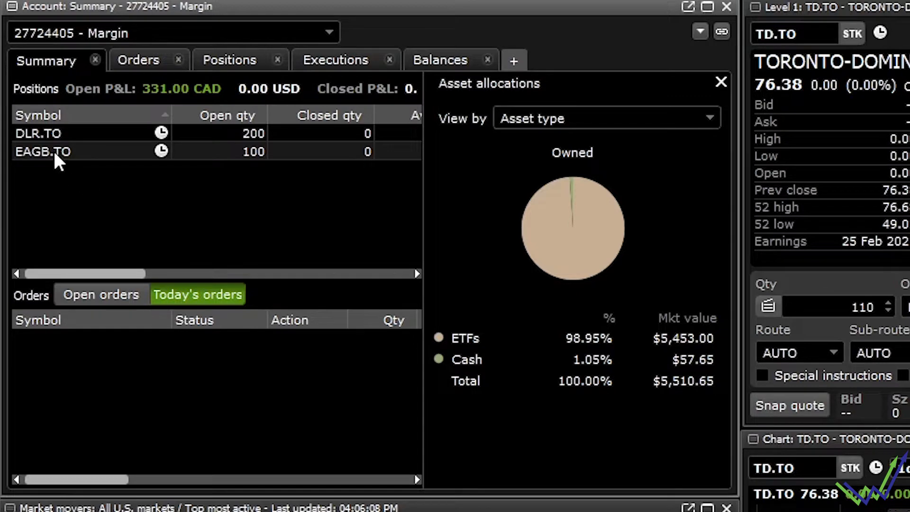
mouse_move(29, 171)
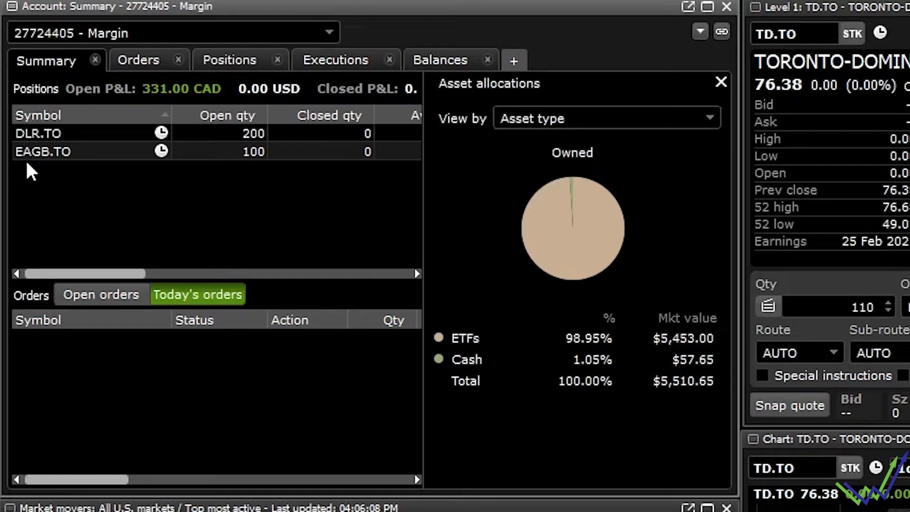
mouse_move(30, 191)
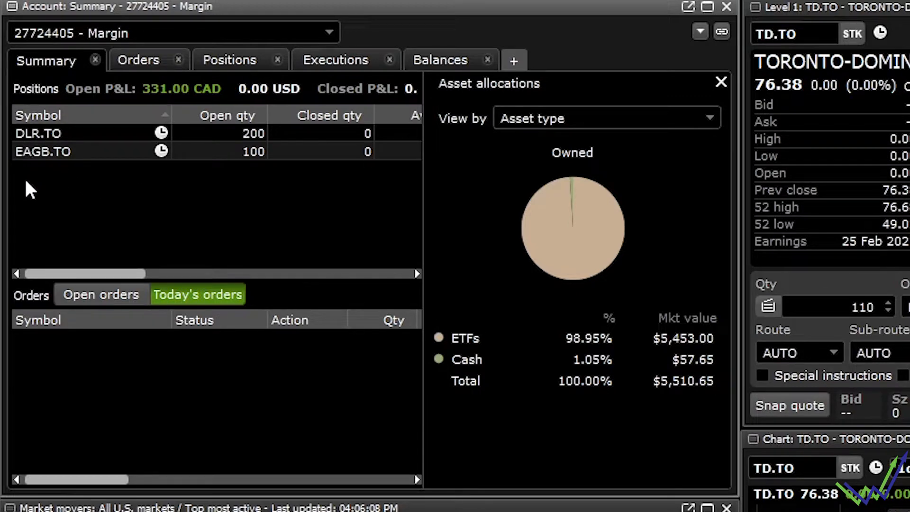
mouse_move(73, 171)
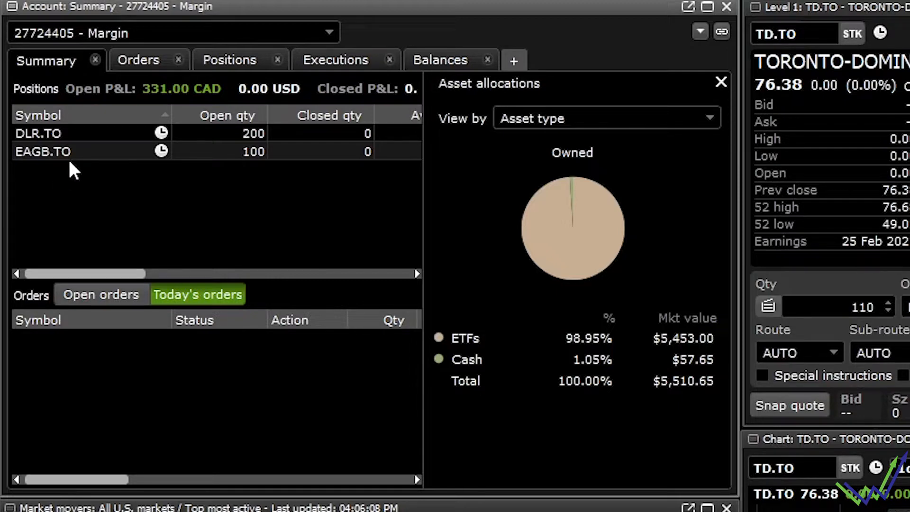
mouse_move(161, 158)
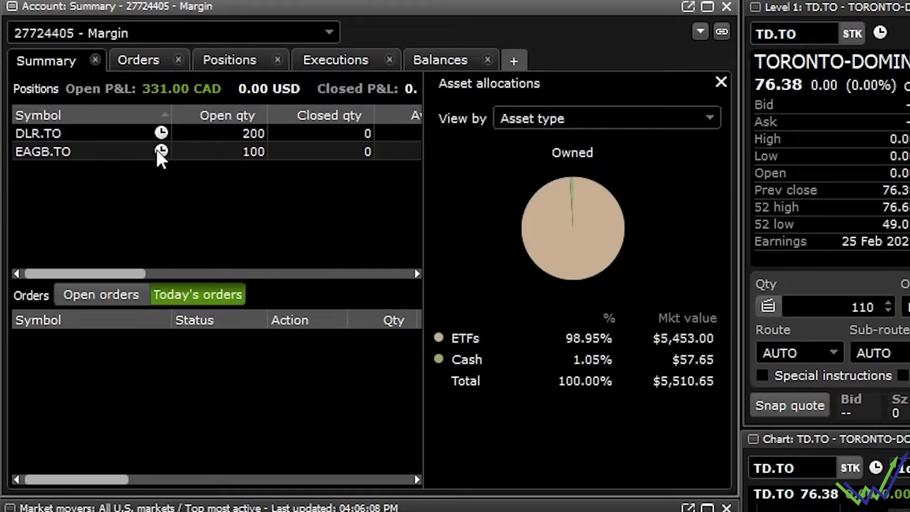
mouse_move(196, 171)
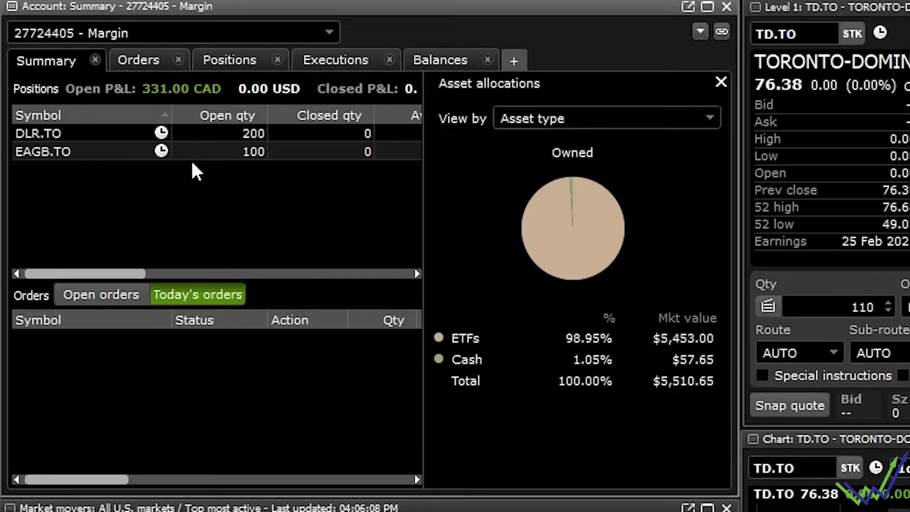
mouse_move(197, 148)
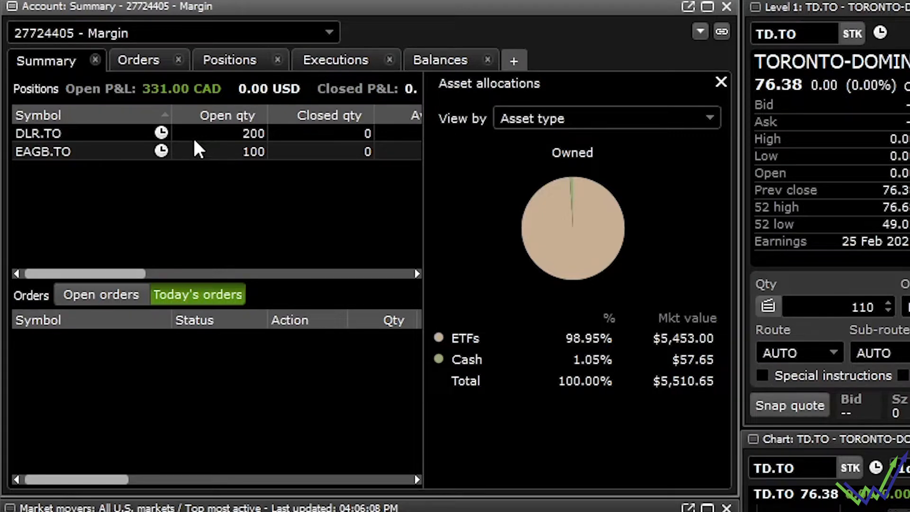
mouse_move(90, 122)
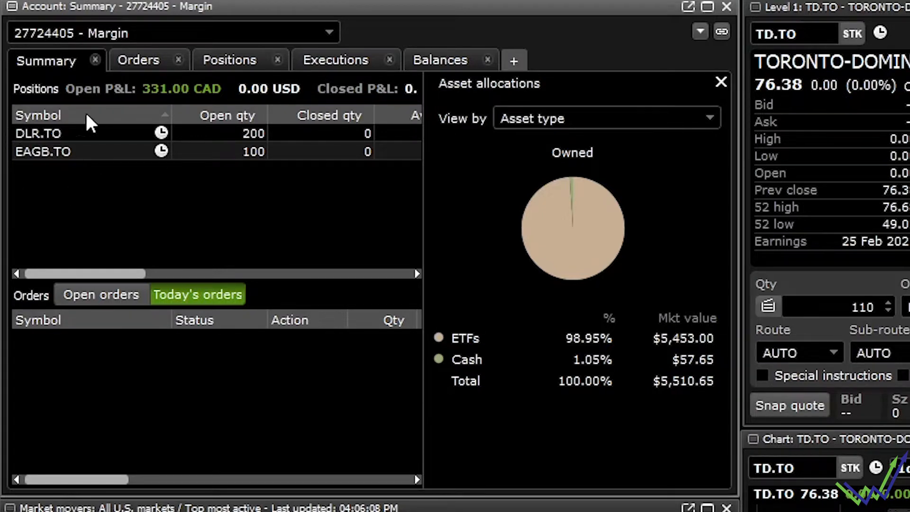
mouse_move(473, 347)
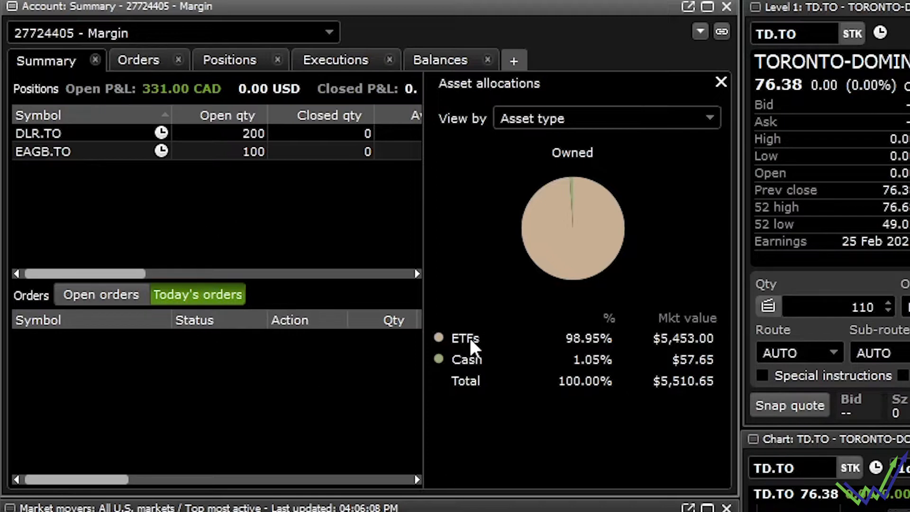
mouse_move(494, 396)
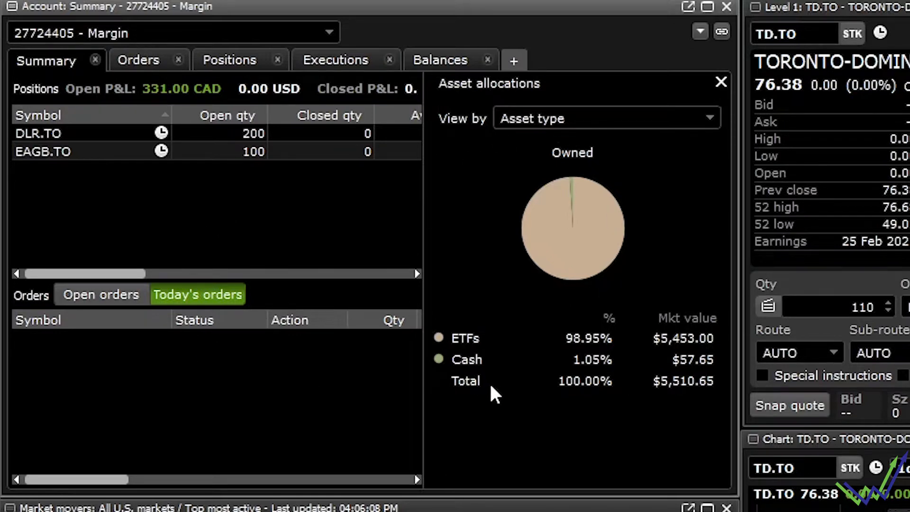
mouse_move(489, 356)
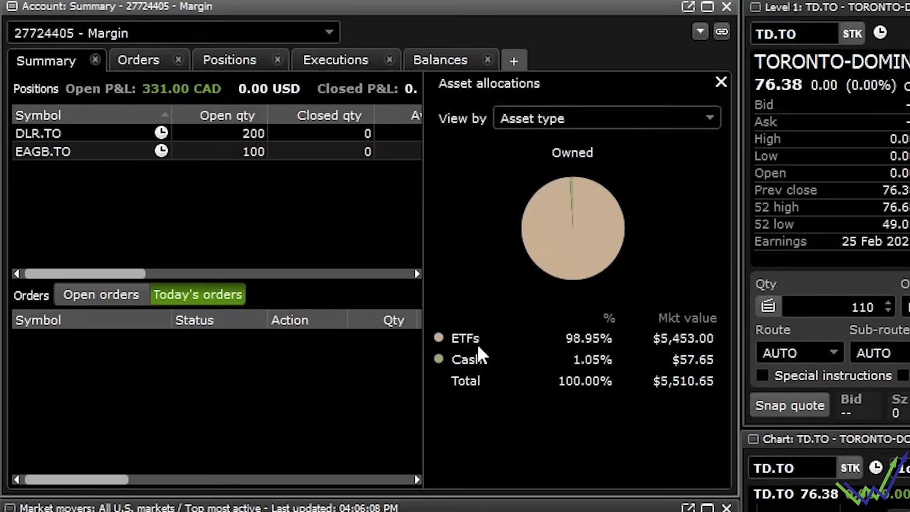
mouse_move(575, 346)
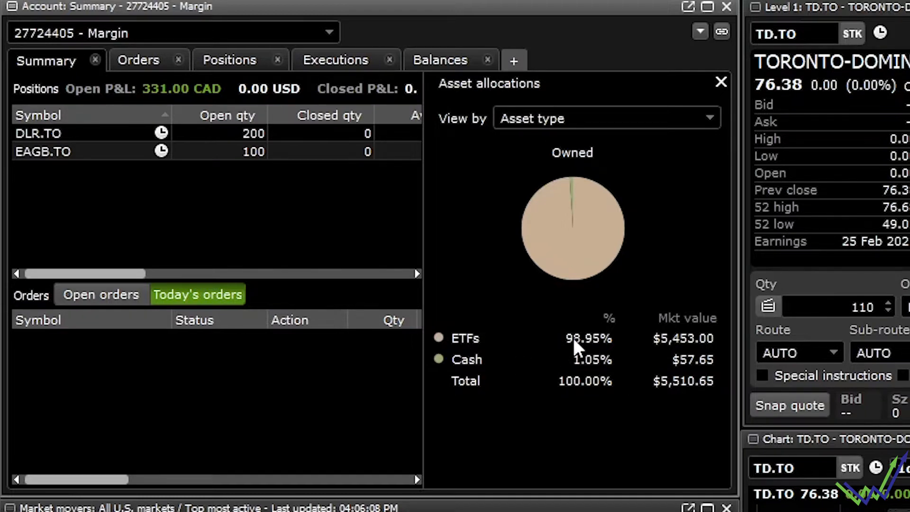
left_click(606, 118)
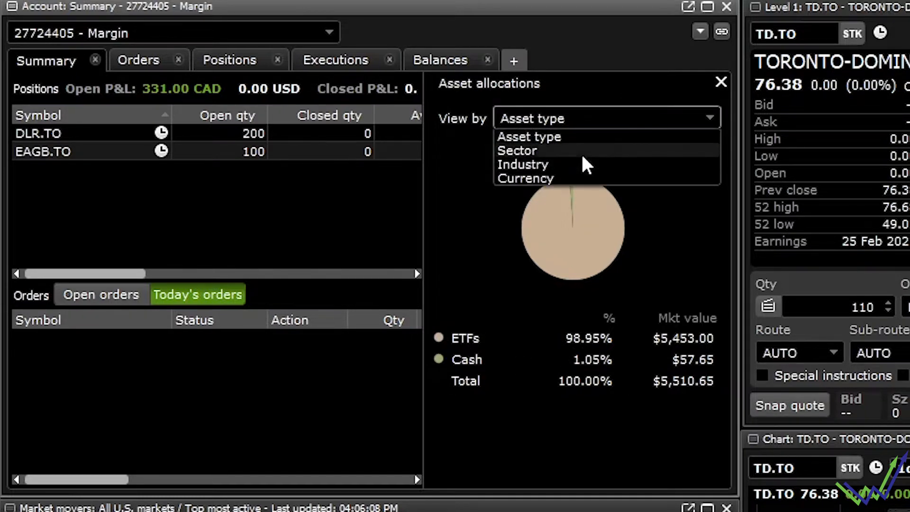
left_click(516, 151)
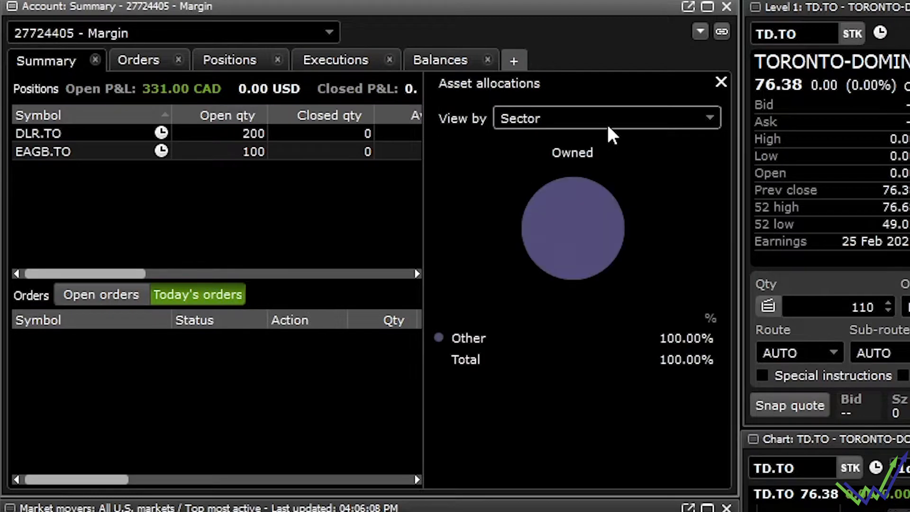
left_click(606, 118)
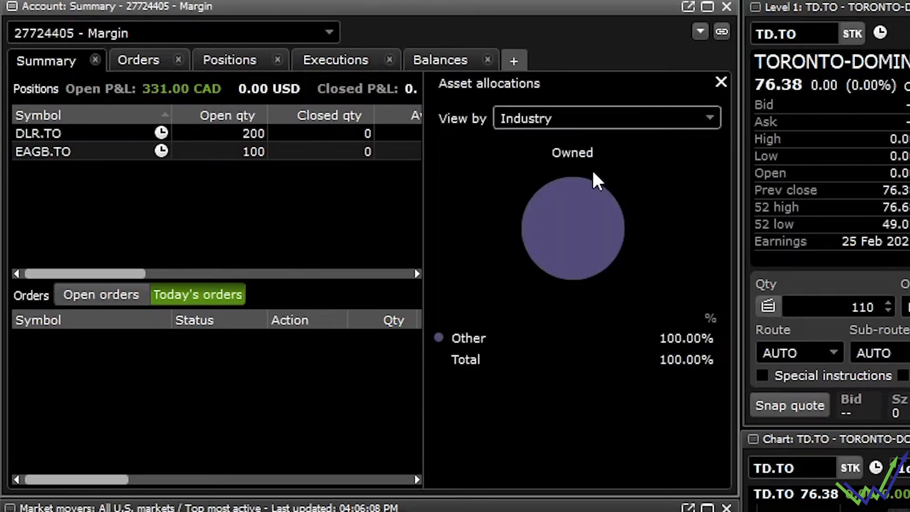
mouse_move(267, 173)
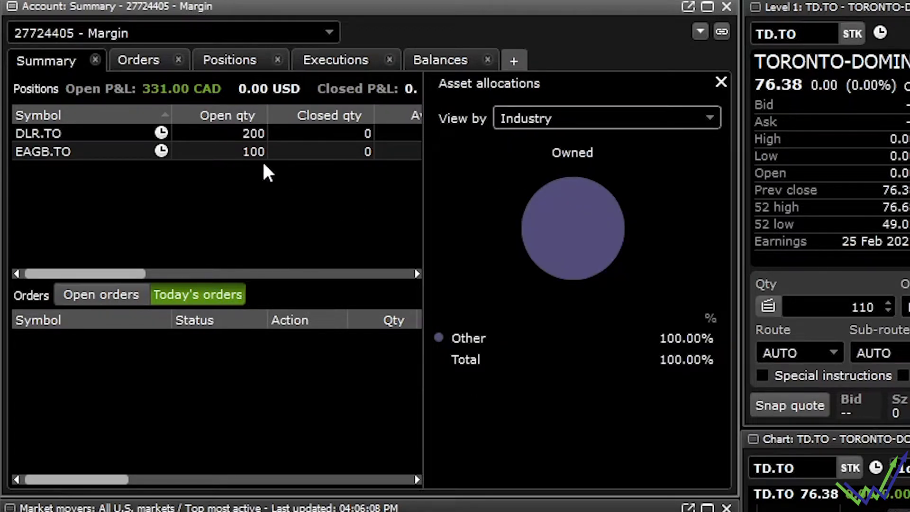
left_click(138, 59)
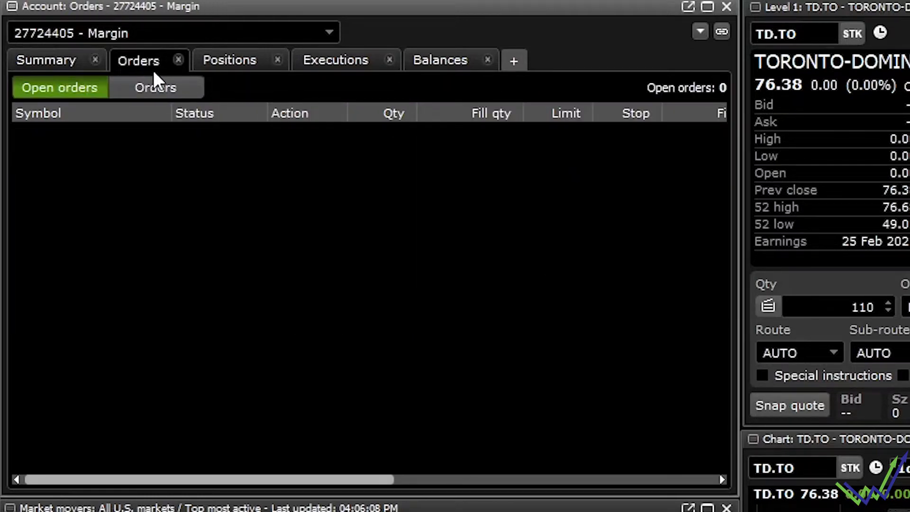
- Check positions, then show the 5-day executions with the 200-share DLR.TO buy
left_click(229, 59)
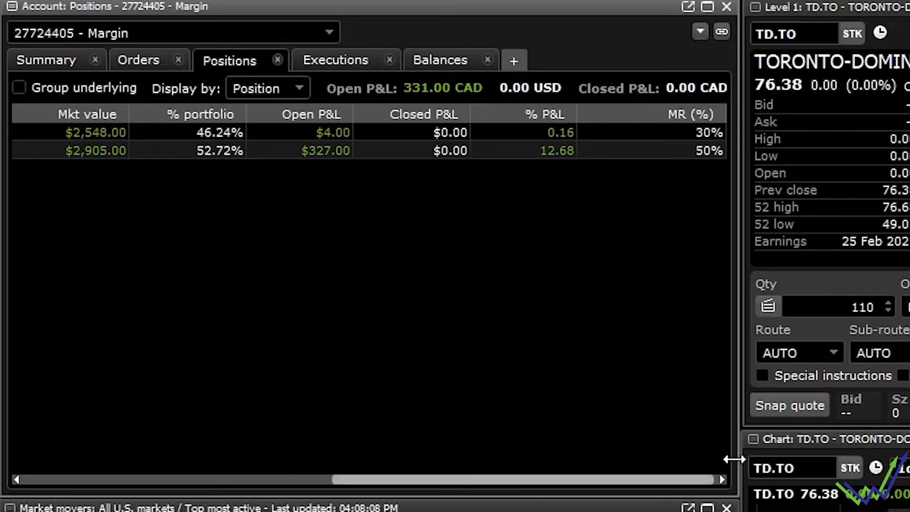
mouse_move(516, 148)
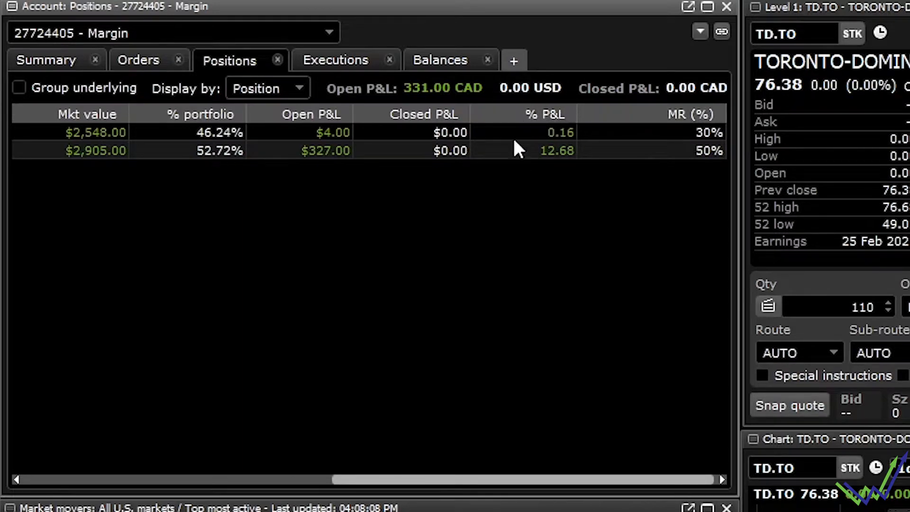
mouse_move(319, 137)
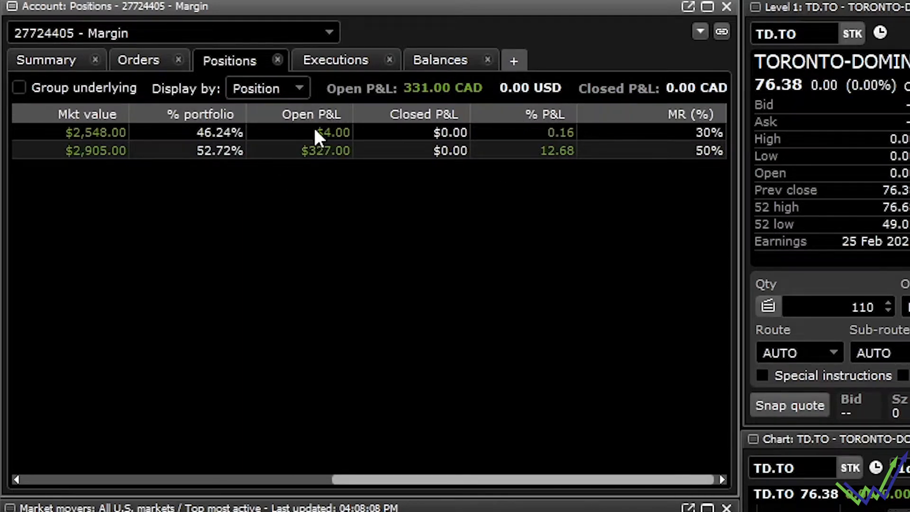
mouse_move(238, 132)
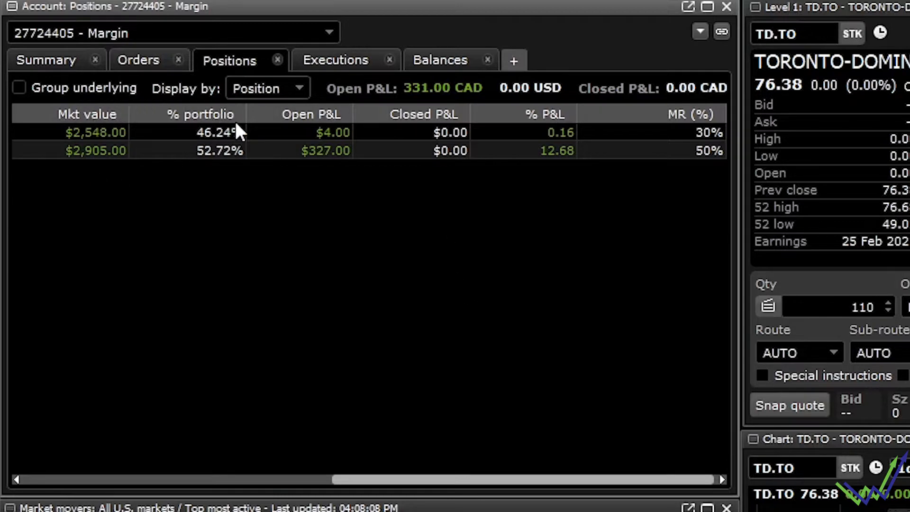
mouse_move(444, 188)
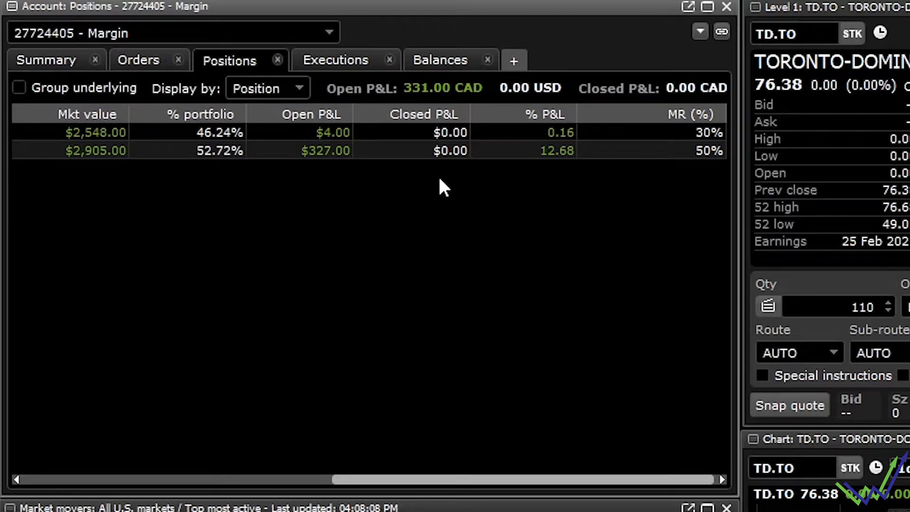
left_click(336, 60)
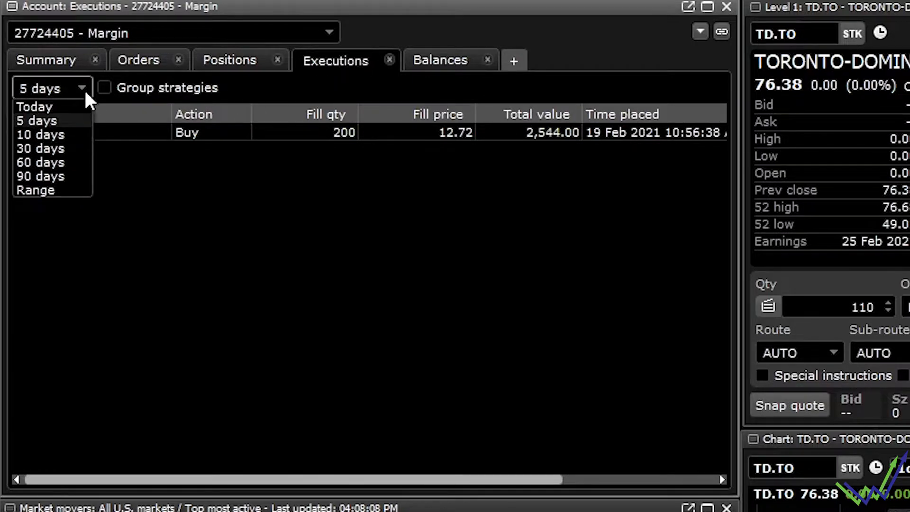
mouse_move(52, 176)
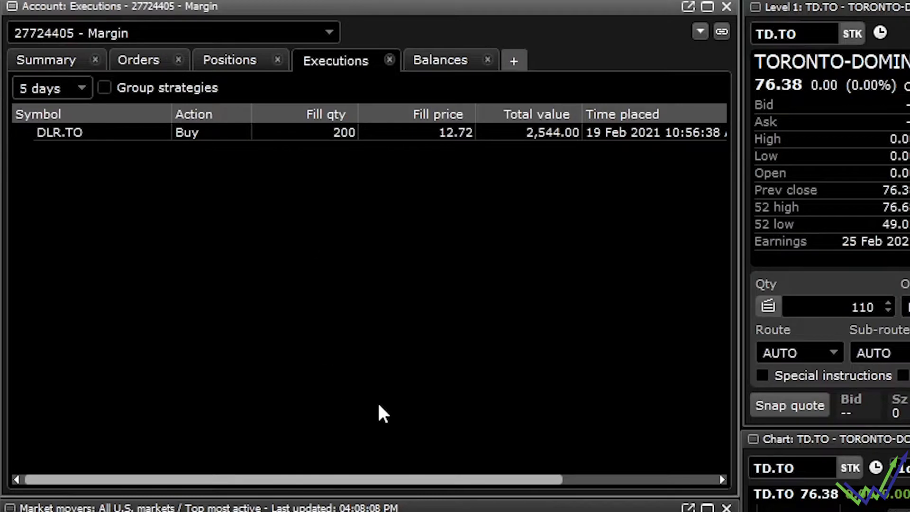
mouse_move(76, 150)
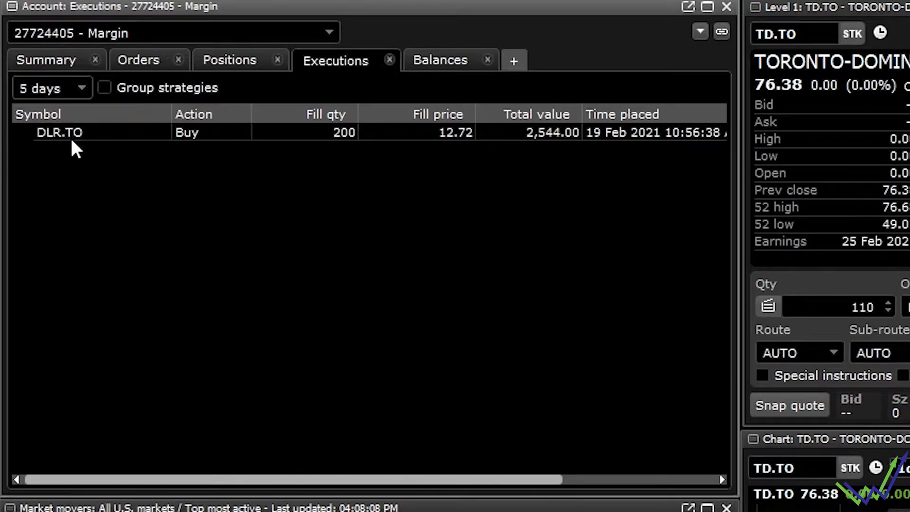
mouse_move(64, 133)
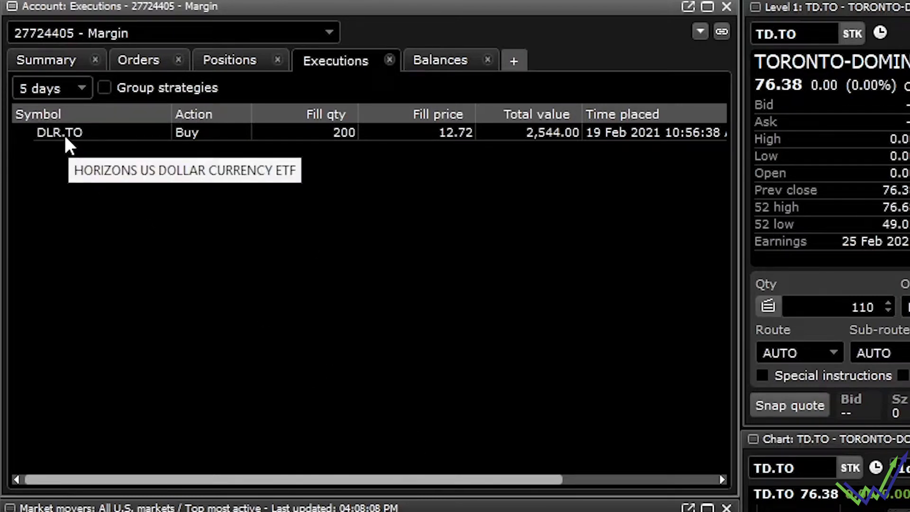
mouse_move(696, 145)
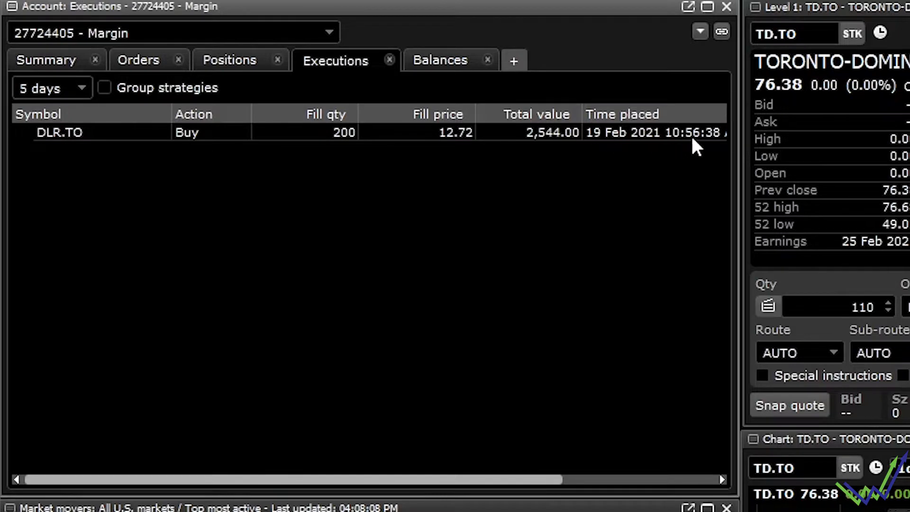
left_click(439, 60)
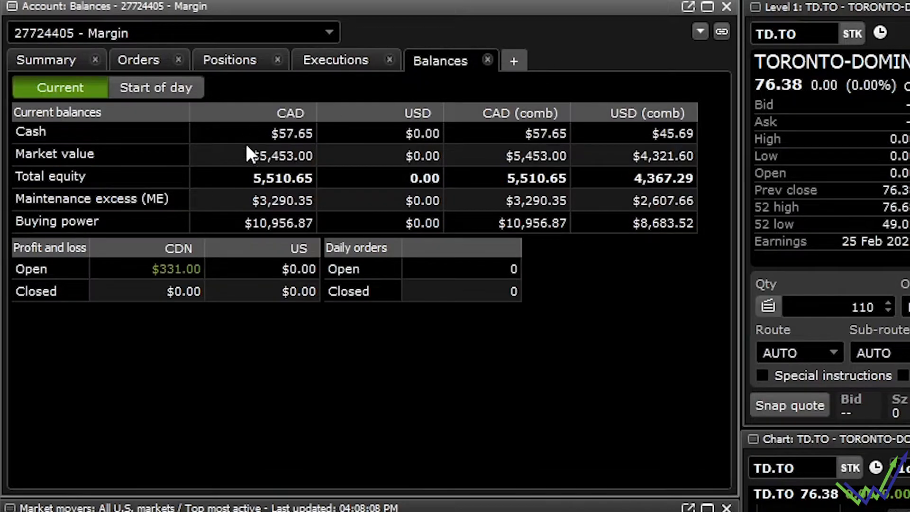
mouse_move(273, 156)
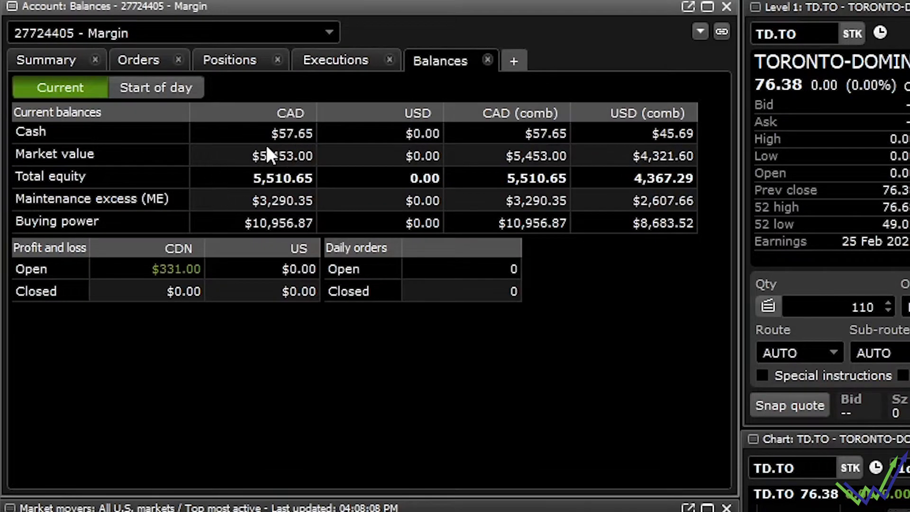
mouse_move(259, 219)
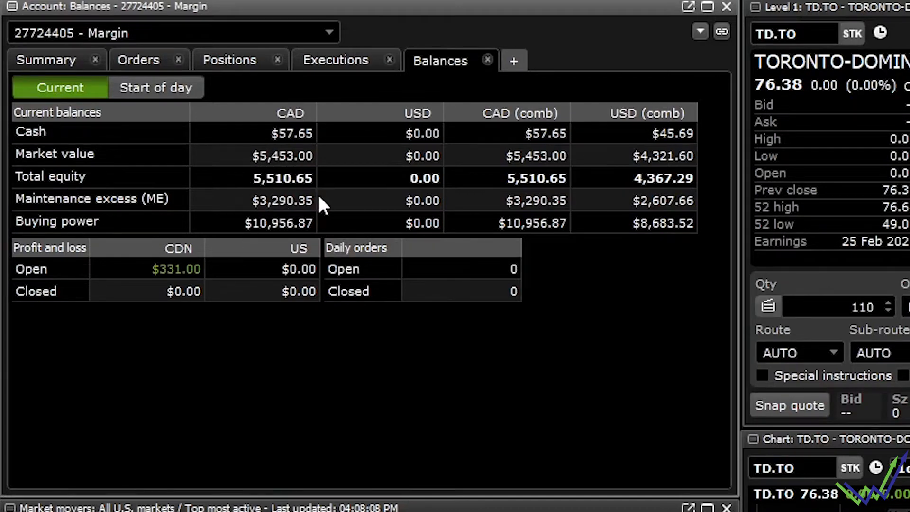
mouse_move(299, 185)
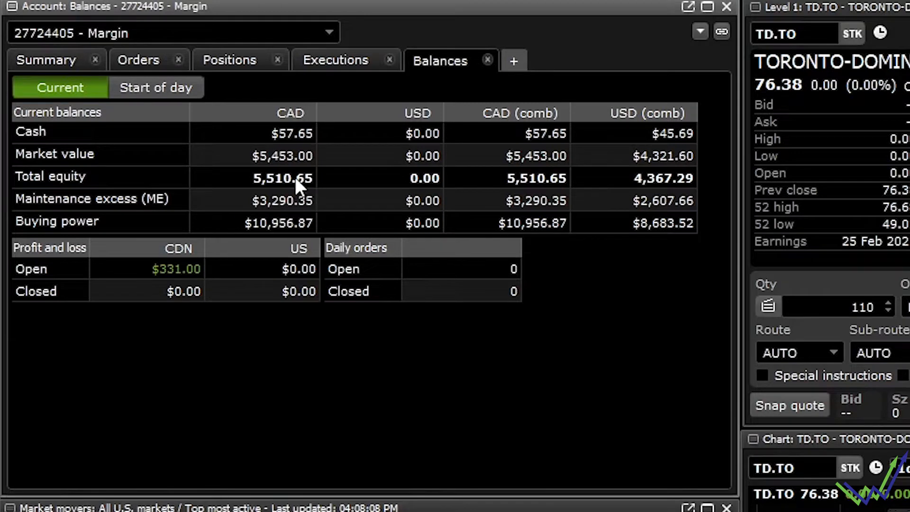
mouse_move(255, 232)
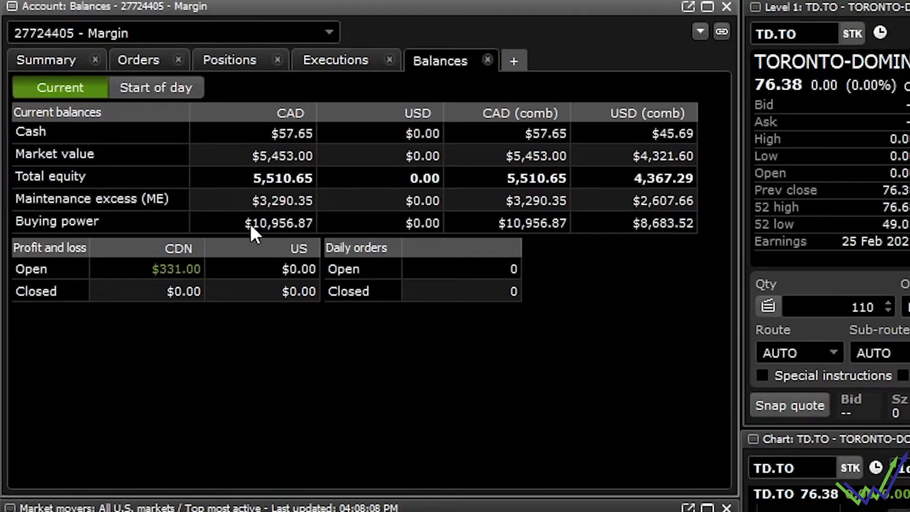
mouse_move(191, 267)
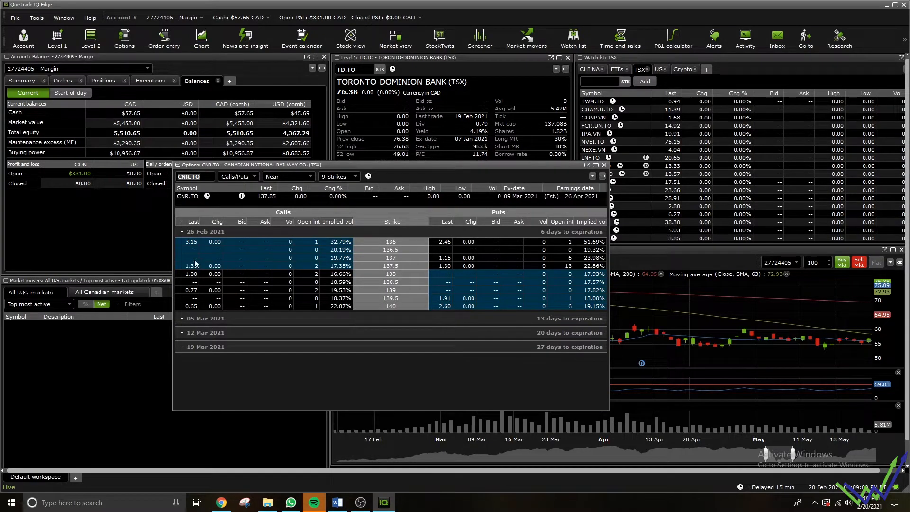
mouse_move(586, 221)
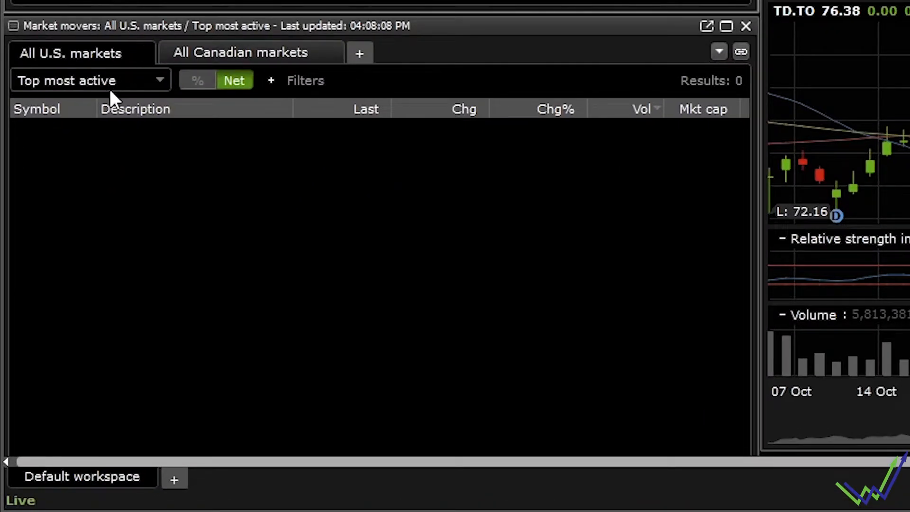
mouse_move(235, 80)
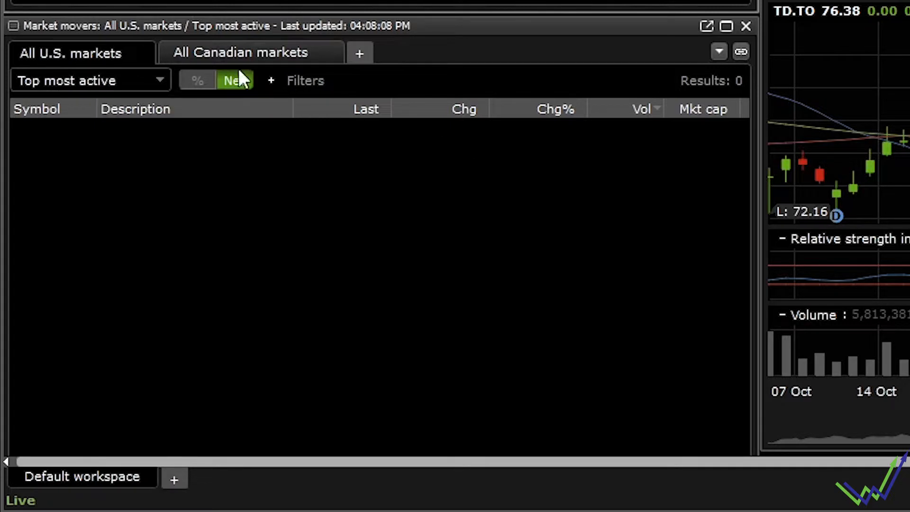
mouse_move(42, 11)
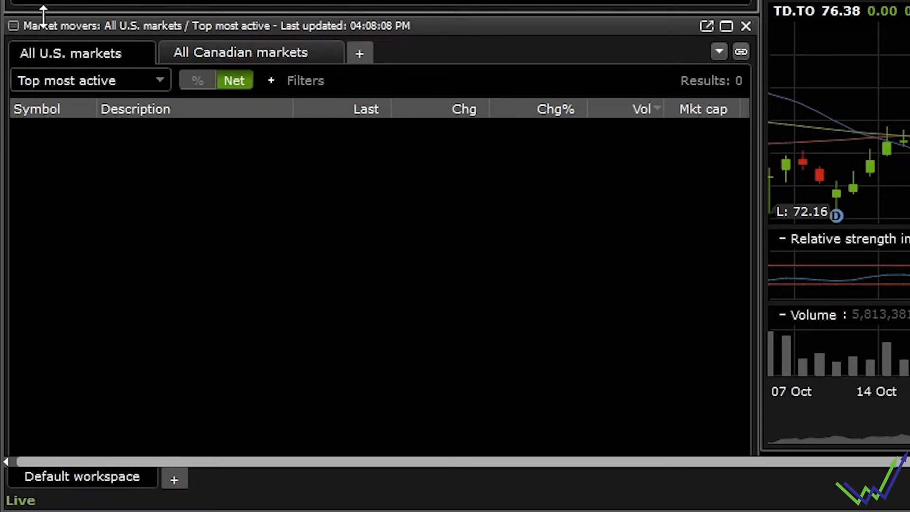
mouse_move(54, 42)
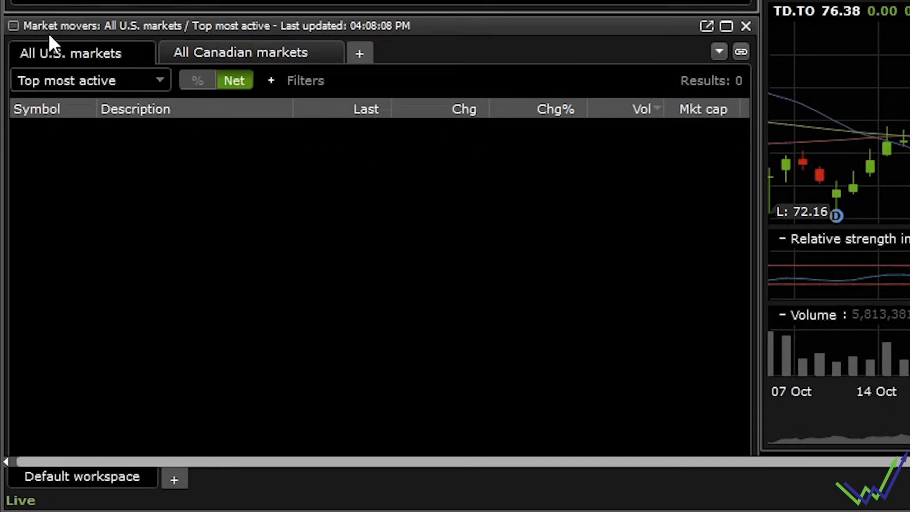
mouse_move(61, 38)
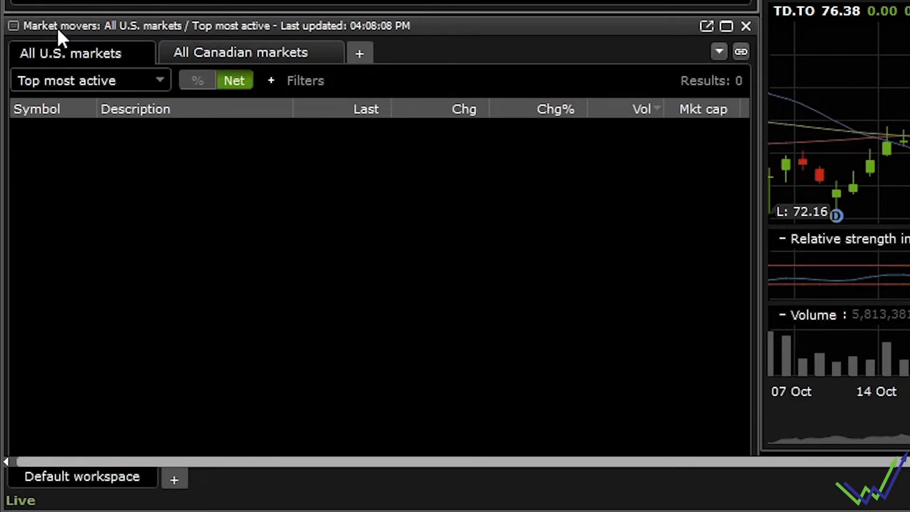
mouse_move(243, 58)
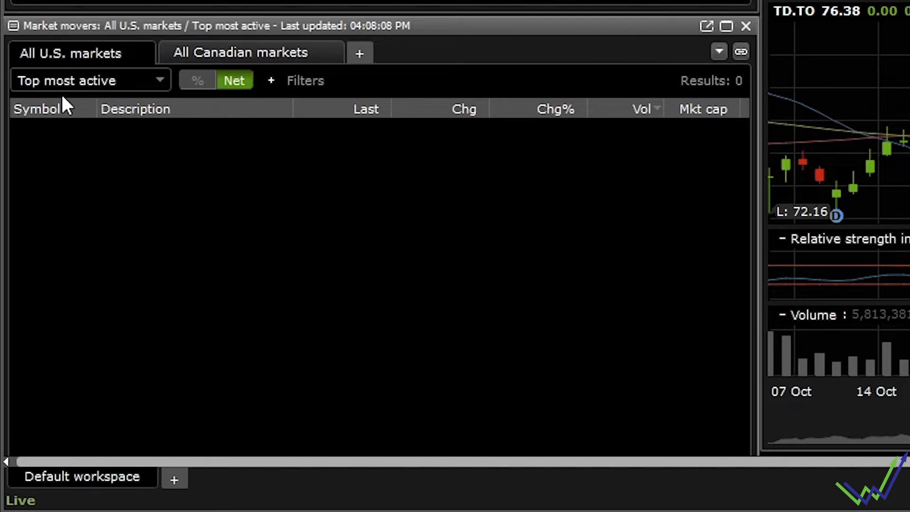
- Rank the market movers by Most trades across all Canadian markets
left_click(87, 80)
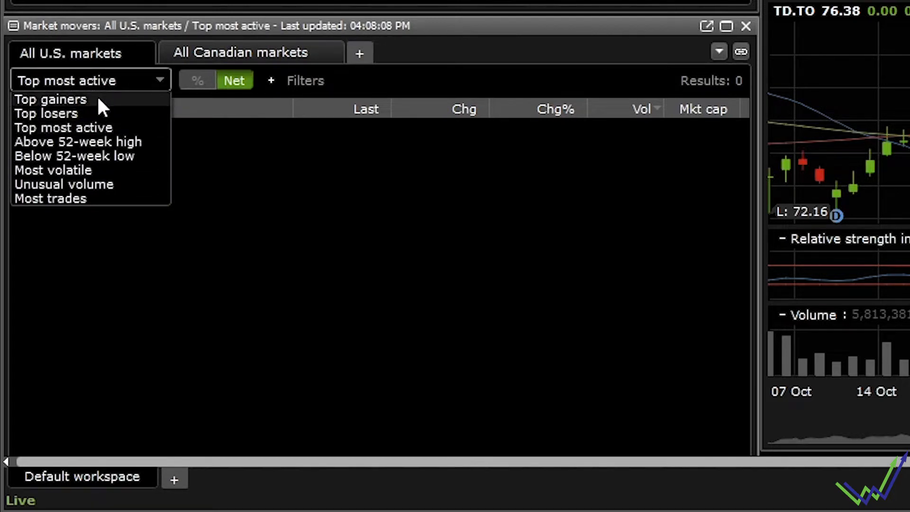
mouse_move(90, 122)
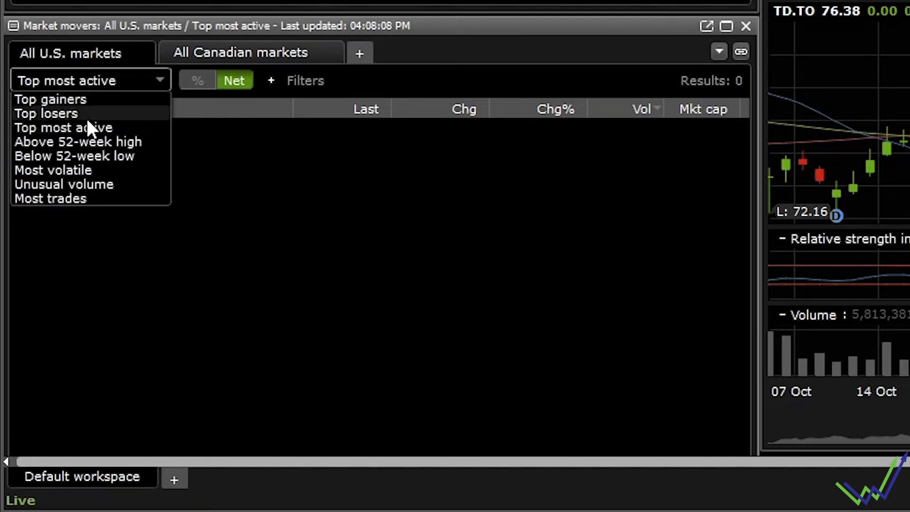
mouse_move(52, 169)
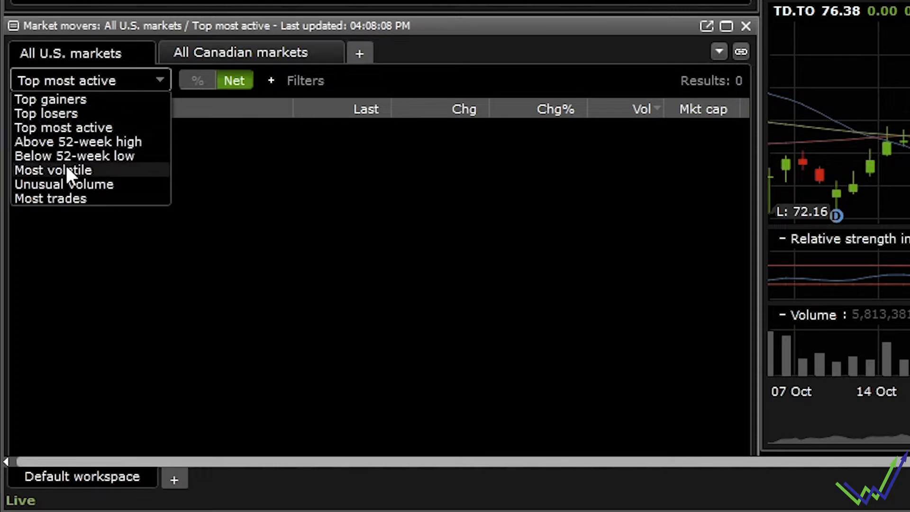
mouse_move(276, 186)
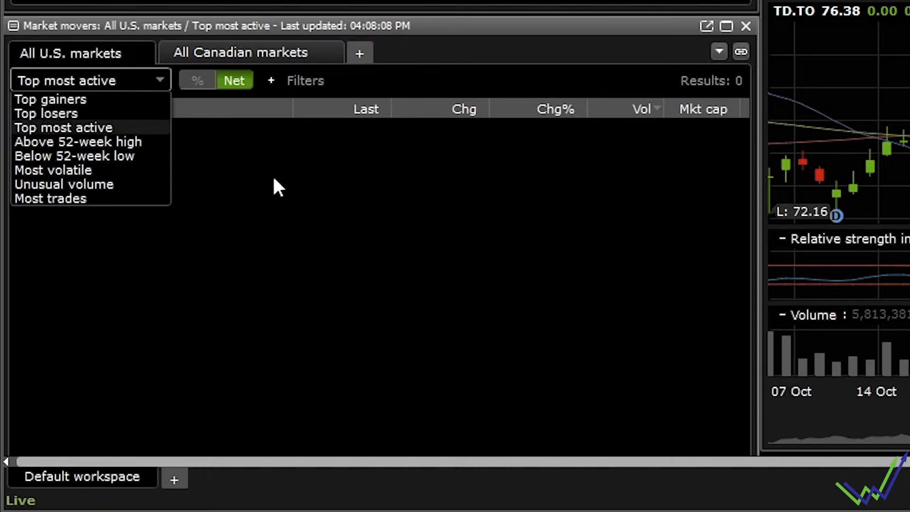
left_click(51, 198)
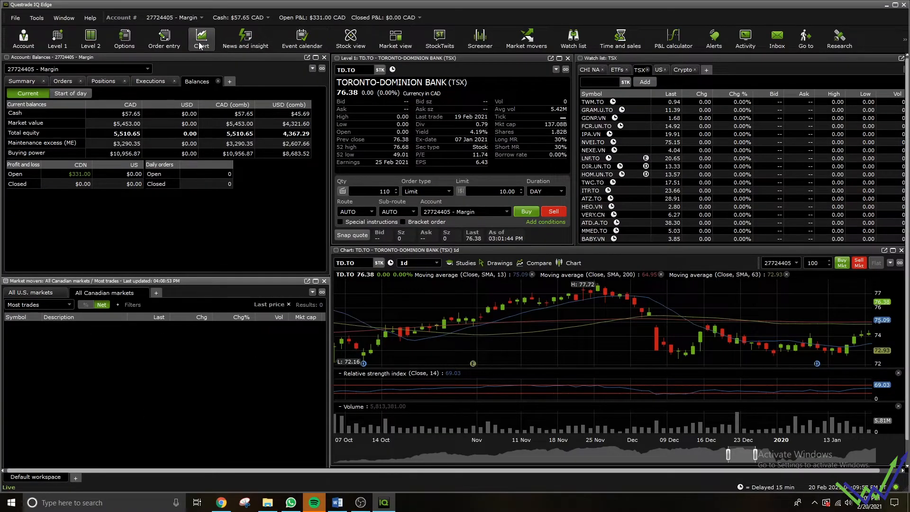
mouse_move(522, 28)
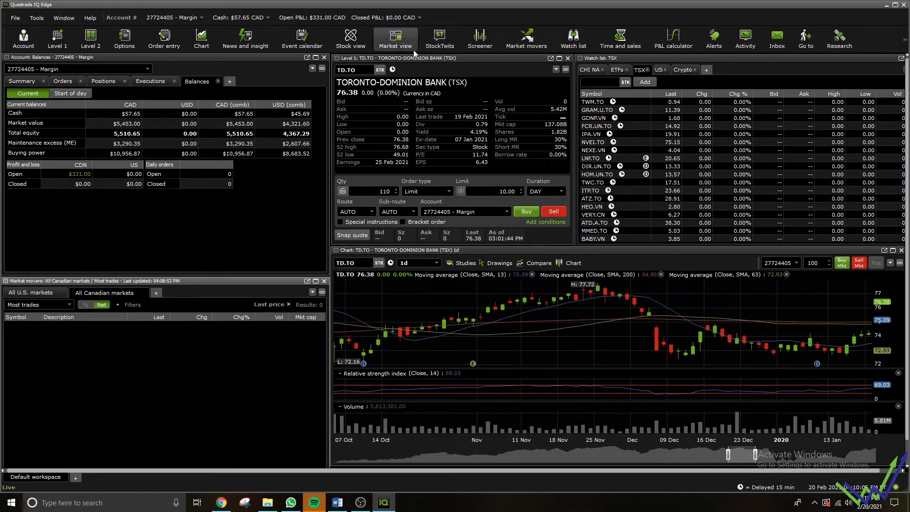
mouse_move(505, 203)
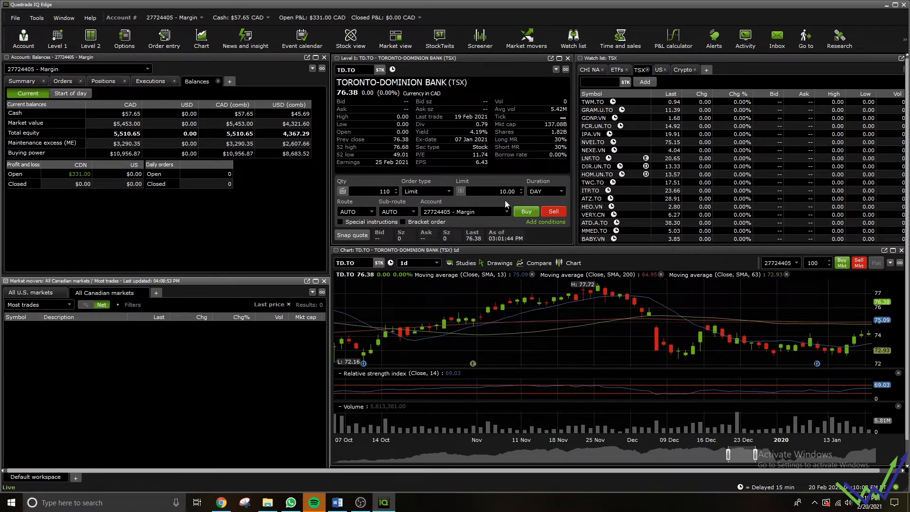
mouse_move(401, 184)
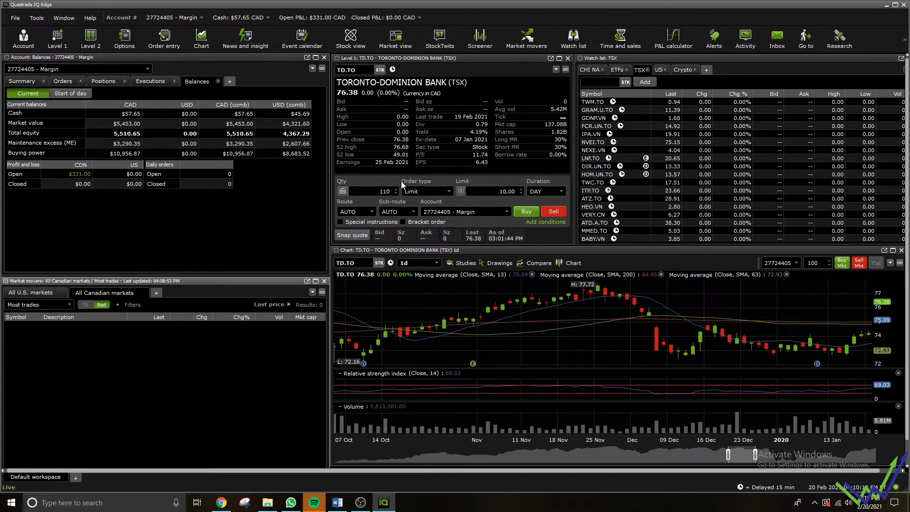
mouse_move(395, 201)
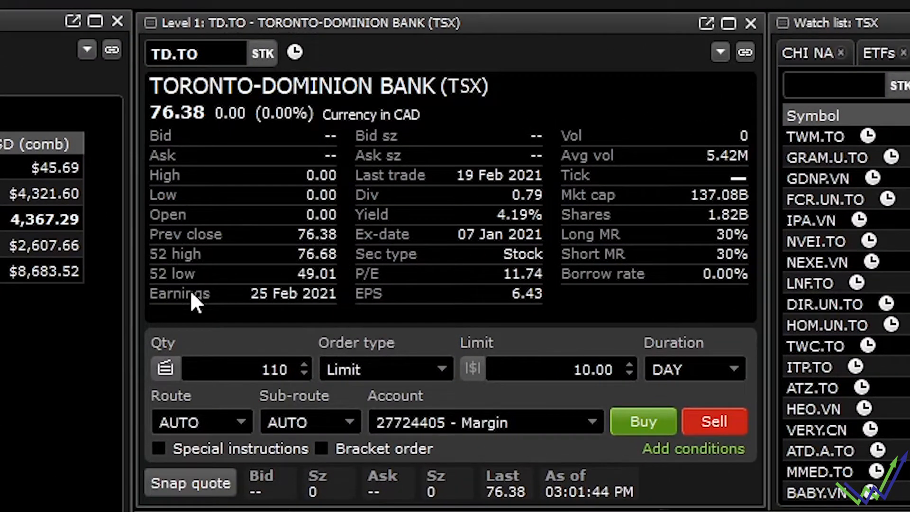
mouse_move(267, 313)
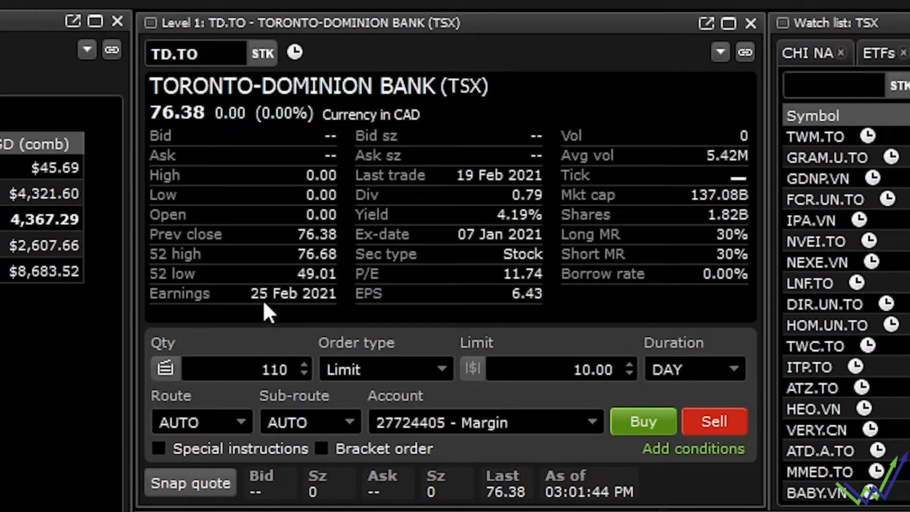
mouse_move(235, 310)
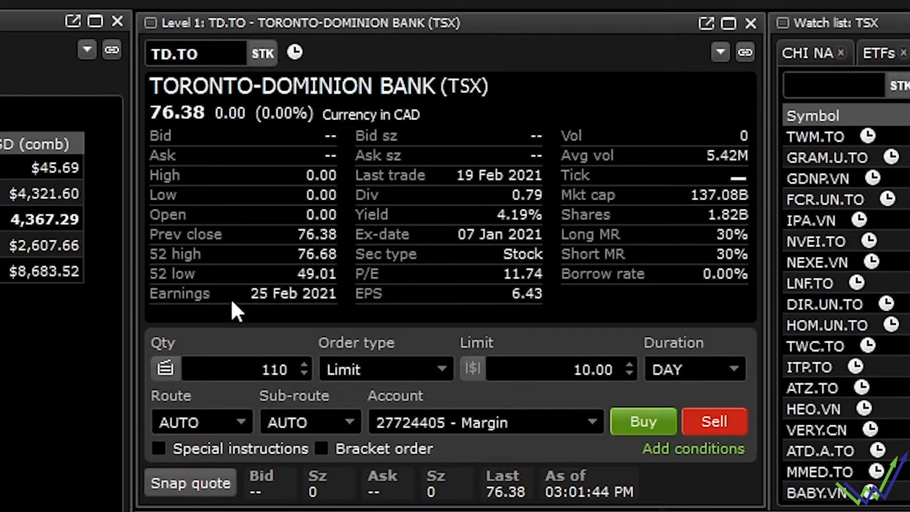
mouse_move(488, 180)
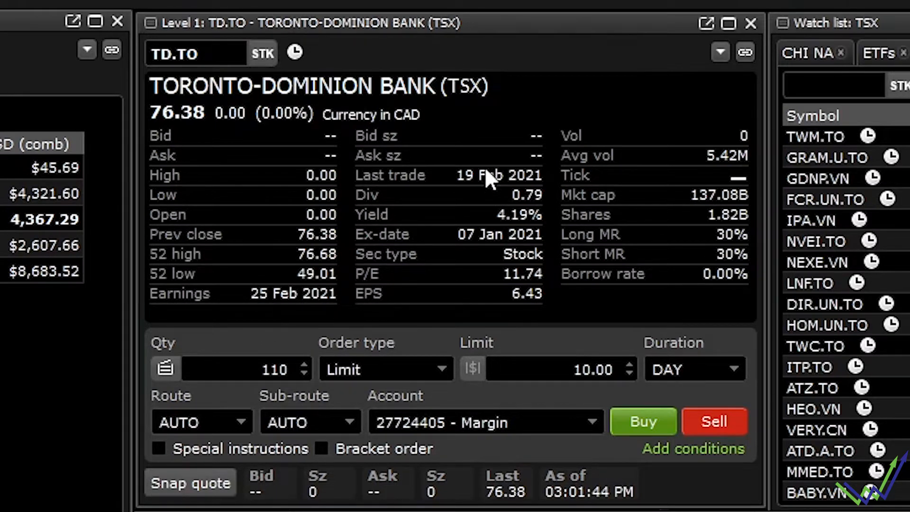
mouse_move(432, 209)
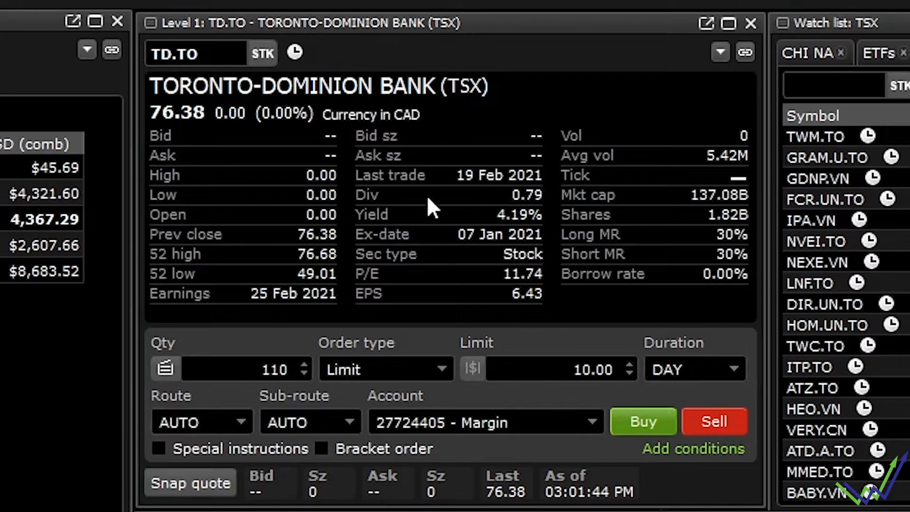
mouse_move(528, 192)
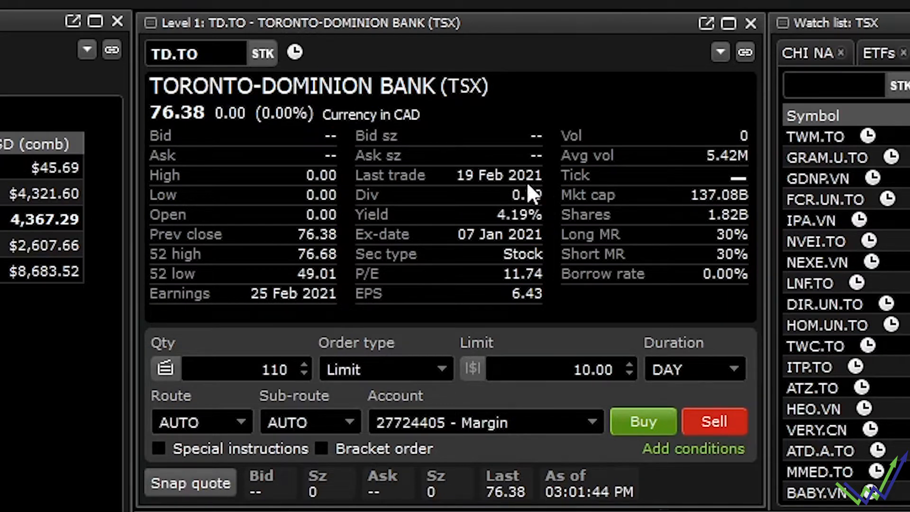
mouse_move(485, 263)
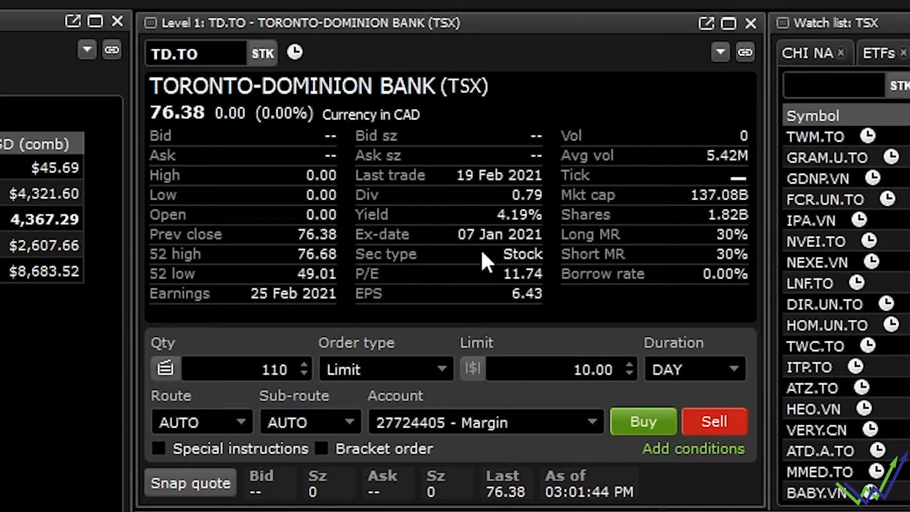
mouse_move(432, 325)
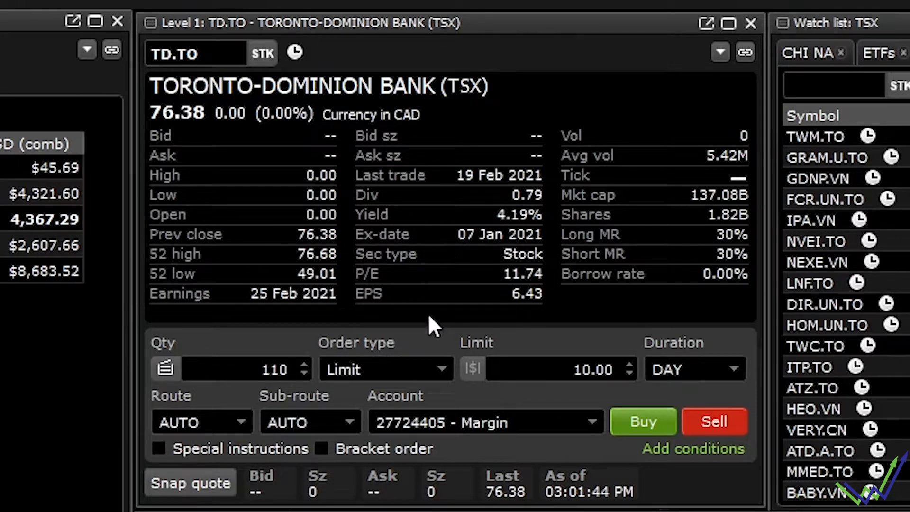
mouse_move(515, 313)
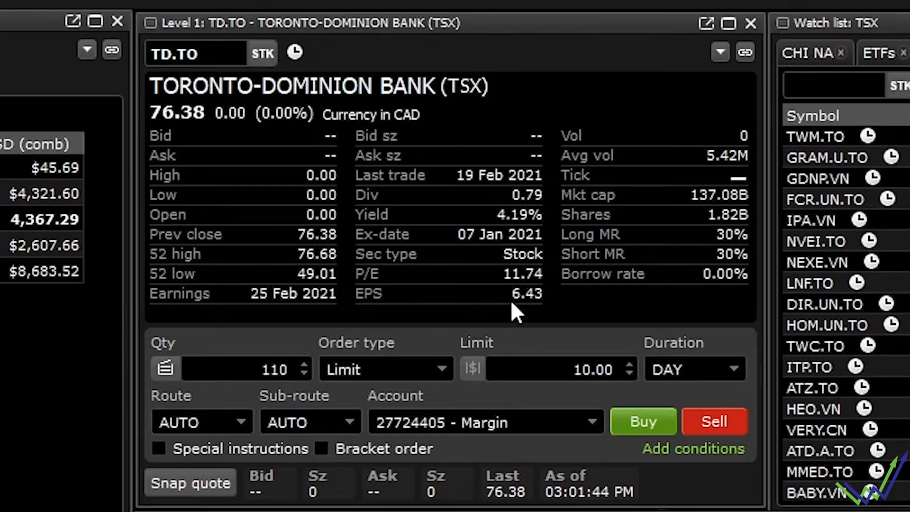
mouse_move(700, 276)
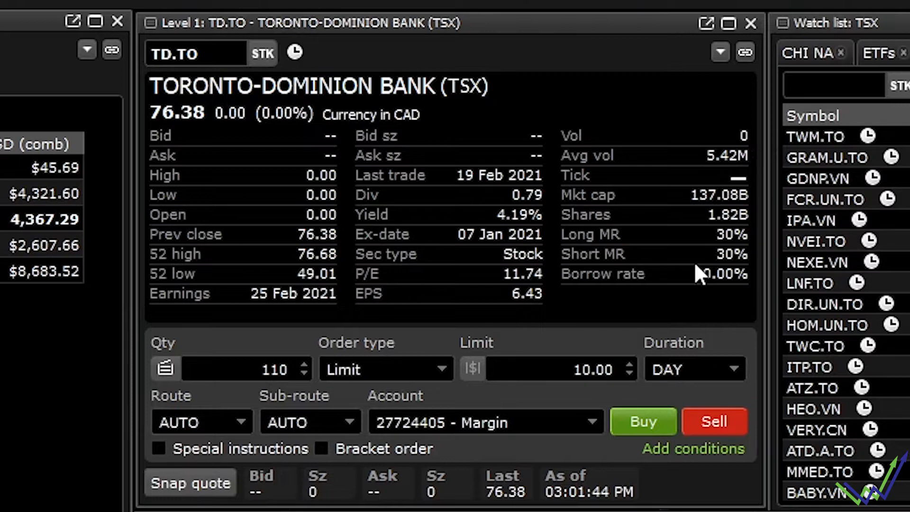
mouse_move(488, 452)
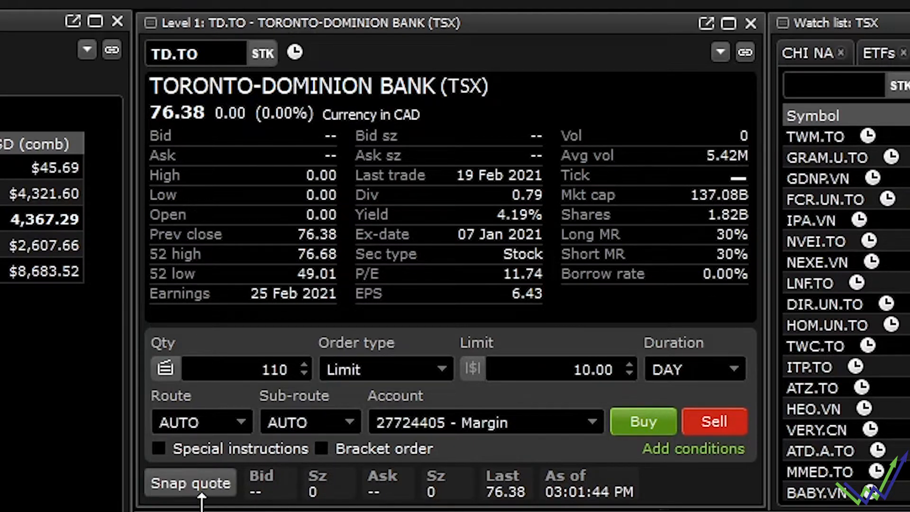
left_click(195, 54)
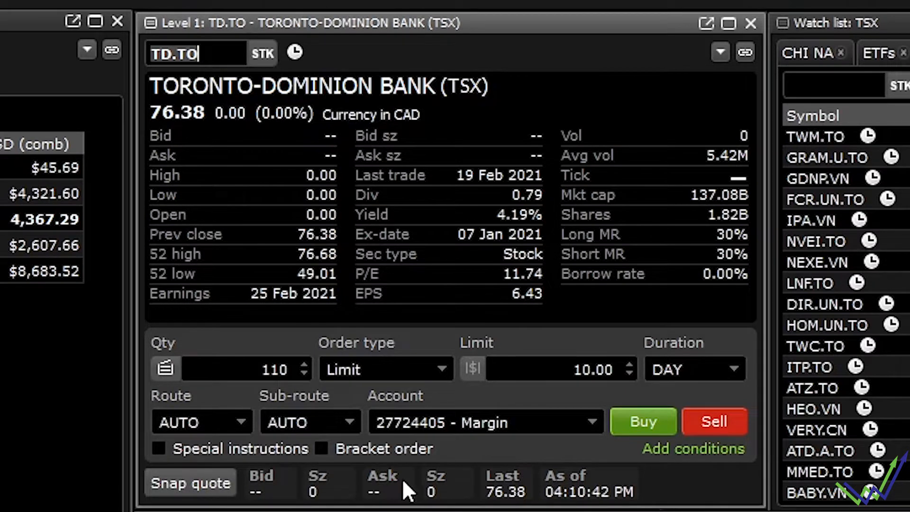
mouse_move(412, 496)
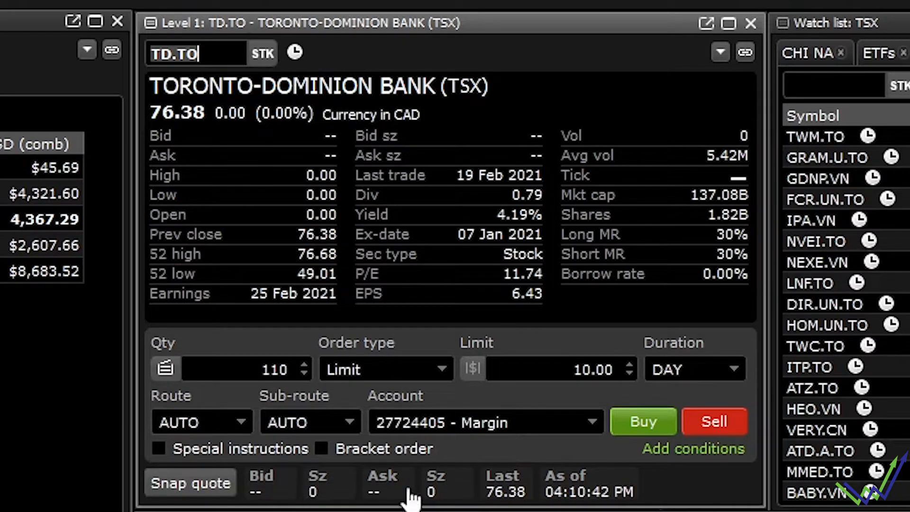
mouse_move(264, 473)
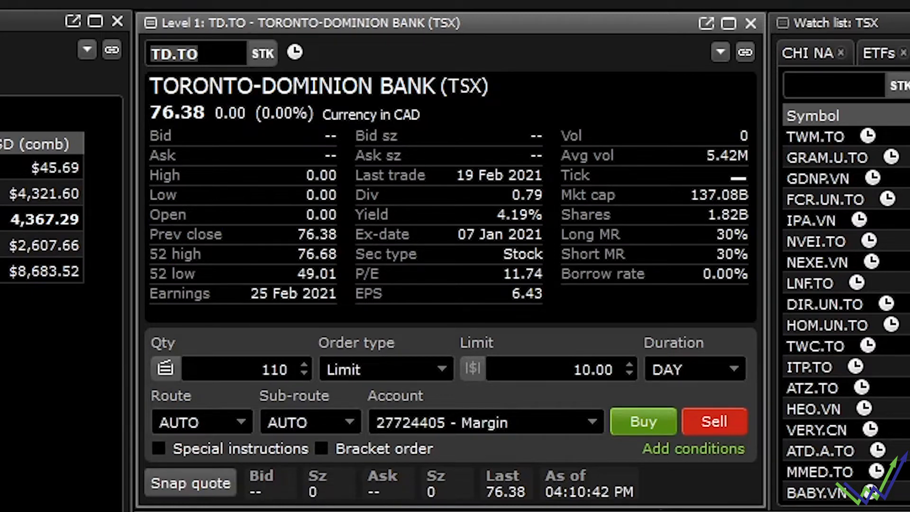
mouse_move(363, 194)
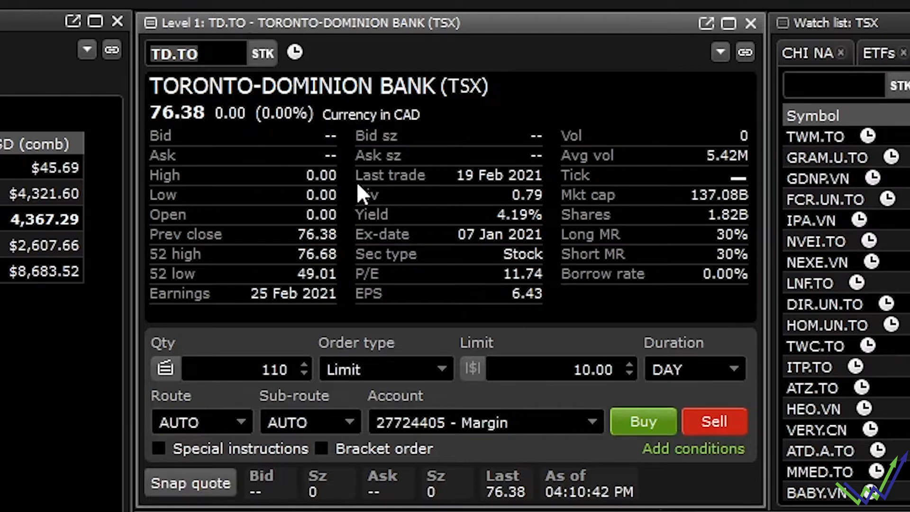
mouse_move(218, 93)
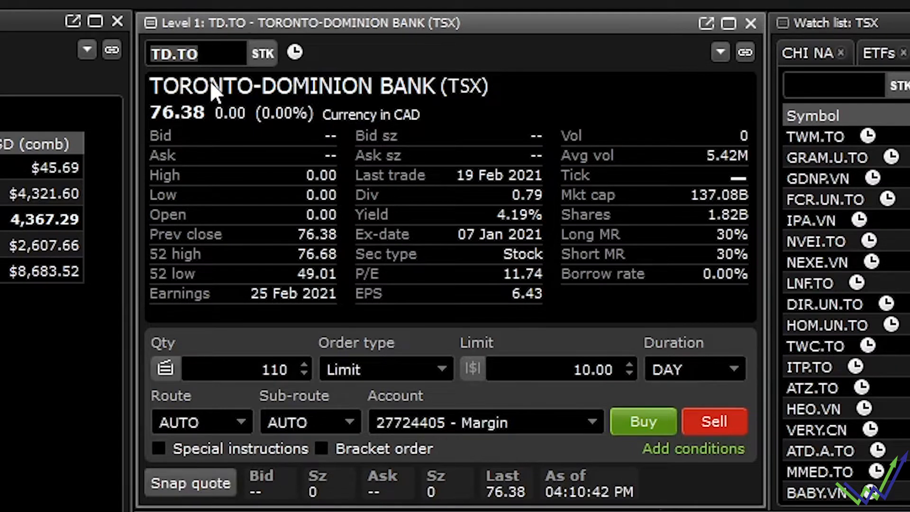
mouse_move(250, 300)
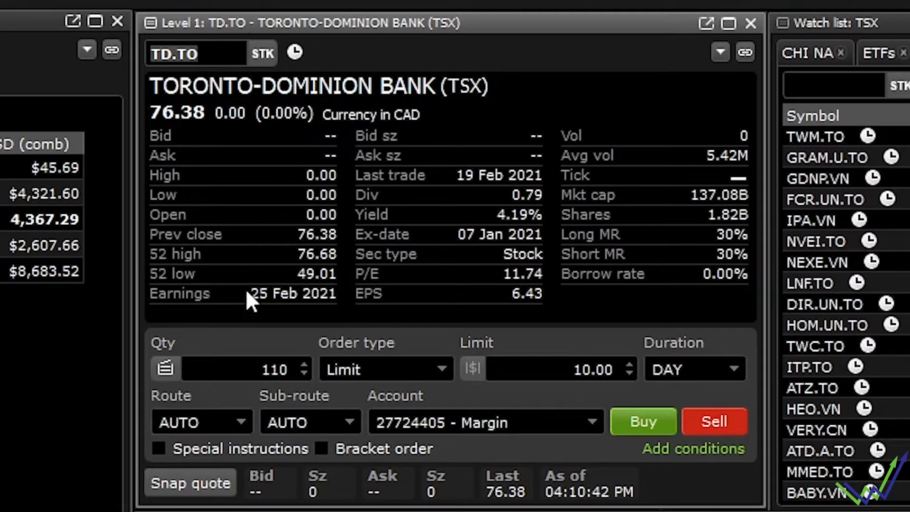
left_click(196, 54)
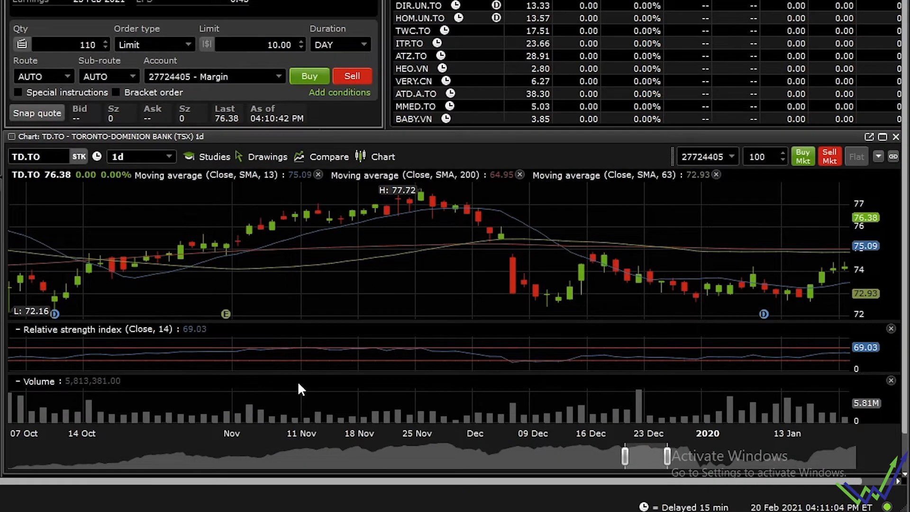
mouse_move(273, 406)
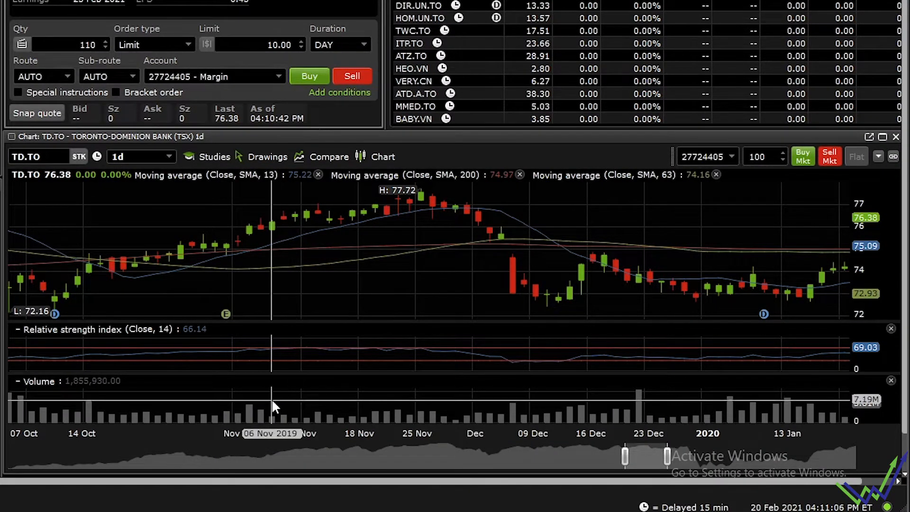
mouse_move(131, 225)
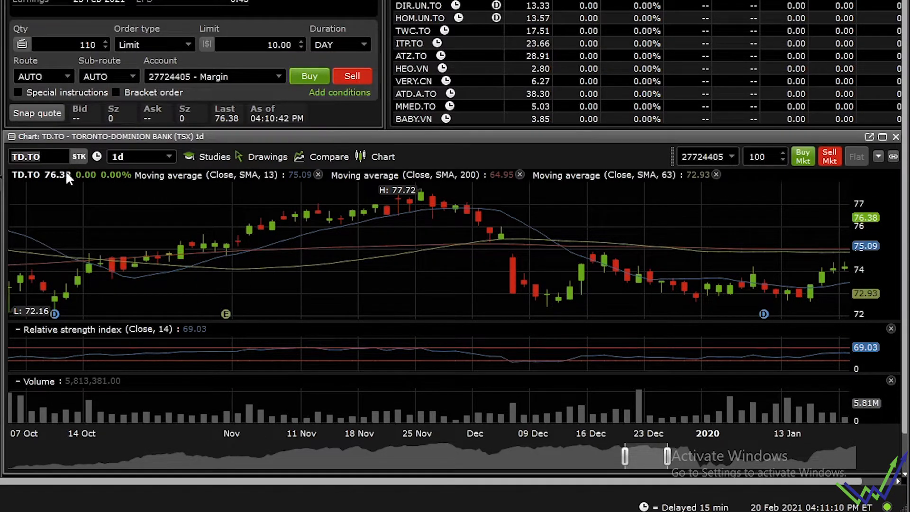
mouse_move(47, 213)
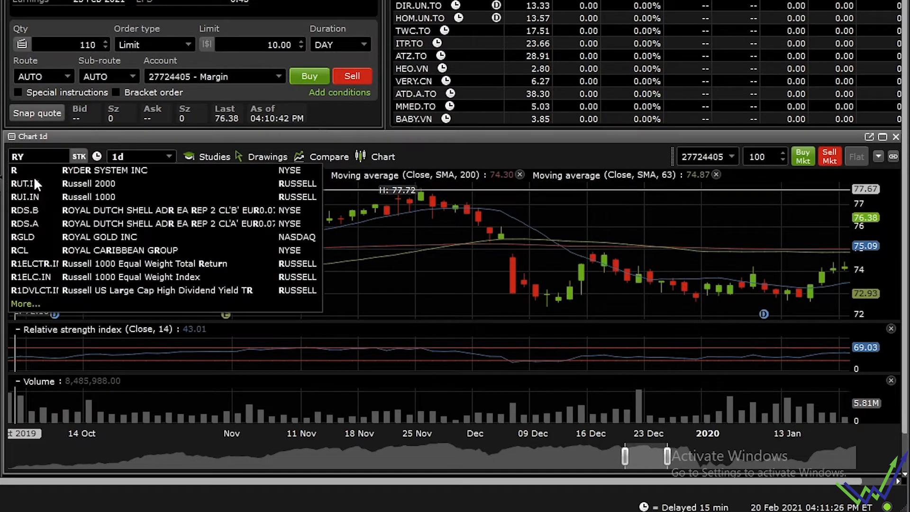
mouse_move(52, 176)
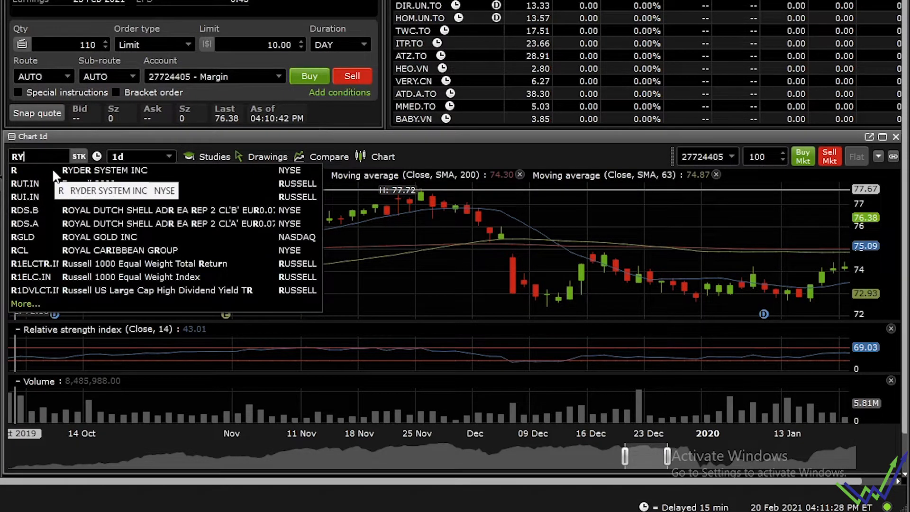
mouse_move(111, 371)
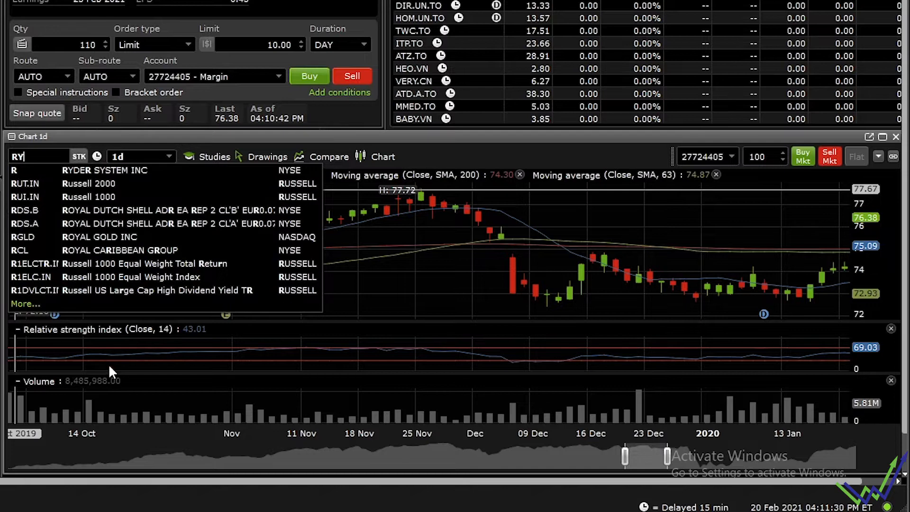
- Chart RY.TO, then switch the chart symbol back to TD.TO
type(".TO")
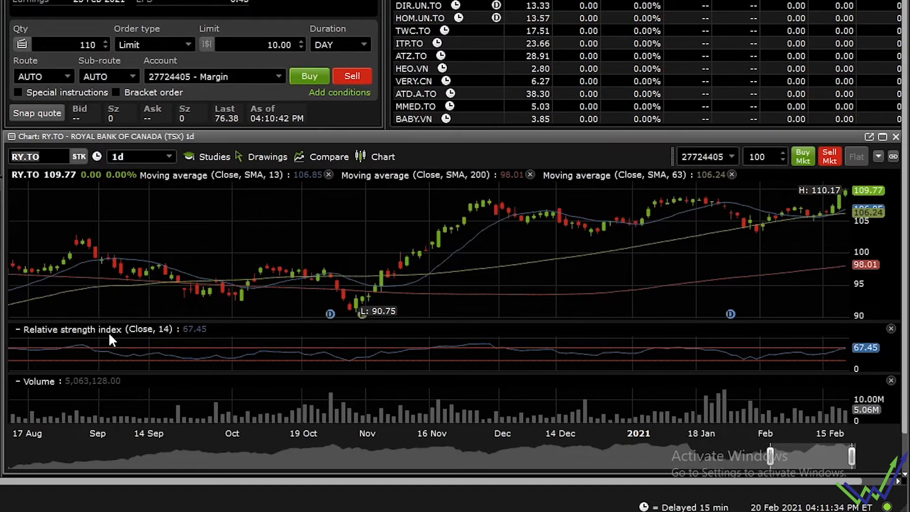
mouse_move(91, 342)
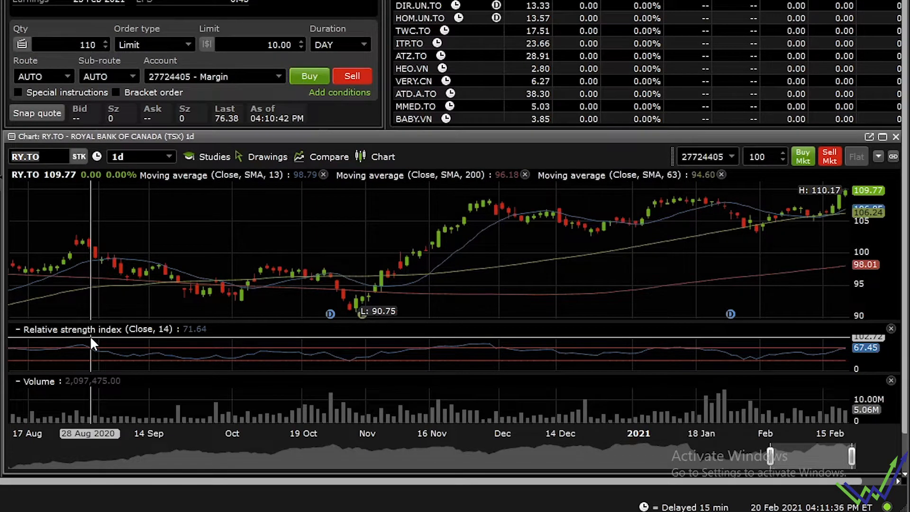
mouse_move(196, 293)
type("TD")
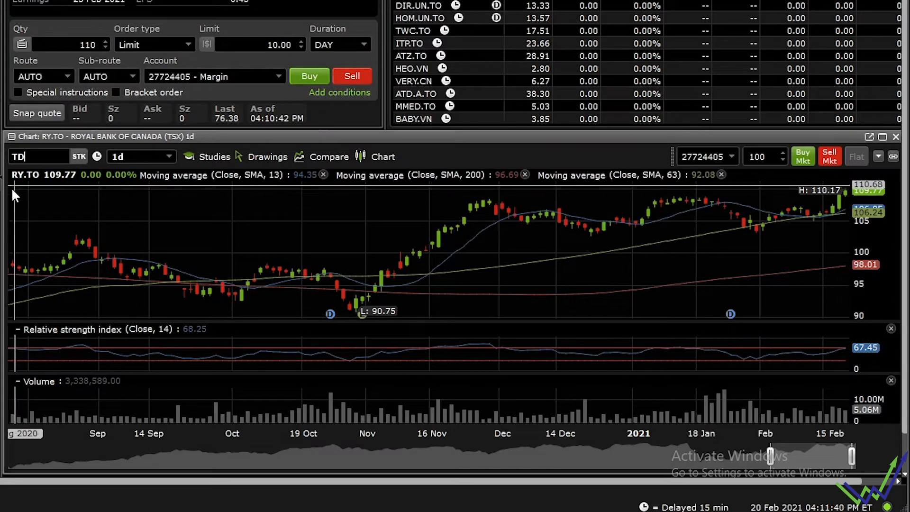
type(".TO")
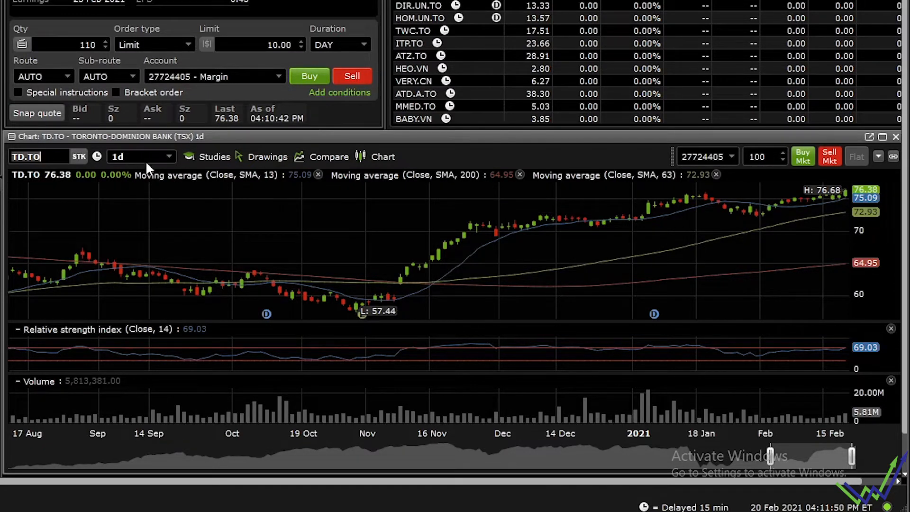
- Set the TD.TO chart range to 1yr, briefly YTD, then back to 1yr
left_click(140, 156)
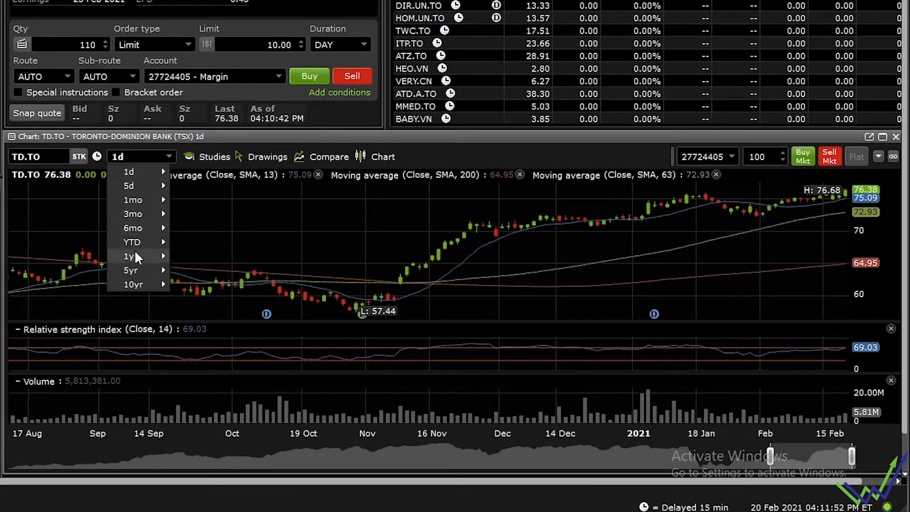
left_click(129, 256)
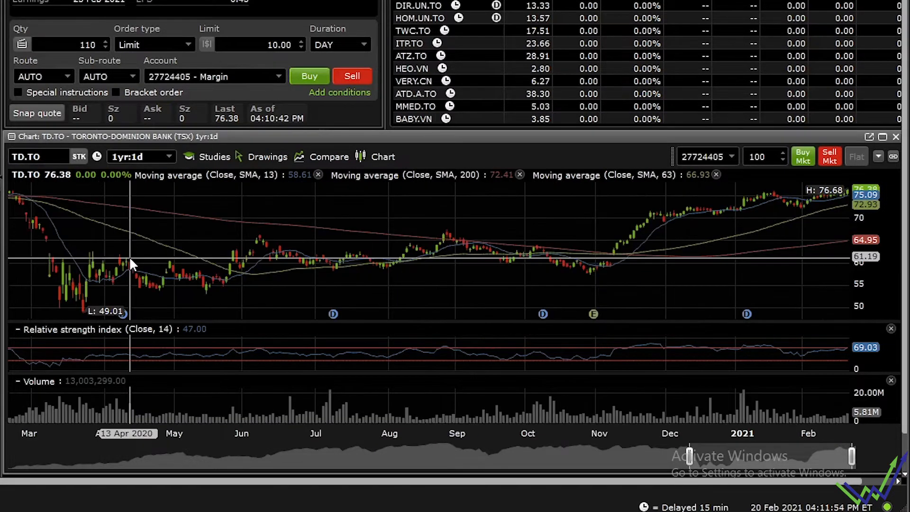
mouse_move(120, 270)
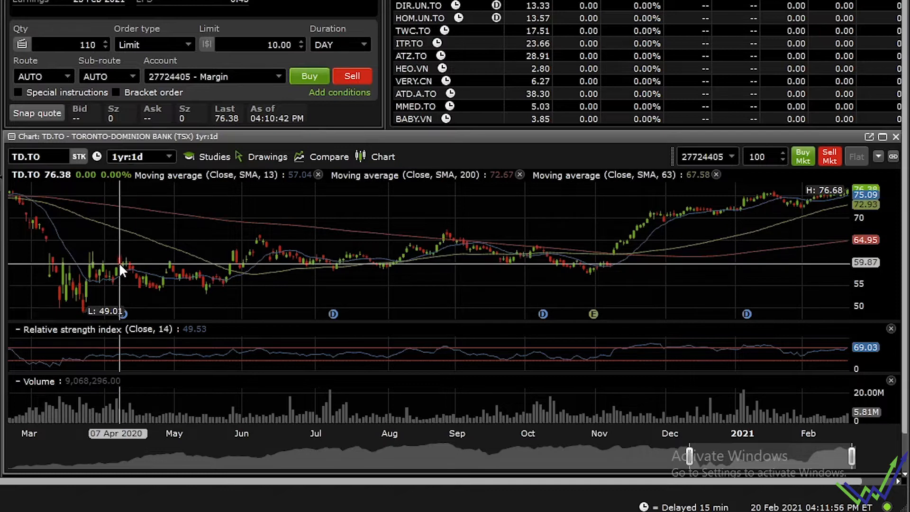
left_click(140, 156)
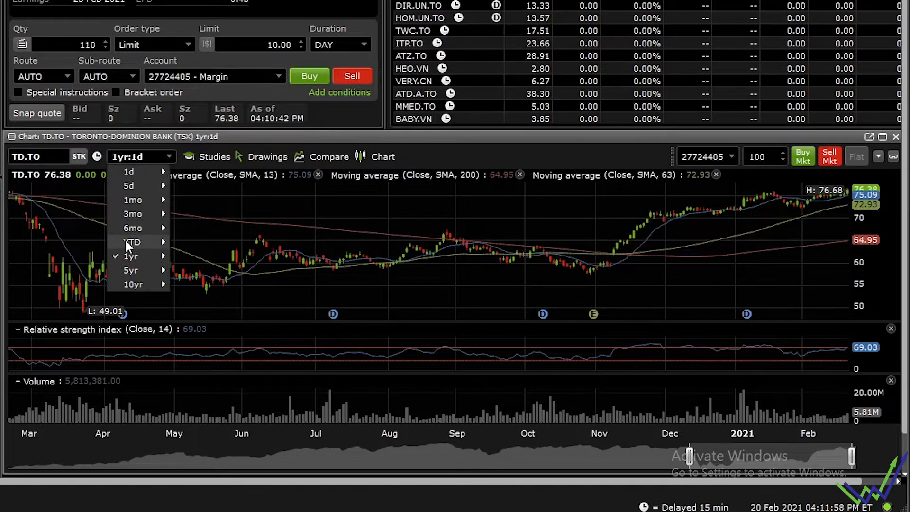
left_click(132, 241)
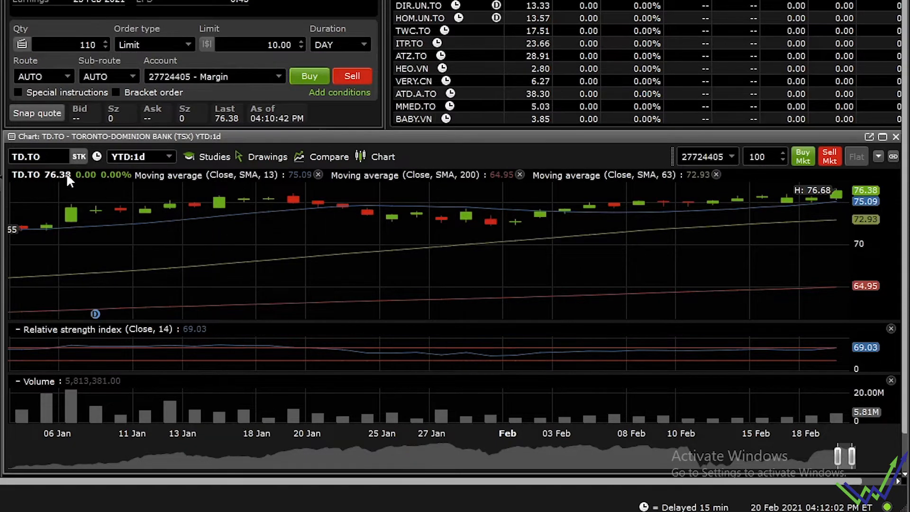
mouse_move(67, 220)
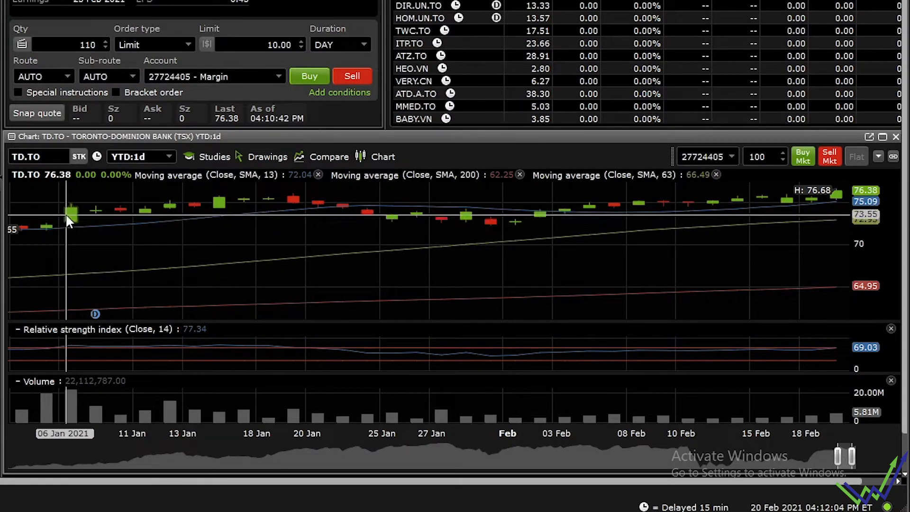
mouse_move(45, 227)
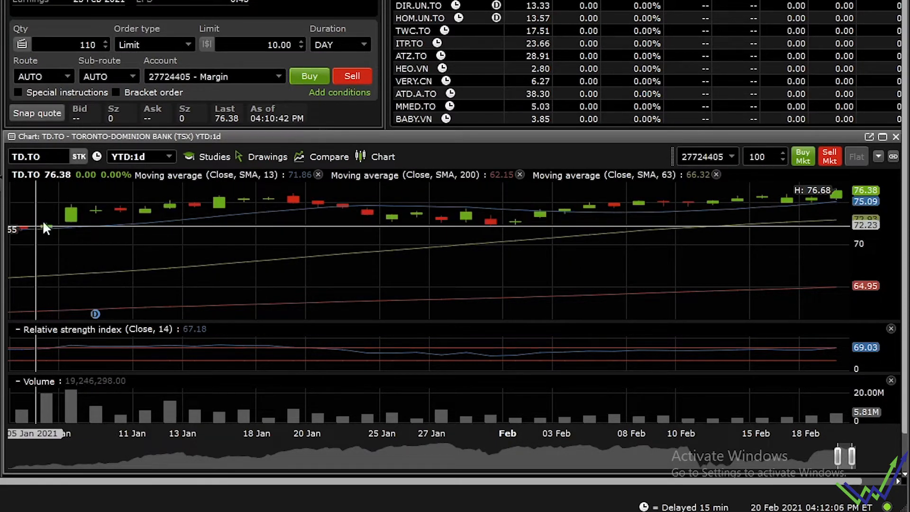
mouse_move(52, 238)
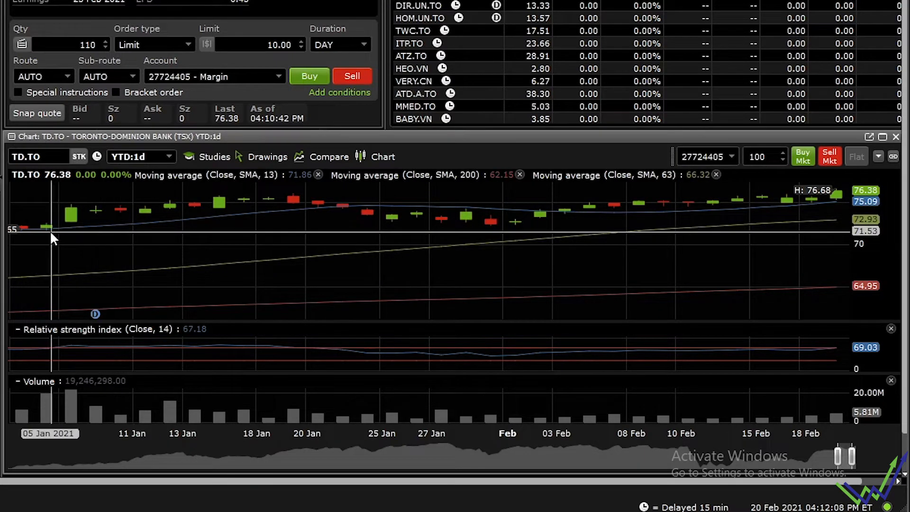
mouse_move(659, 220)
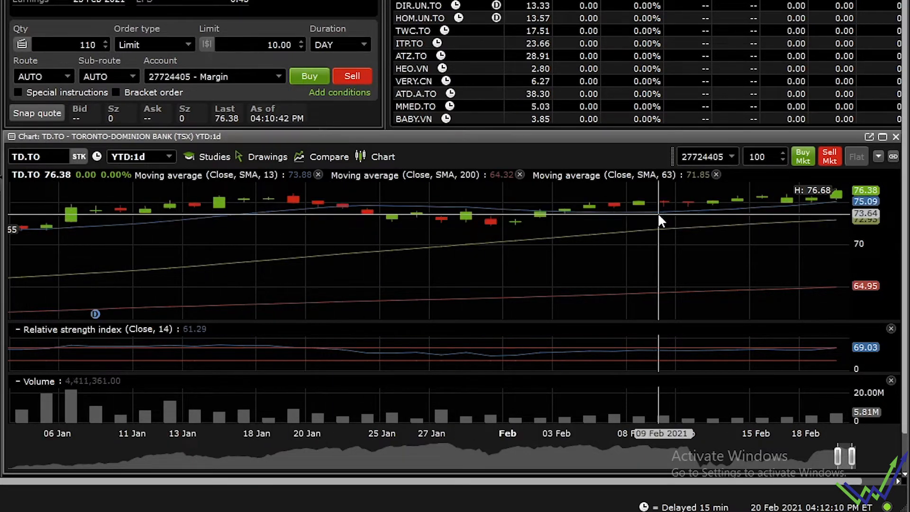
mouse_move(137, 211)
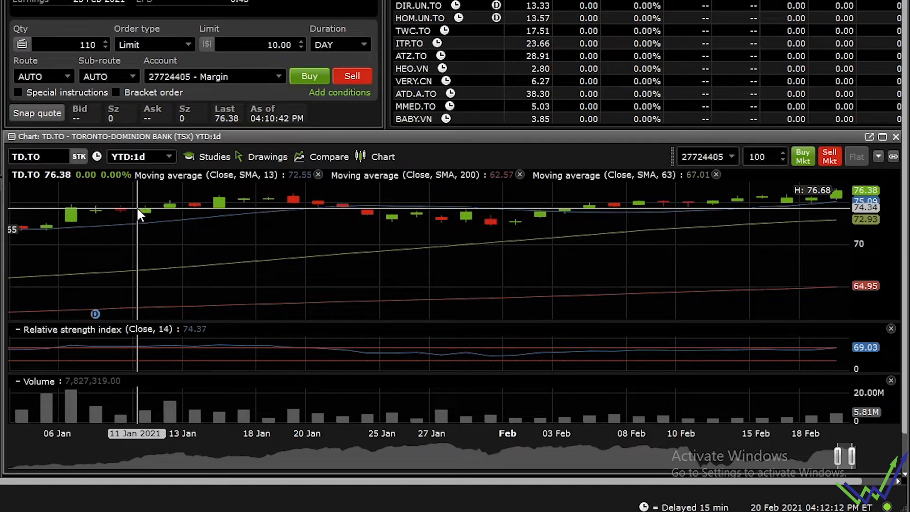
mouse_move(142, 217)
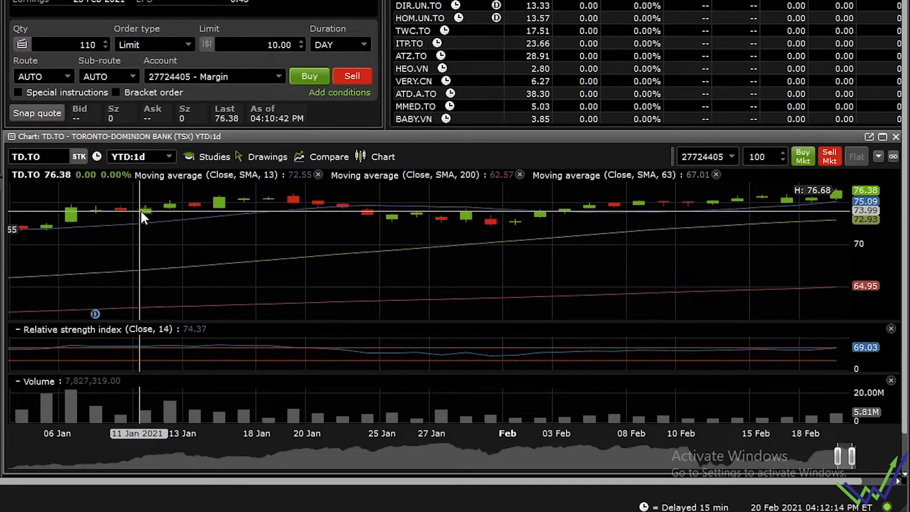
mouse_move(51, 213)
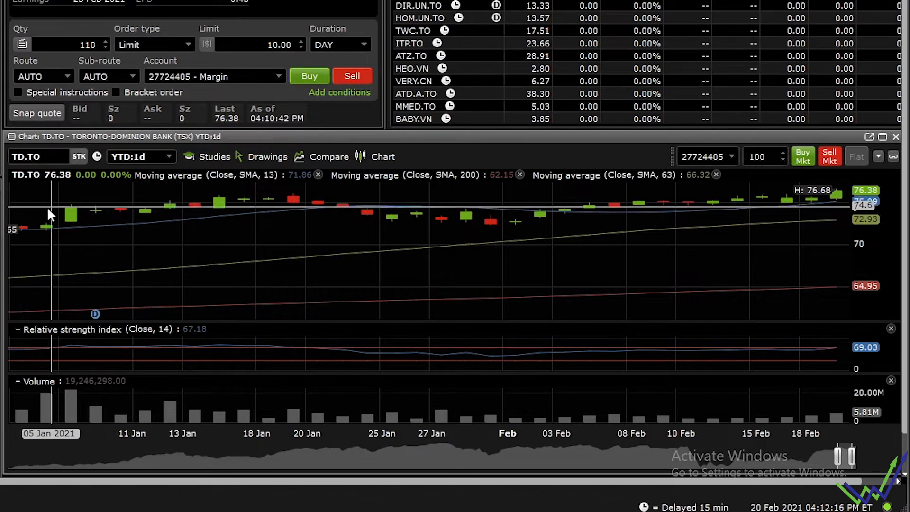
mouse_move(212, 217)
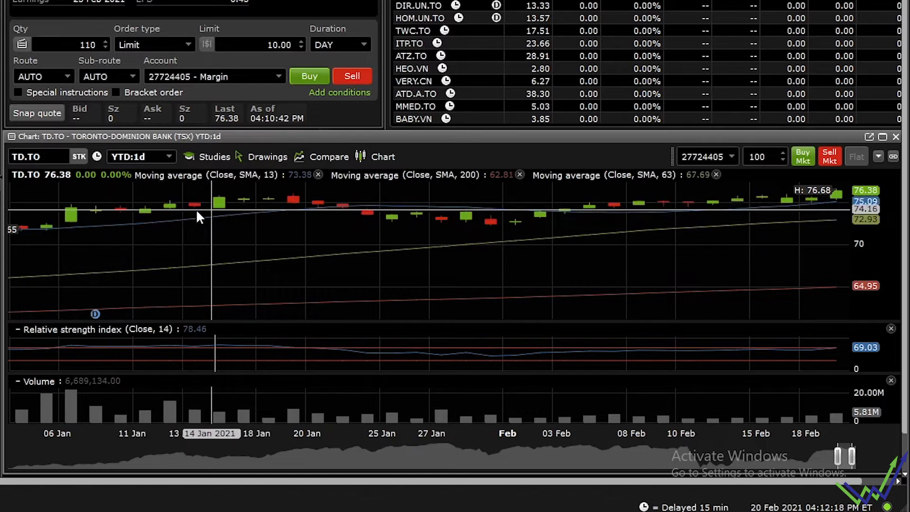
left_click(140, 156)
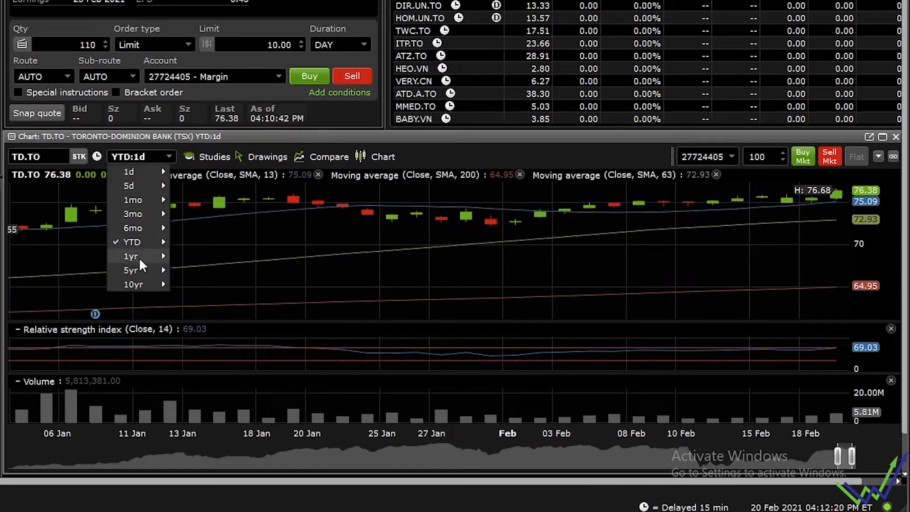
left_click(130, 256)
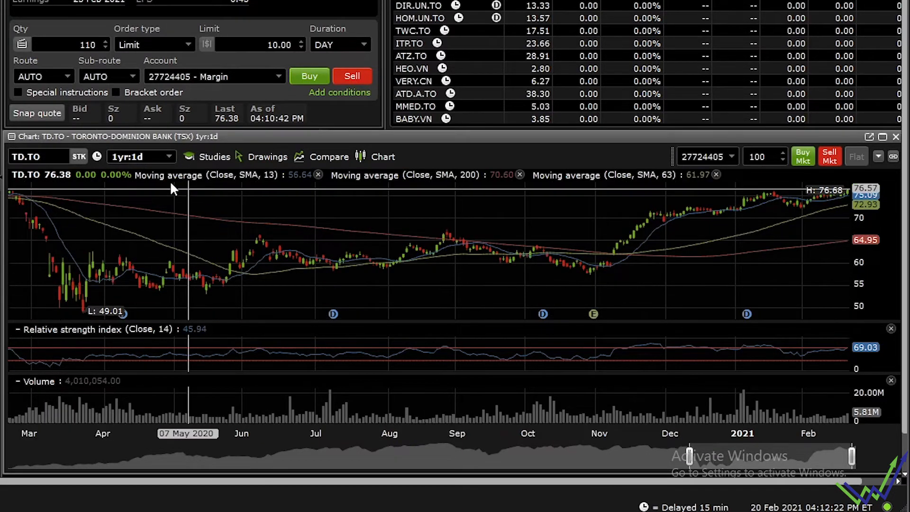
mouse_move(116, 196)
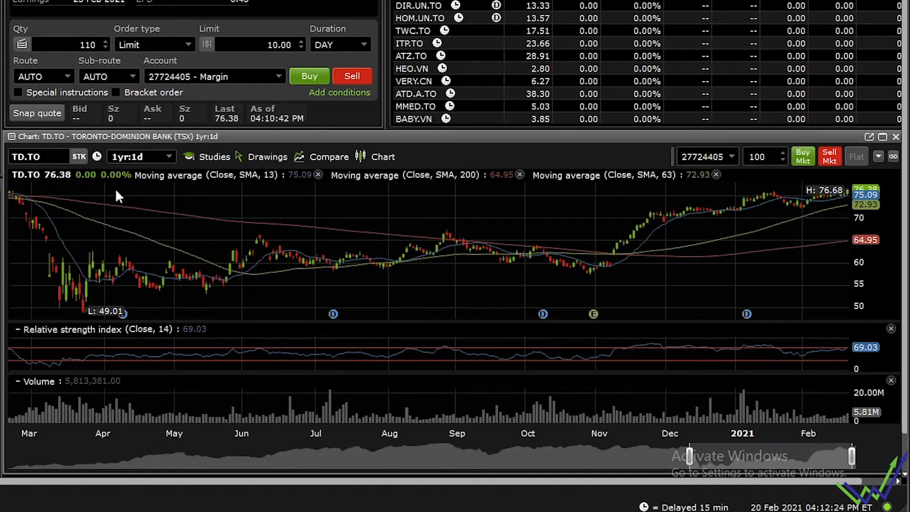
mouse_move(159, 186)
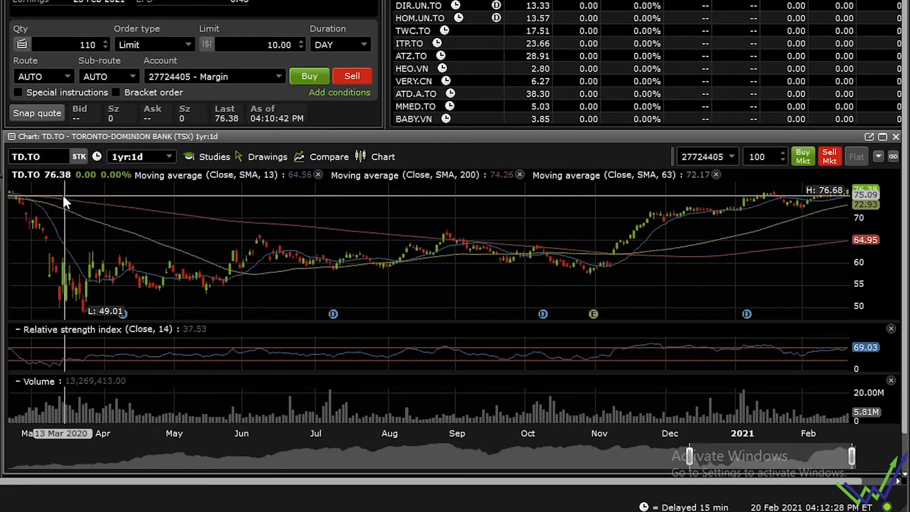
mouse_move(417, 235)
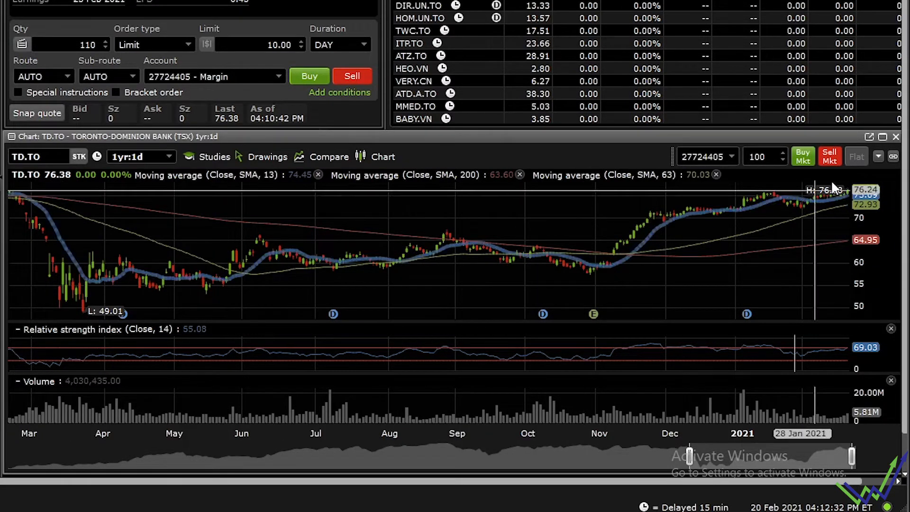
mouse_move(113, 313)
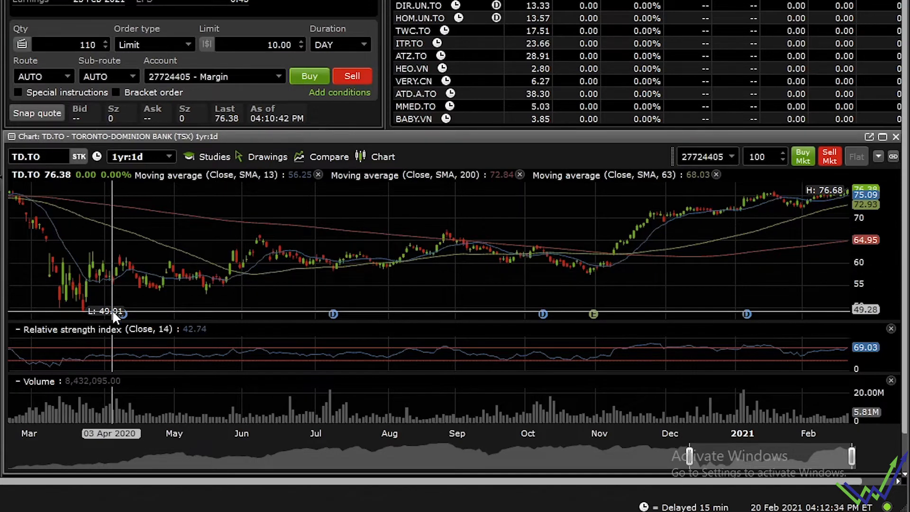
mouse_move(120, 310)
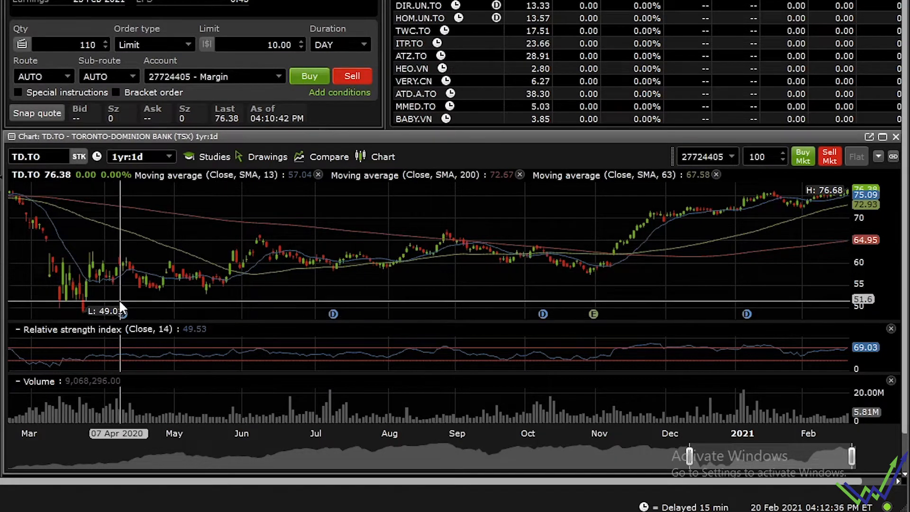
mouse_move(192, 186)
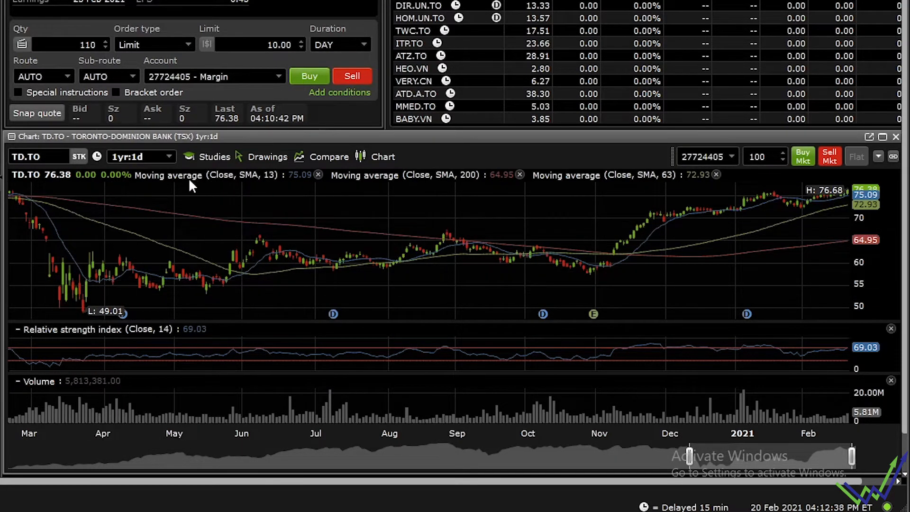
mouse_move(262, 186)
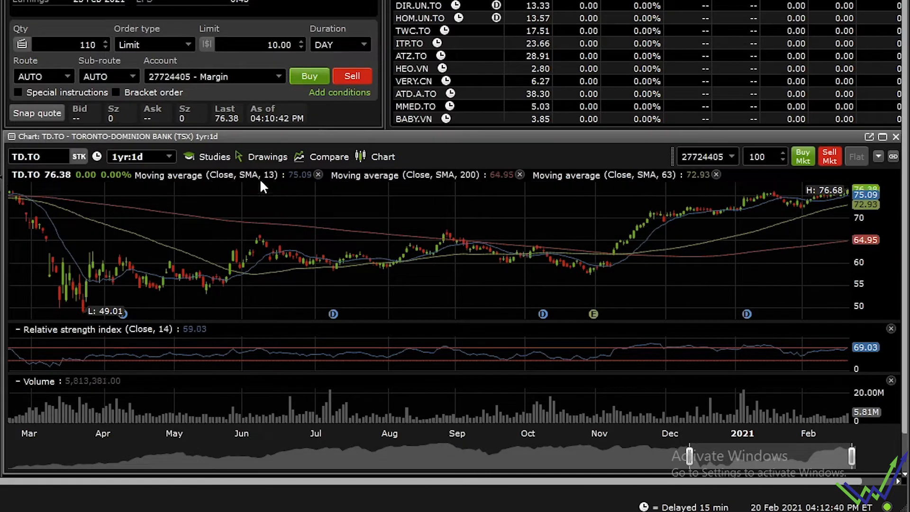
mouse_move(458, 183)
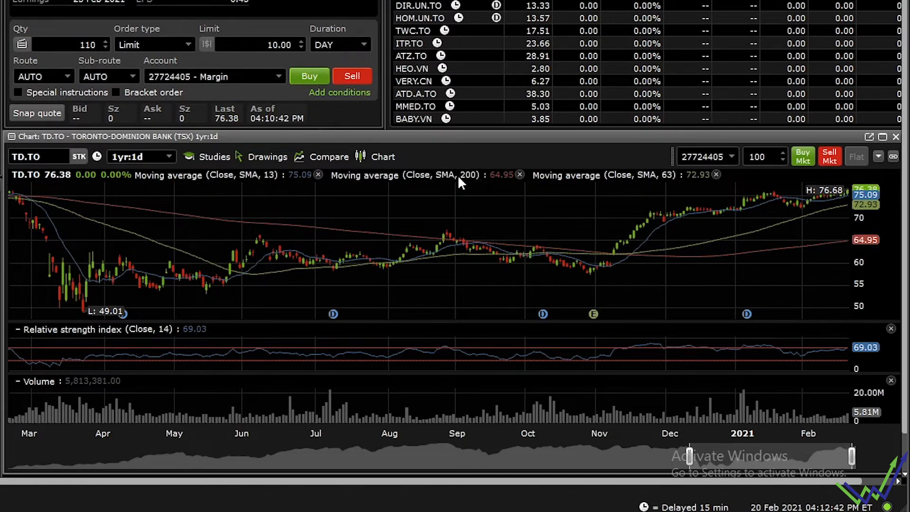
mouse_move(687, 183)
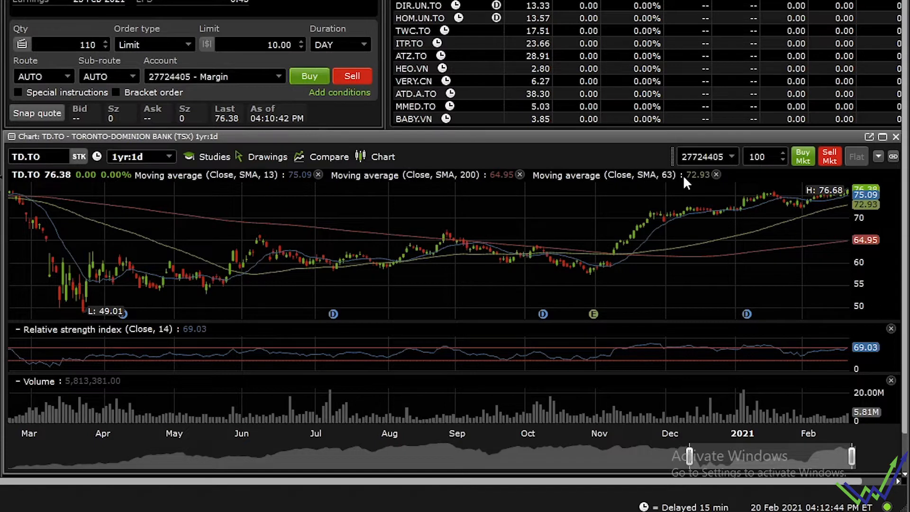
mouse_move(662, 184)
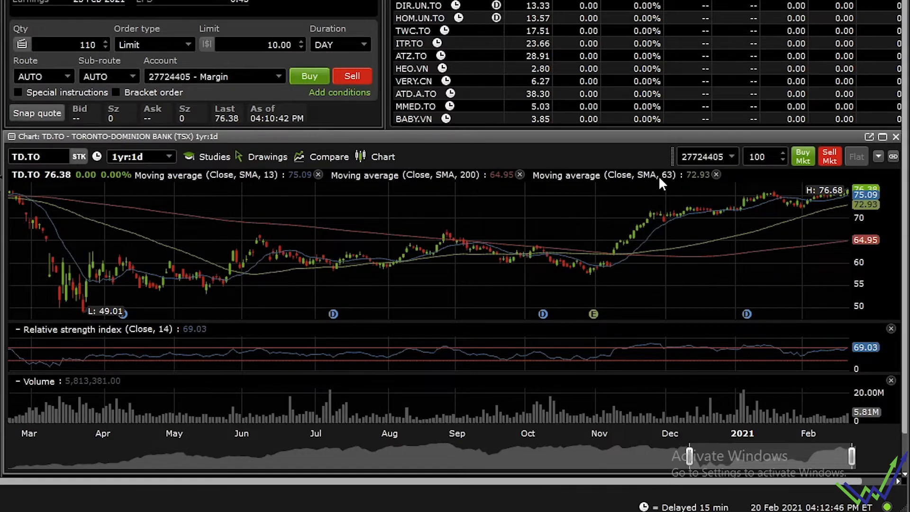
mouse_move(83, 252)
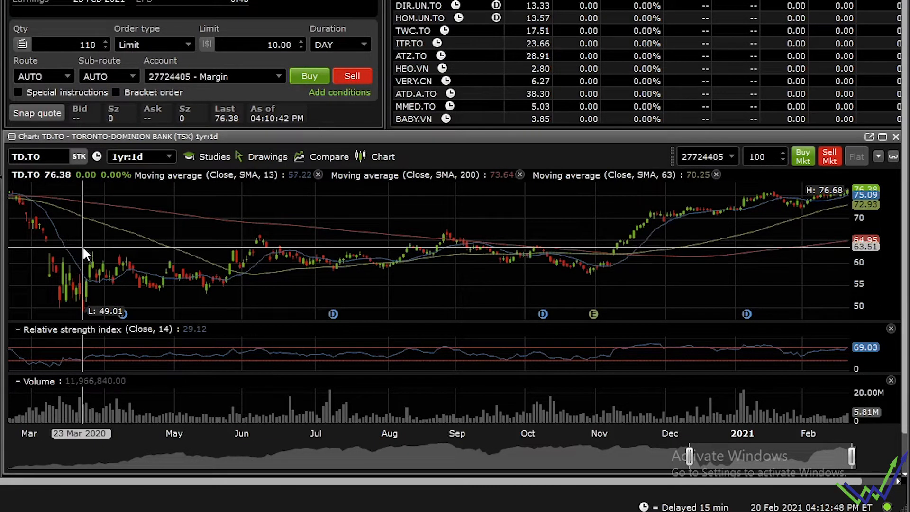
mouse_move(74, 227)
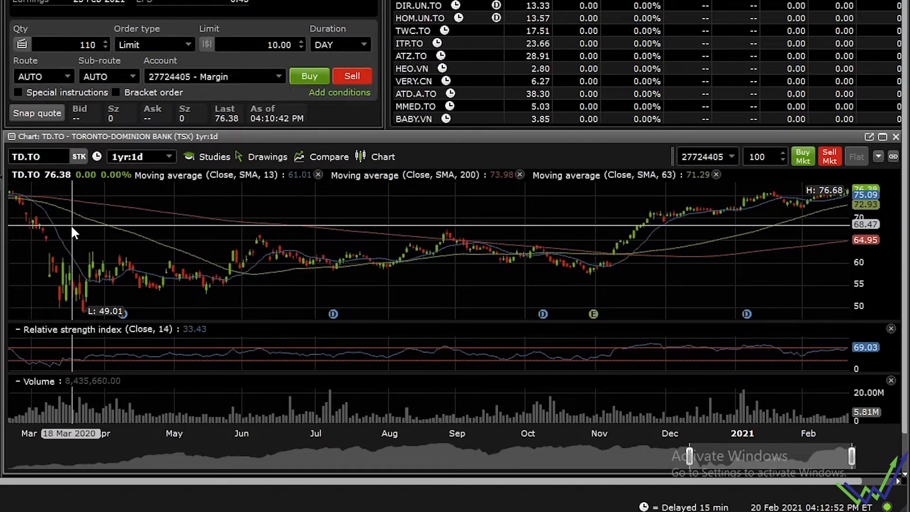
mouse_move(72, 232)
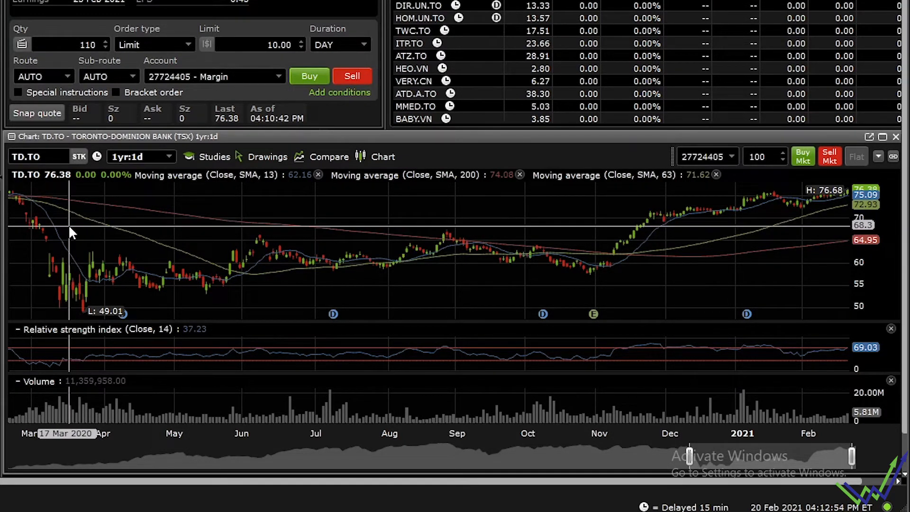
mouse_move(68, 243)
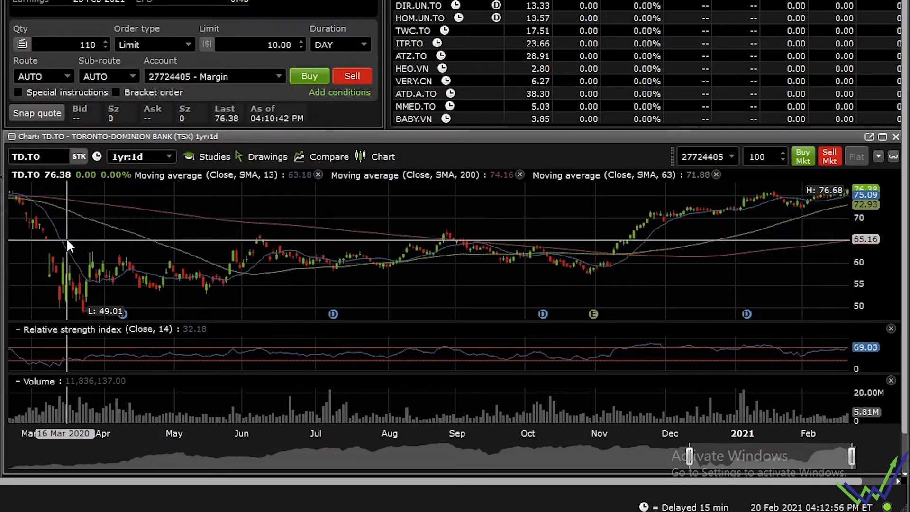
mouse_move(65, 237)
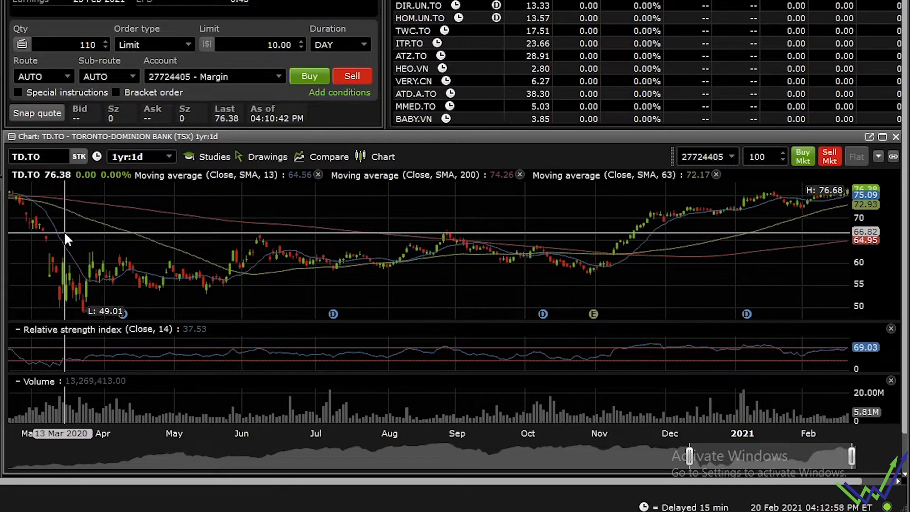
mouse_move(45, 248)
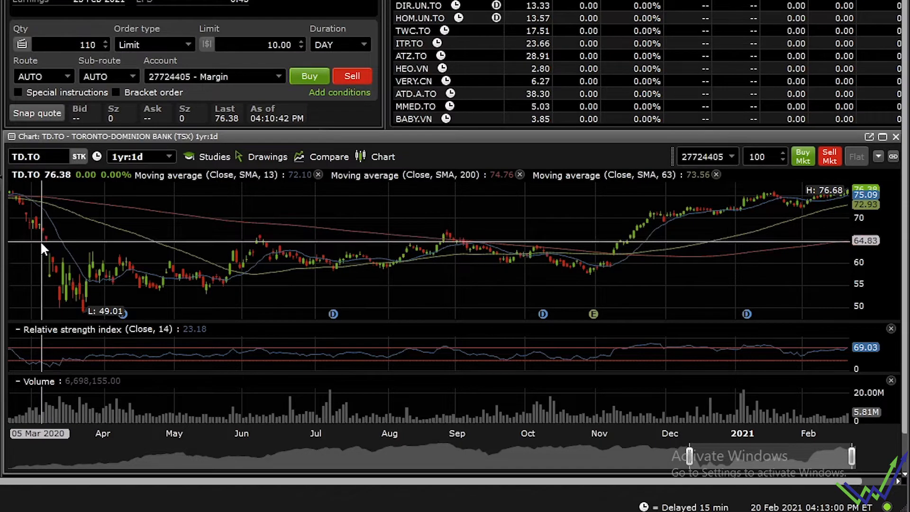
mouse_move(10, 196)
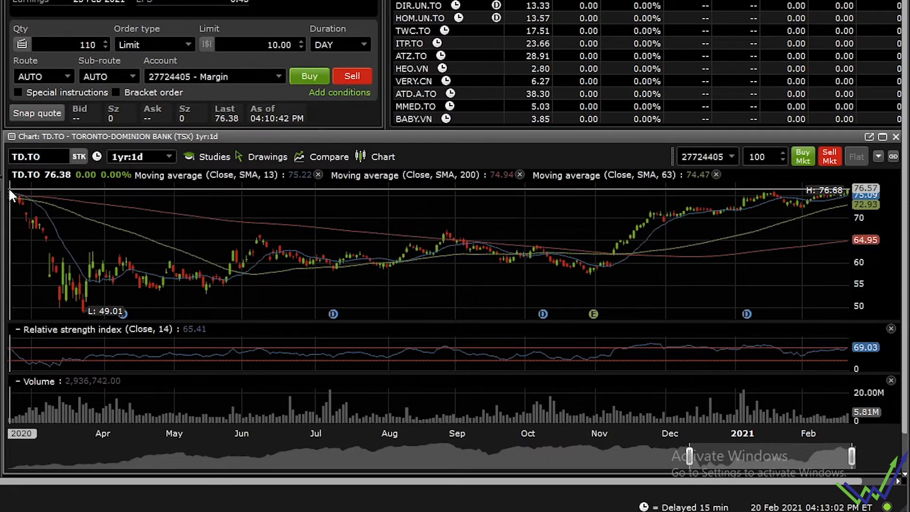
mouse_move(32, 215)
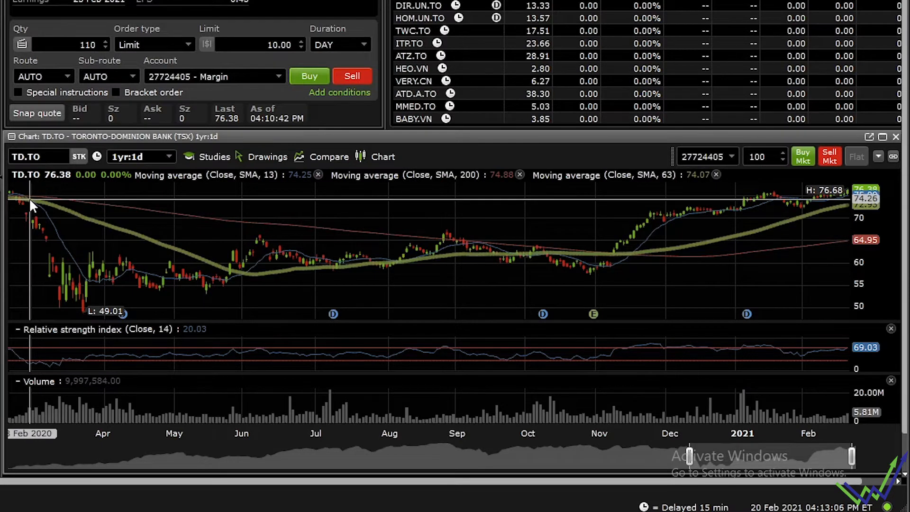
mouse_move(47, 223)
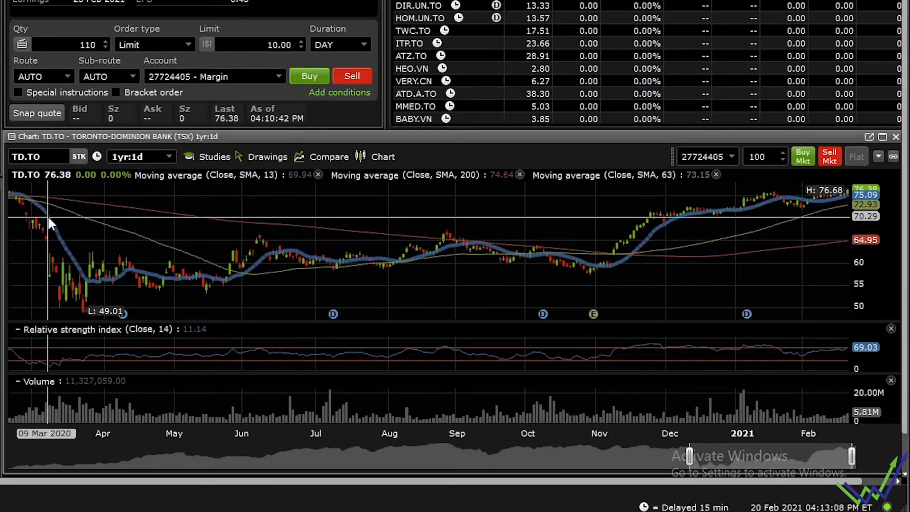
mouse_move(305, 194)
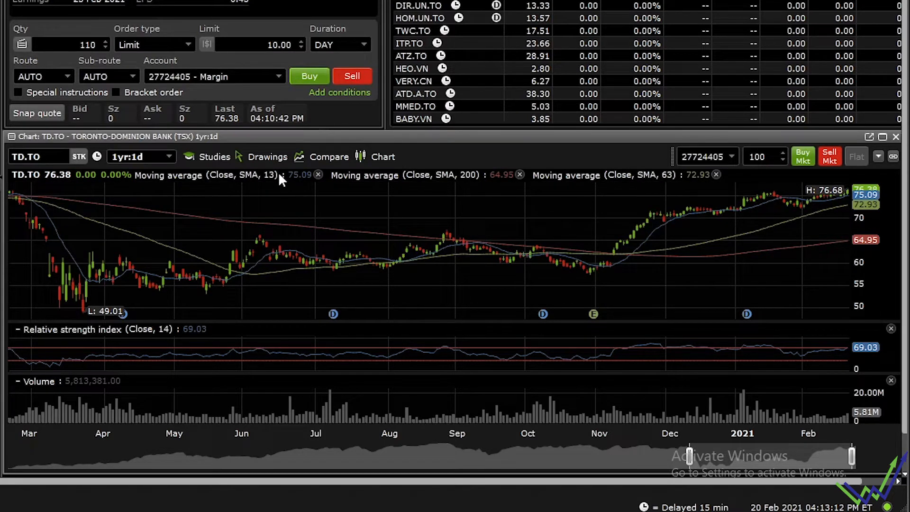
mouse_move(203, 223)
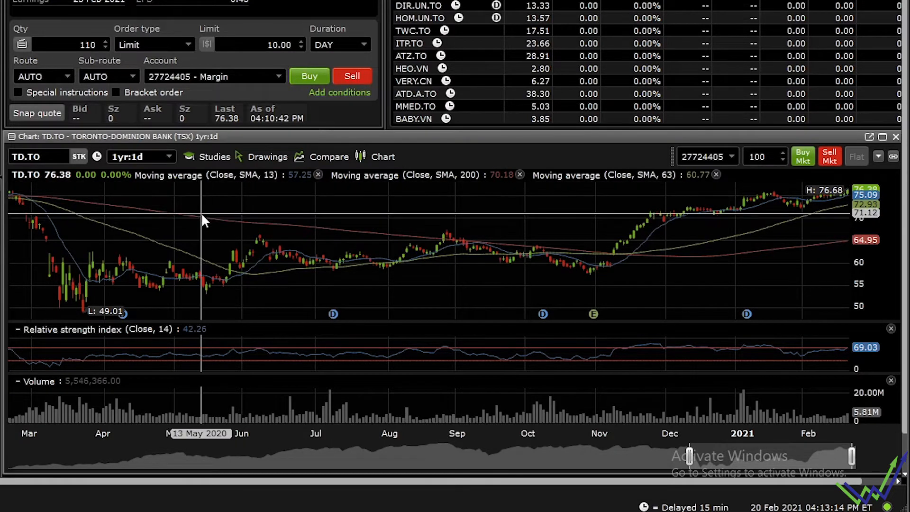
mouse_move(702, 195)
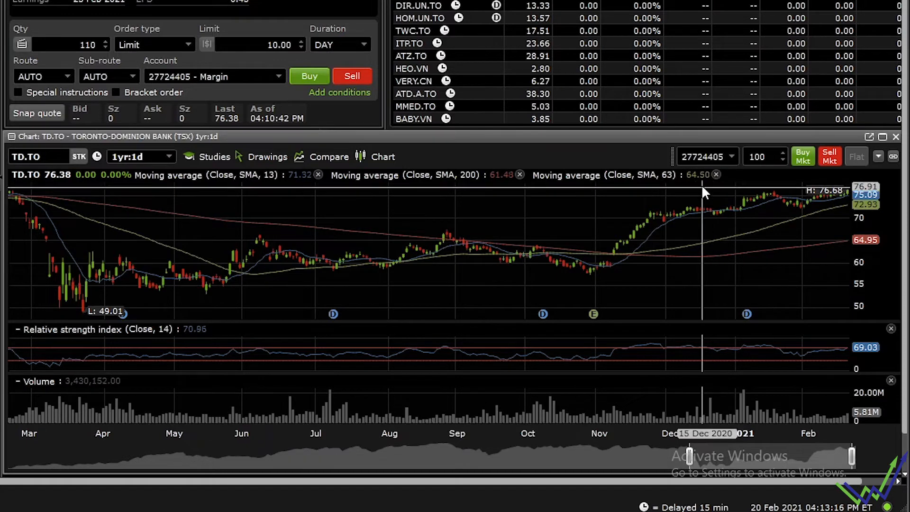
mouse_move(225, 287)
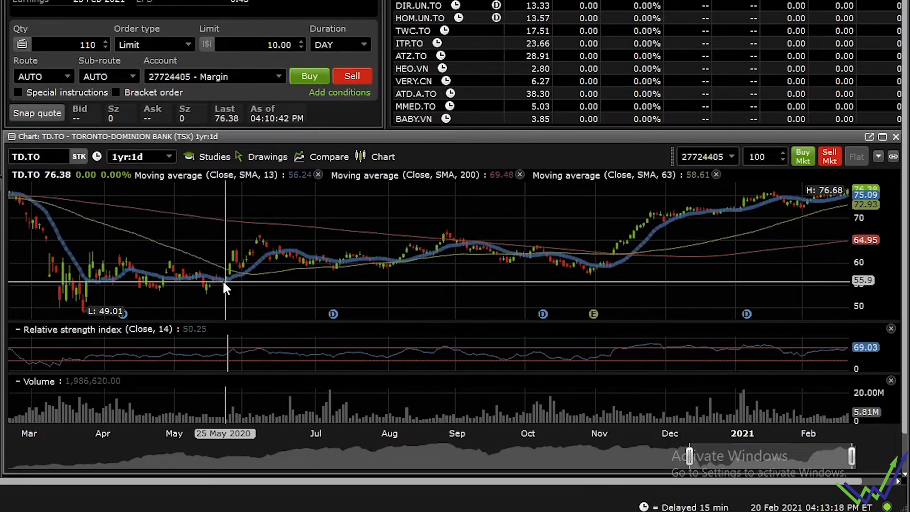
mouse_move(23, 199)
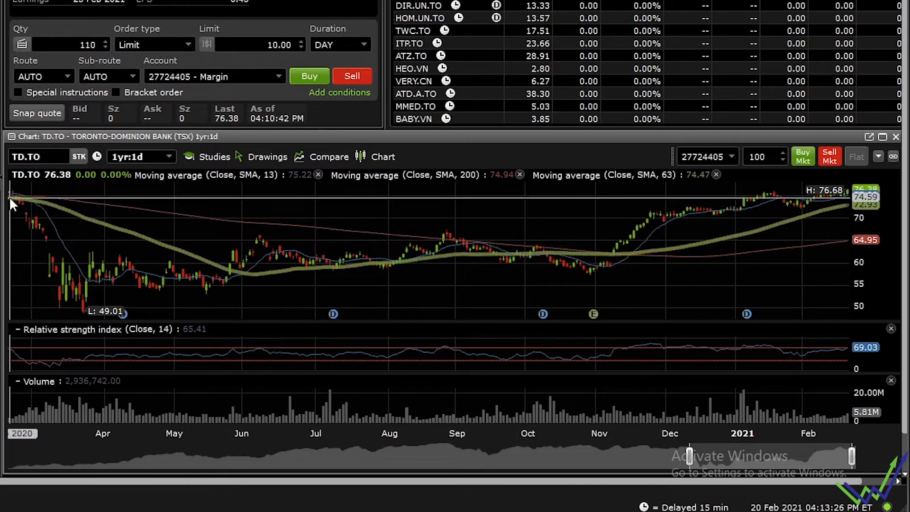
mouse_move(29, 209)
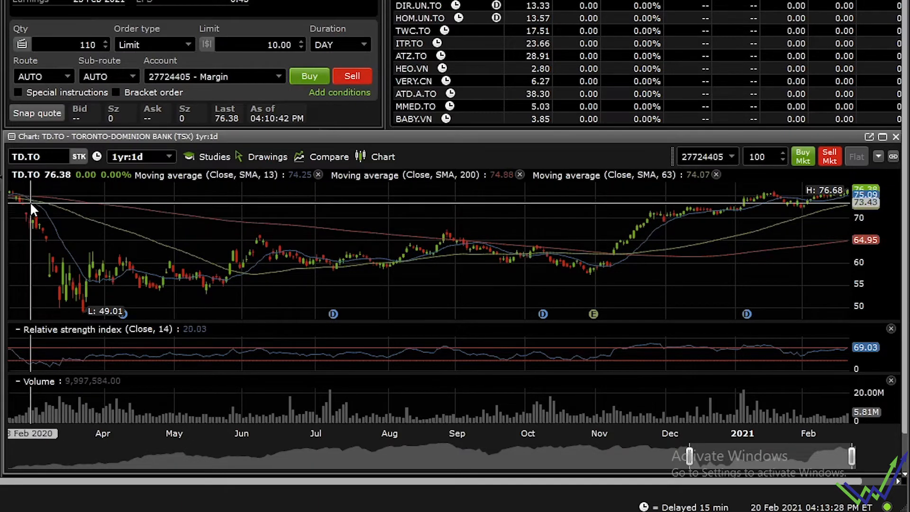
mouse_move(63, 313)
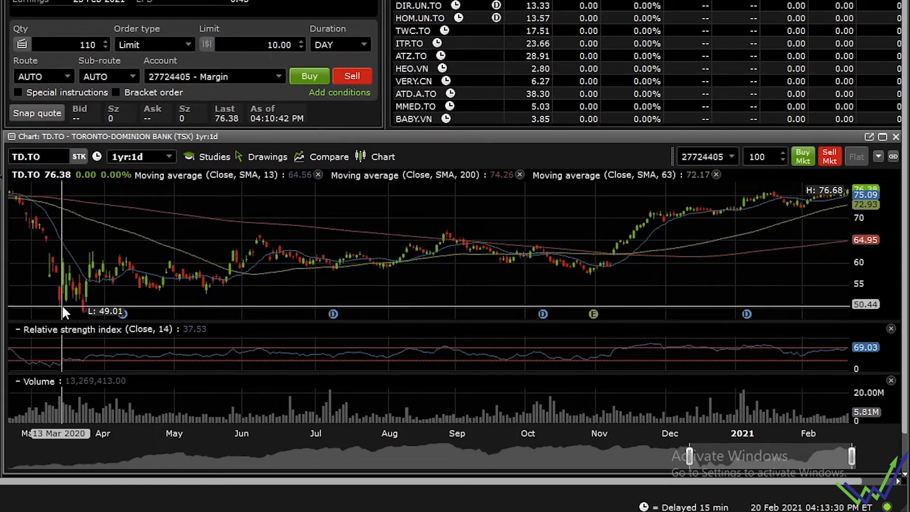
mouse_move(274, 266)
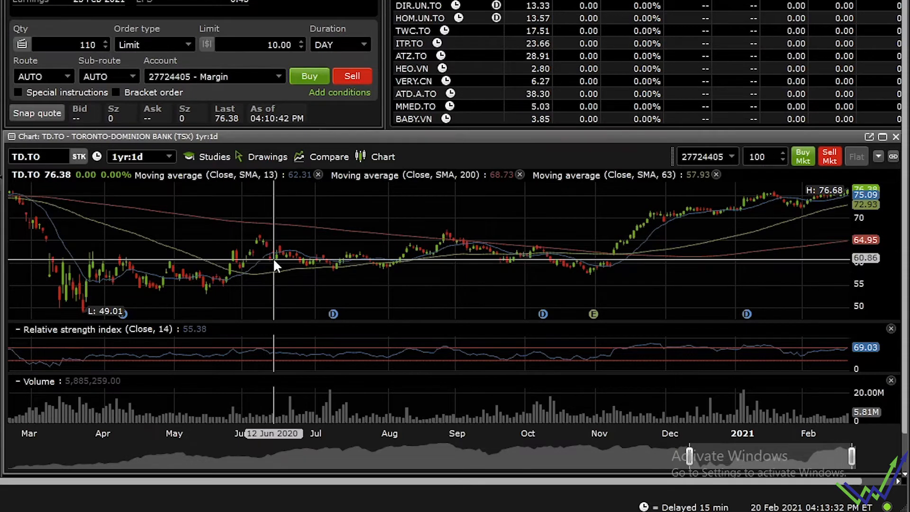
mouse_move(485, 273)
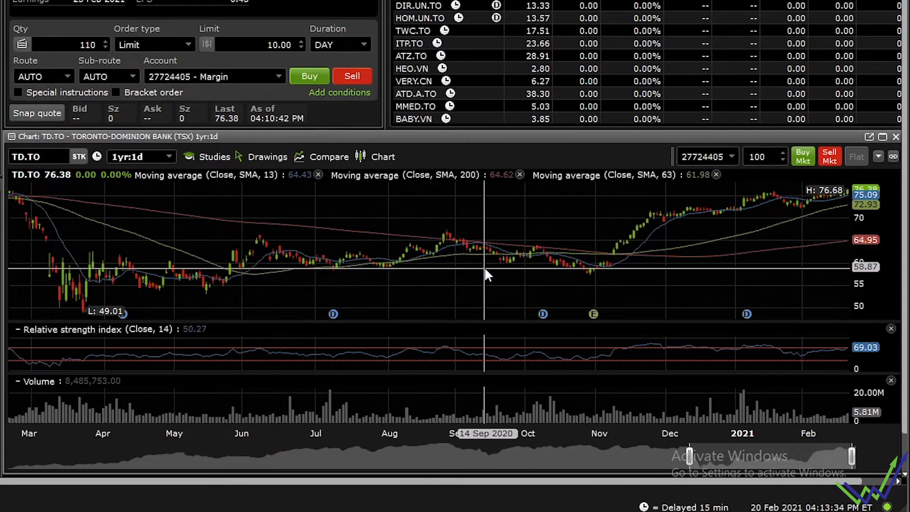
mouse_move(444, 255)
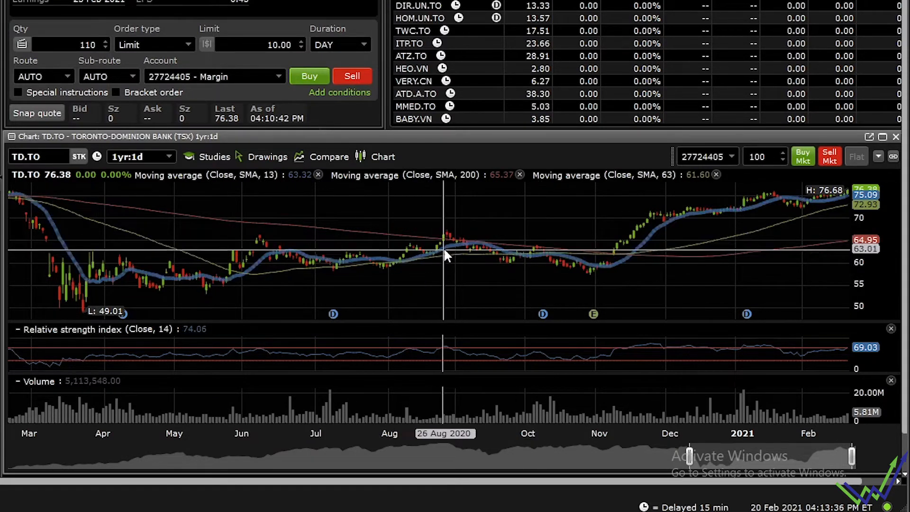
mouse_move(462, 252)
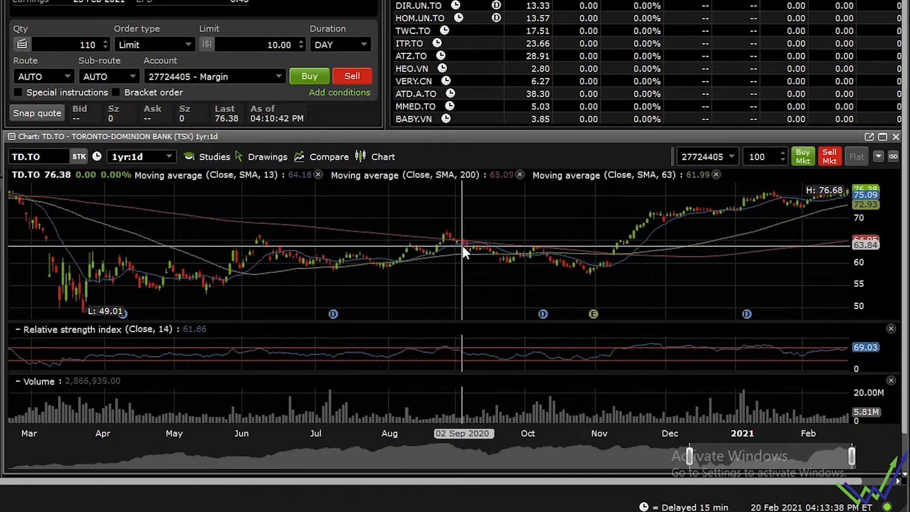
mouse_move(493, 260)
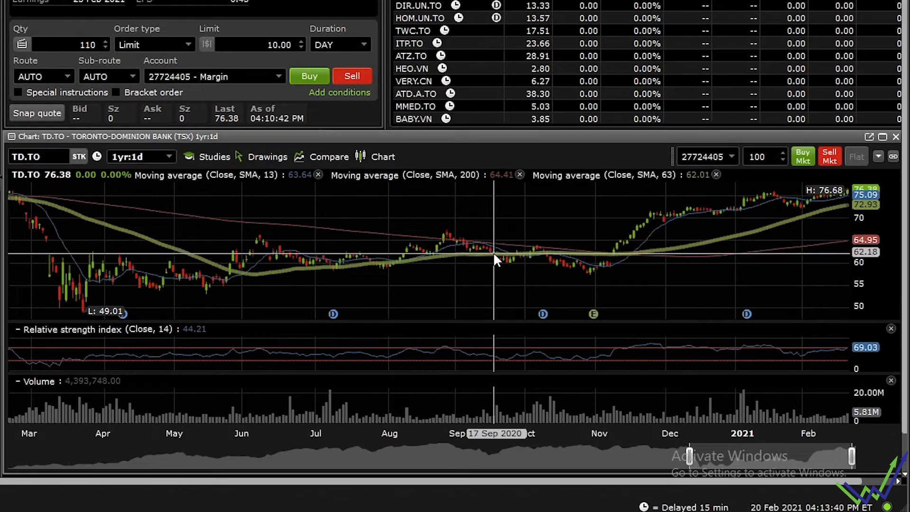
mouse_move(553, 271)
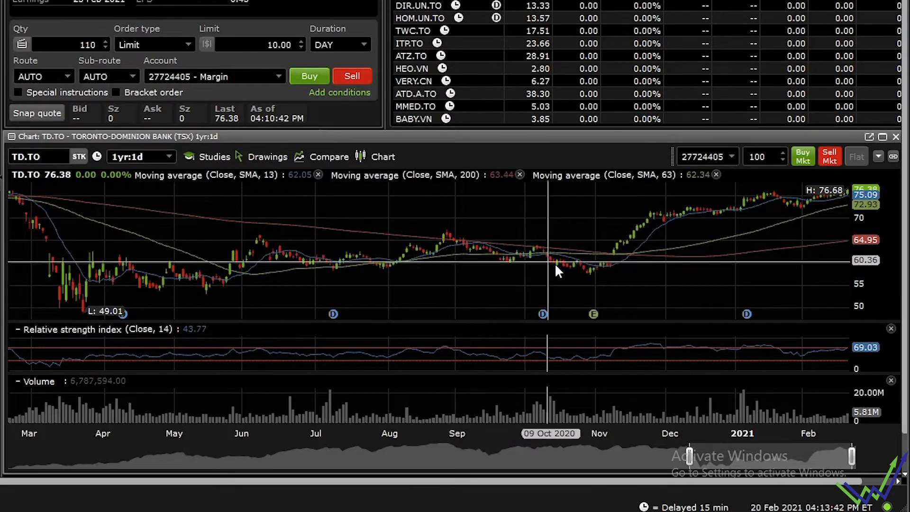
mouse_move(632, 273)
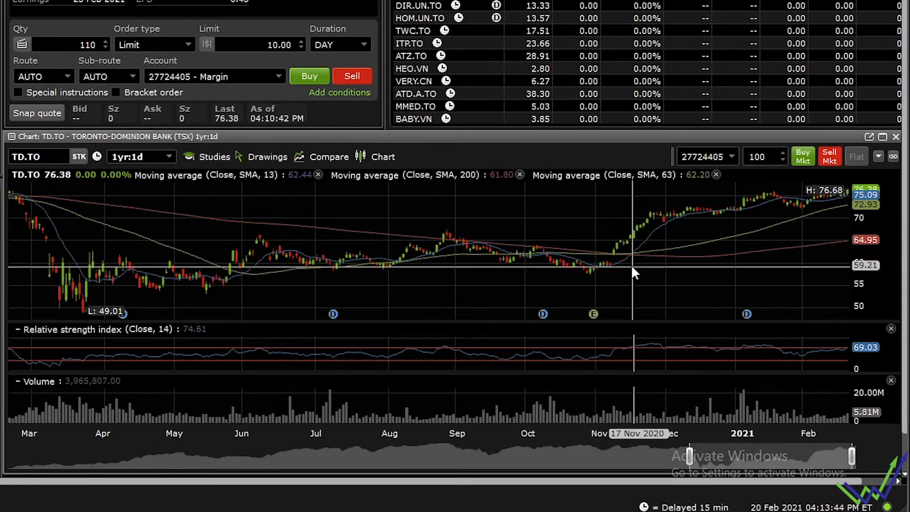
mouse_move(667, 260)
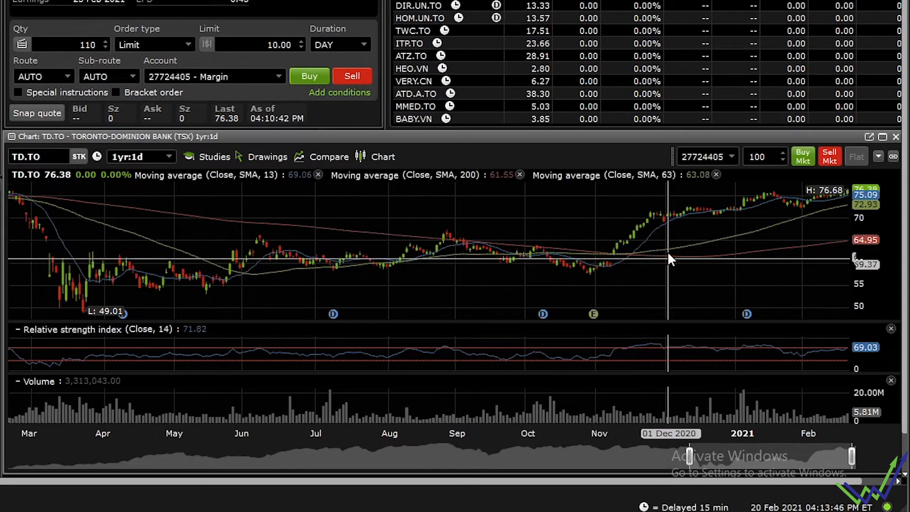
mouse_move(632, 258)
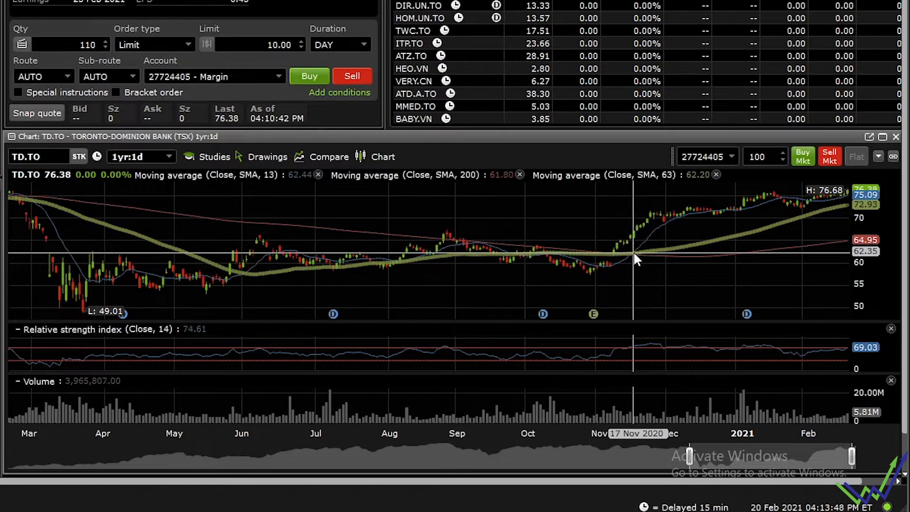
mouse_move(626, 254)
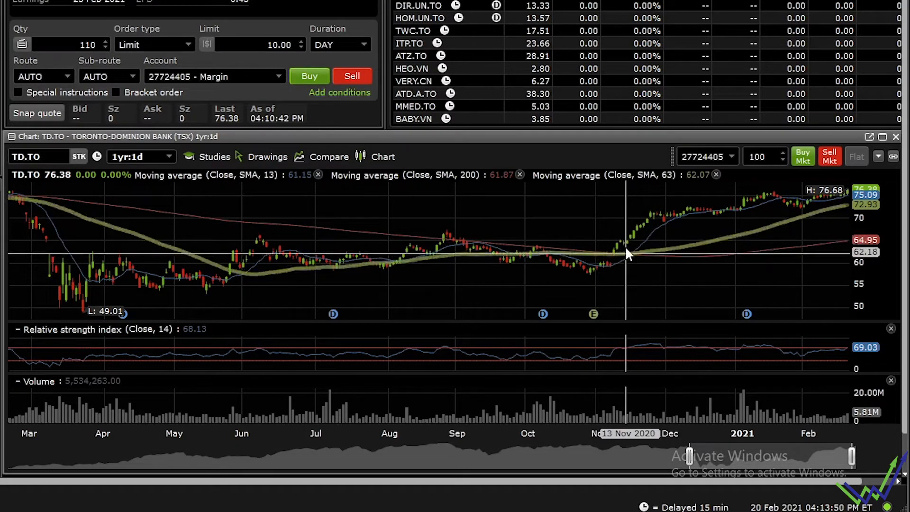
mouse_move(707, 218)
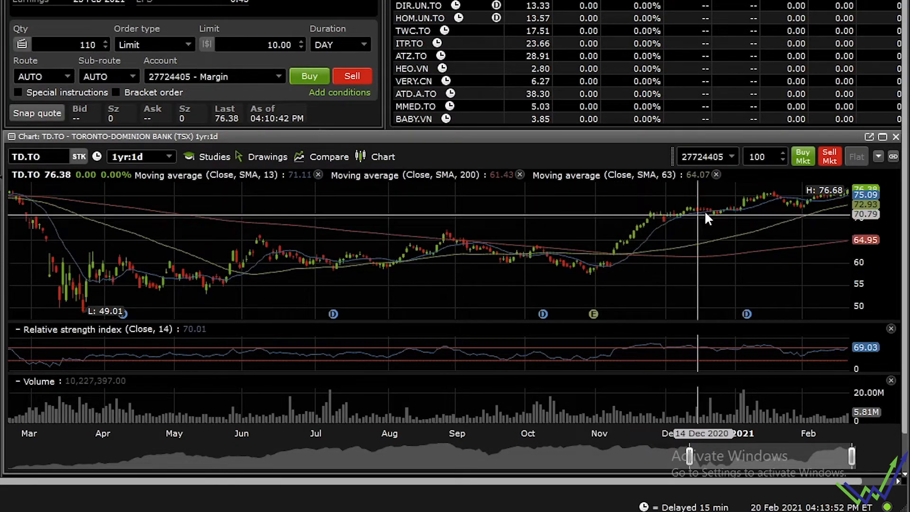
mouse_move(799, 207)
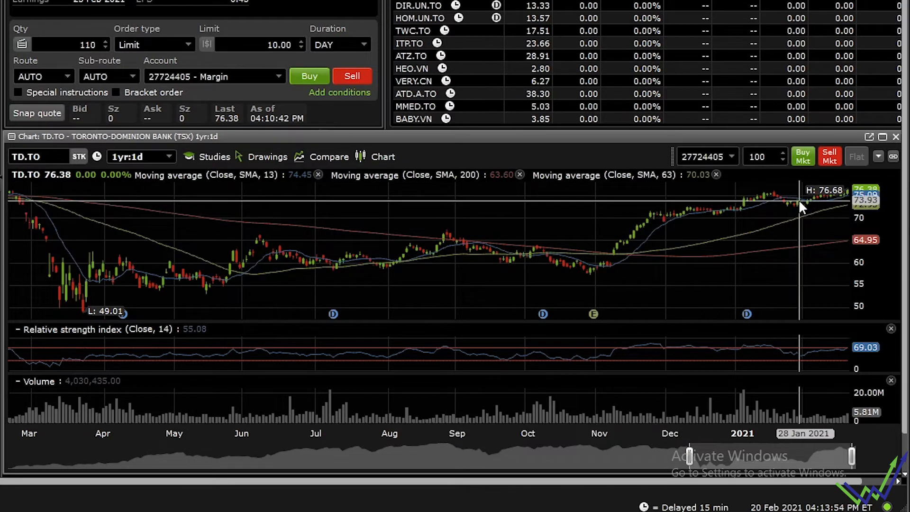
mouse_move(801, 226)
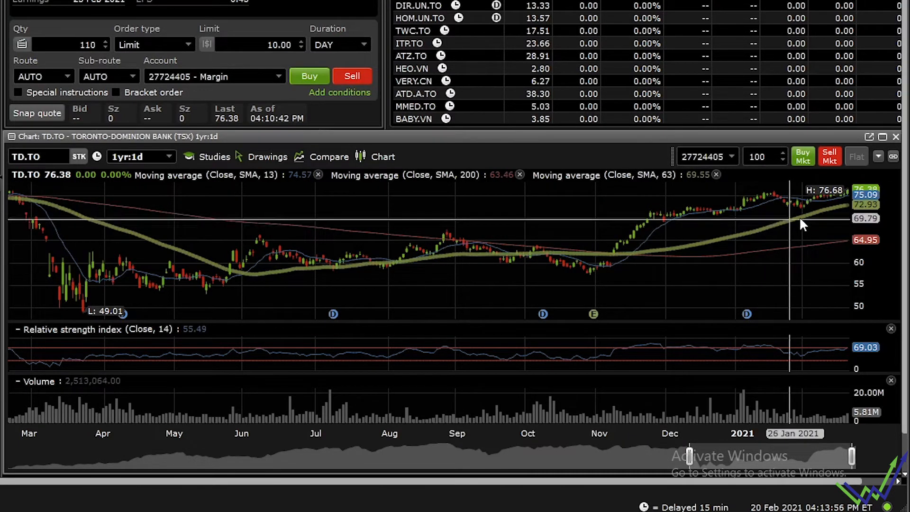
mouse_move(795, 227)
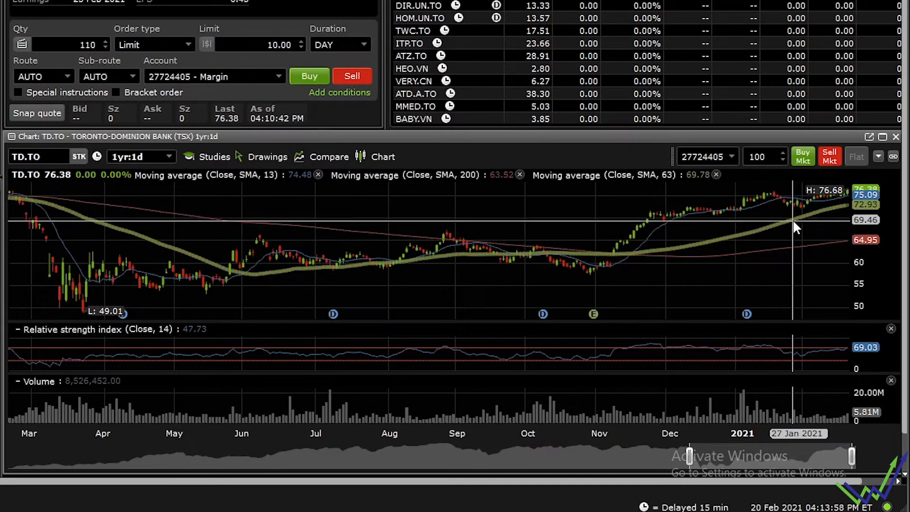
mouse_move(754, 232)
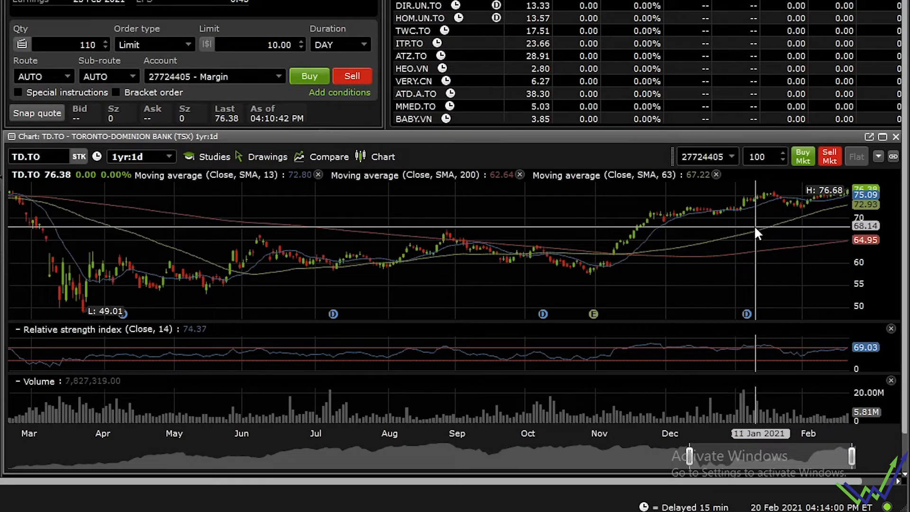
mouse_move(127, 322)
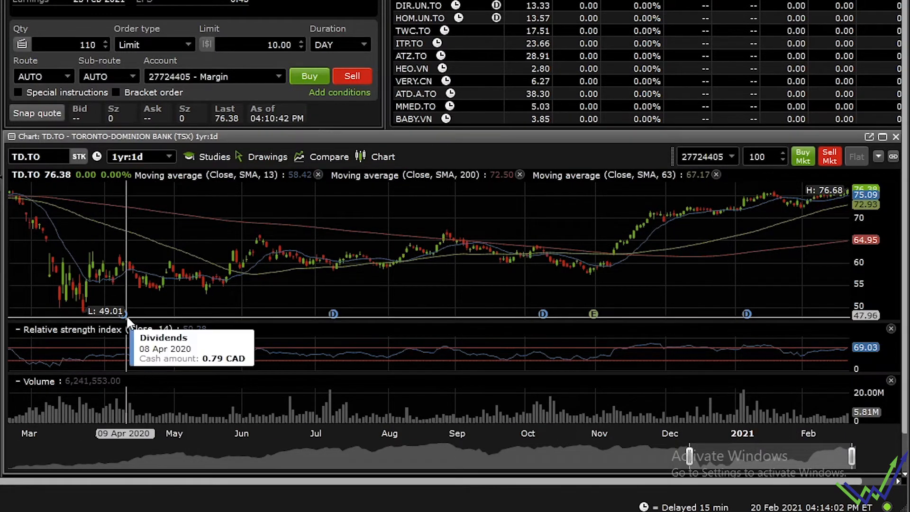
mouse_move(126, 319)
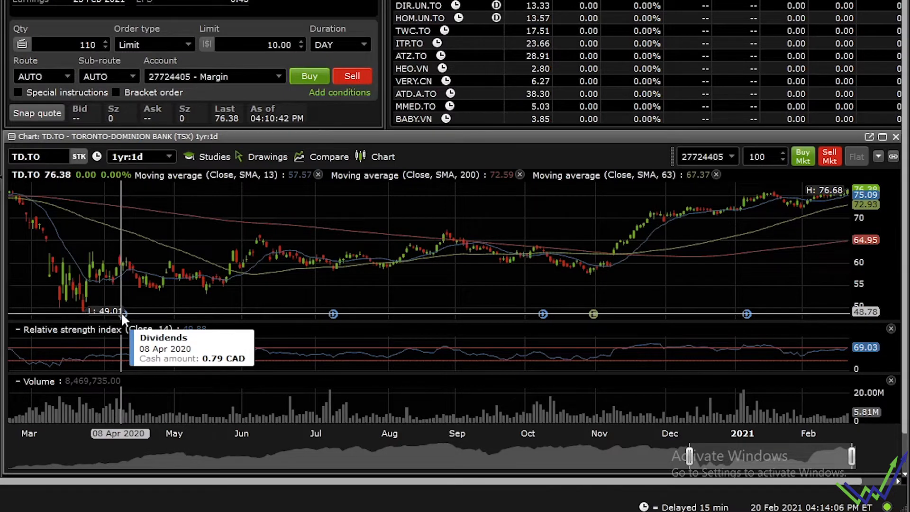
mouse_move(592, 314)
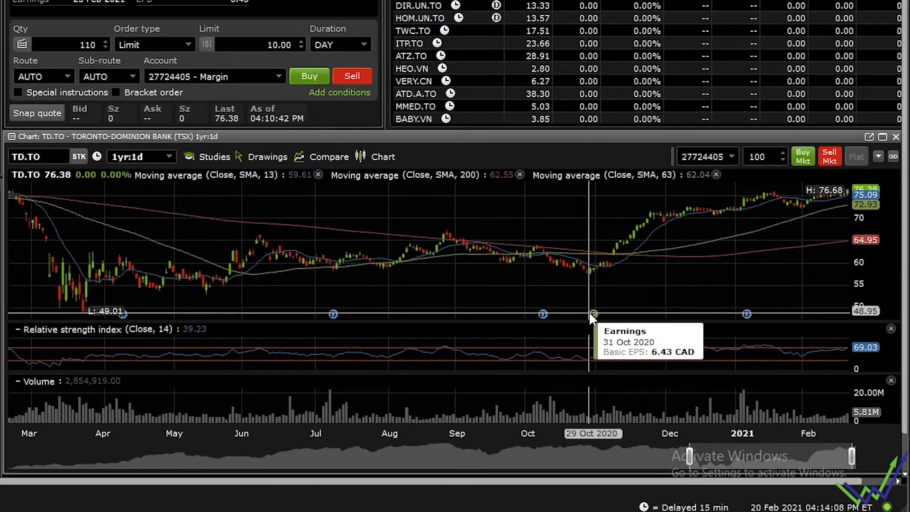
mouse_move(592, 316)
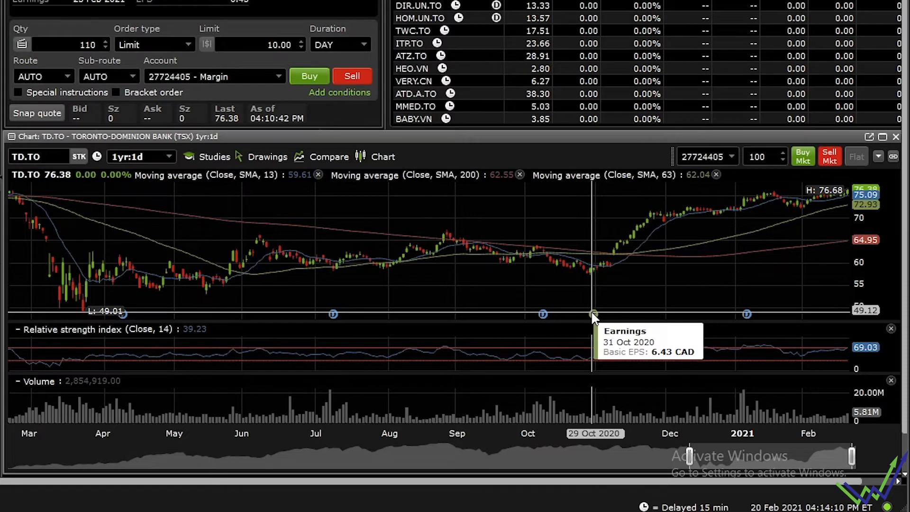
mouse_move(284, 225)
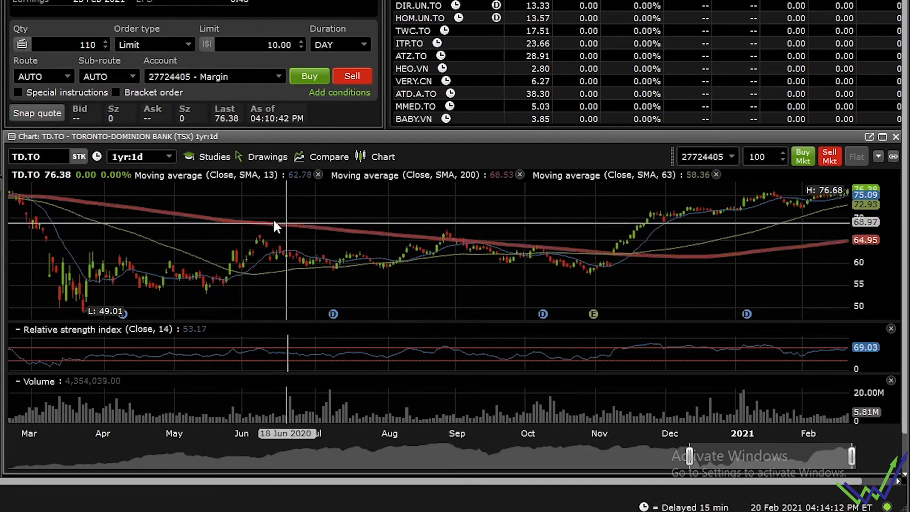
- Show the Studies category list from the TD.TO chart toolbar
left_click(214, 157)
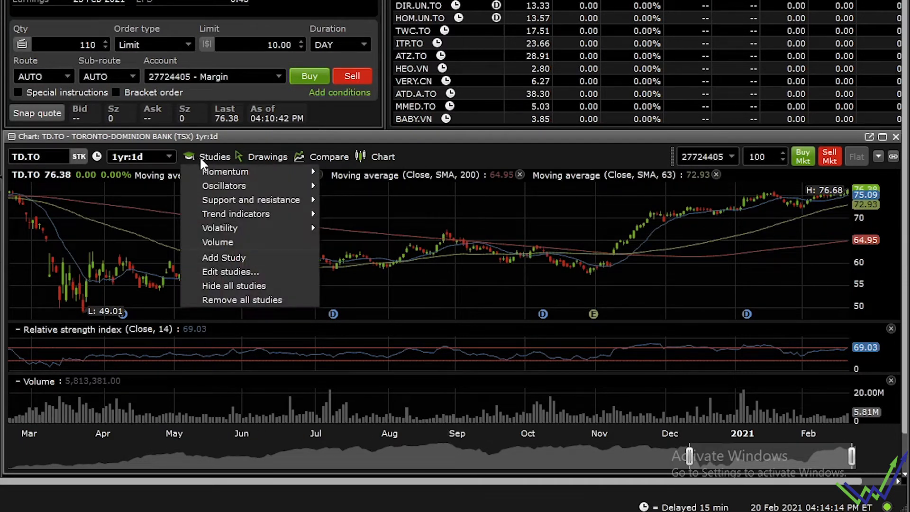
mouse_move(235, 214)
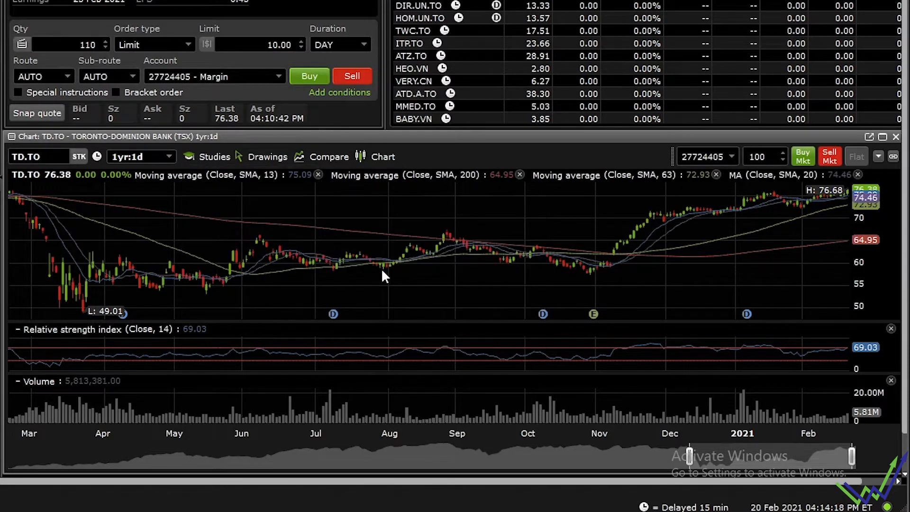
mouse_move(833, 180)
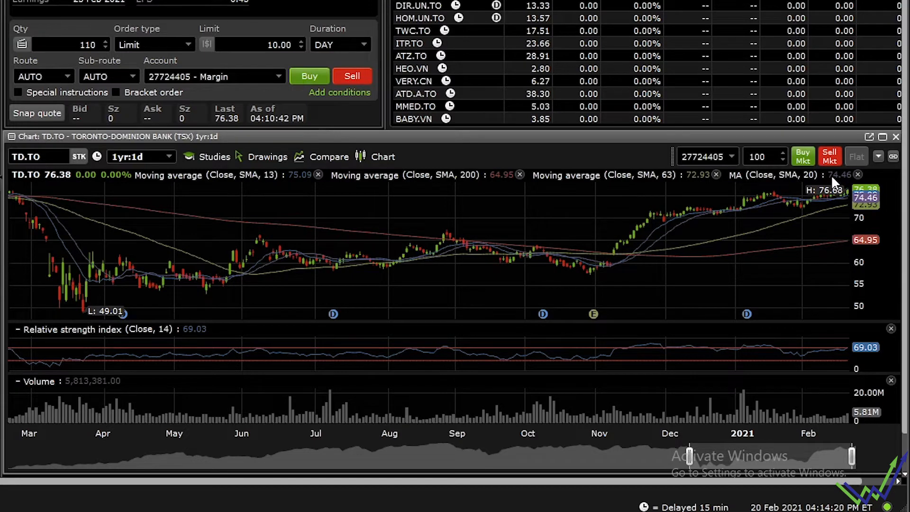
- Add a 20-period SMA of the close and open its study settings
left_click(213, 157)
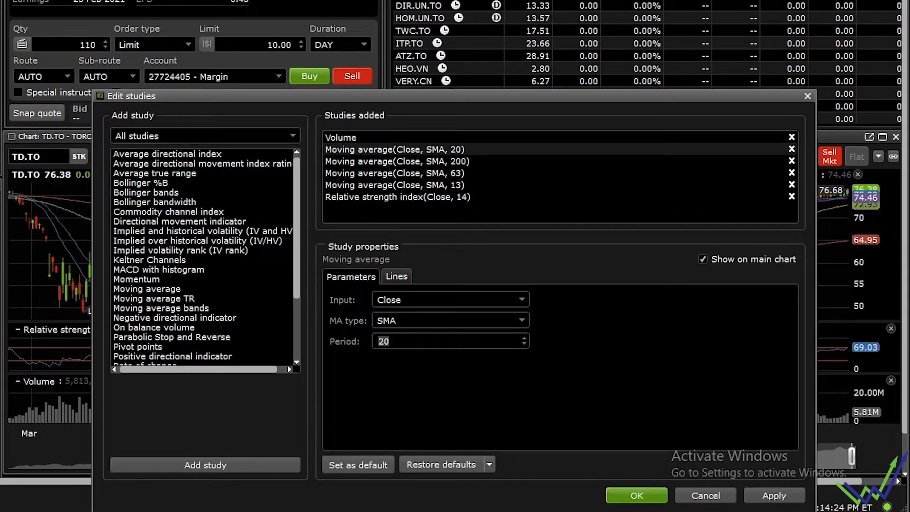
mouse_move(352, 337)
type("50")
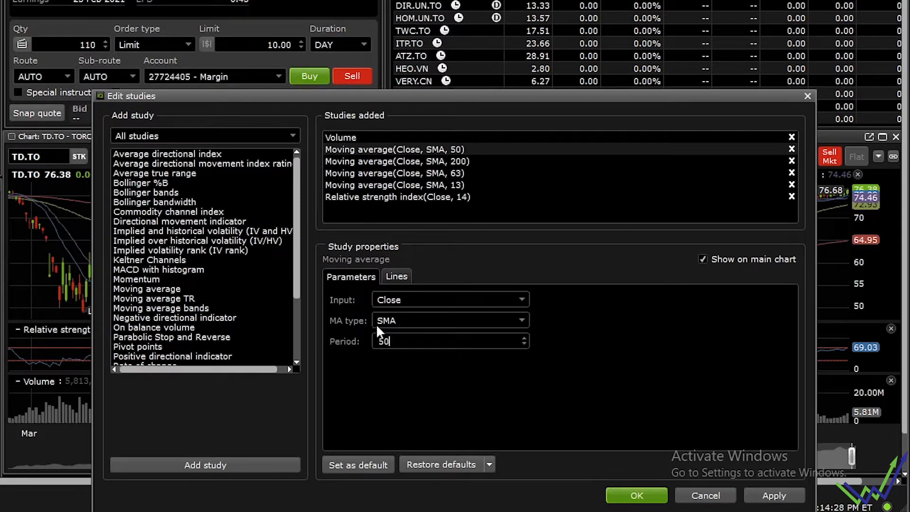
- Change the SMA period from 20 to 50 and confirm with OK
left_click(636, 494)
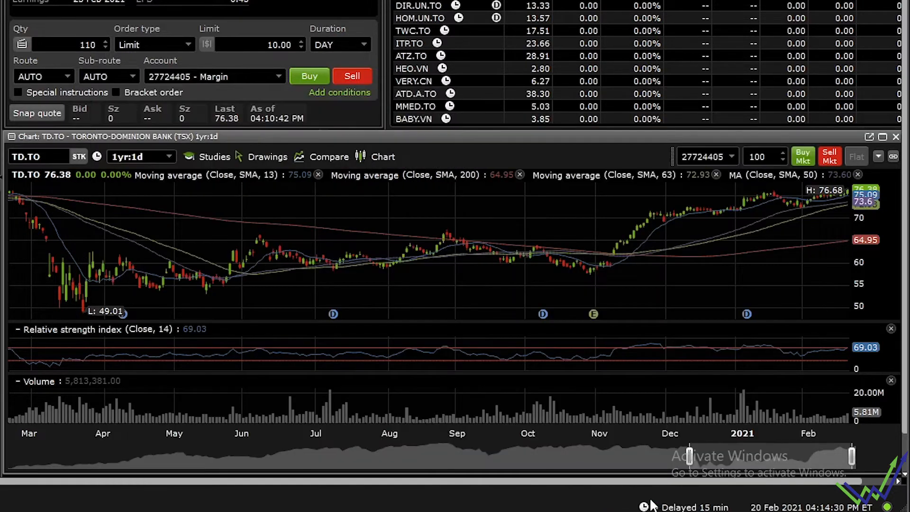
mouse_move(740, 235)
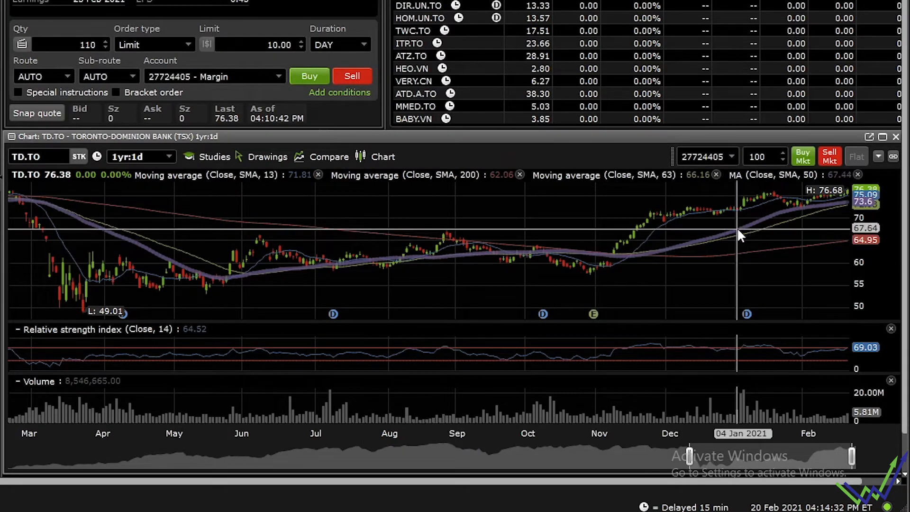
mouse_move(576, 267)
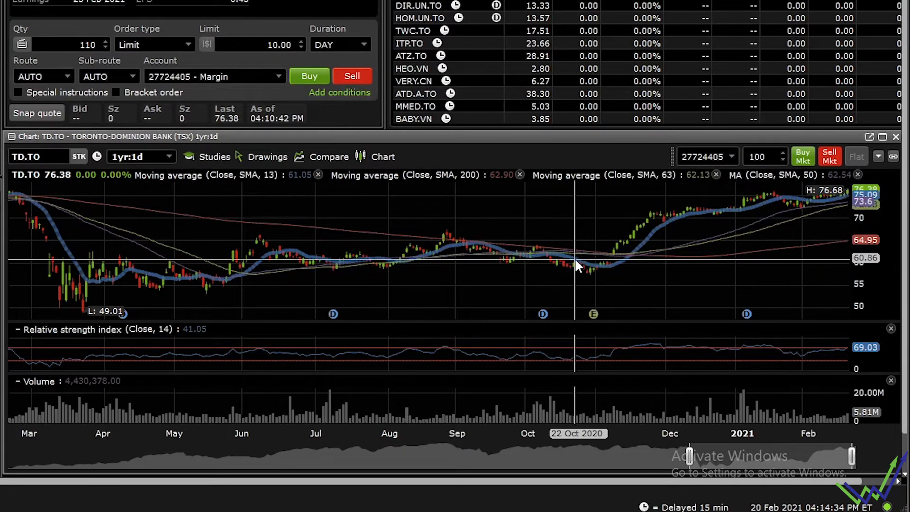
mouse_move(596, 264)
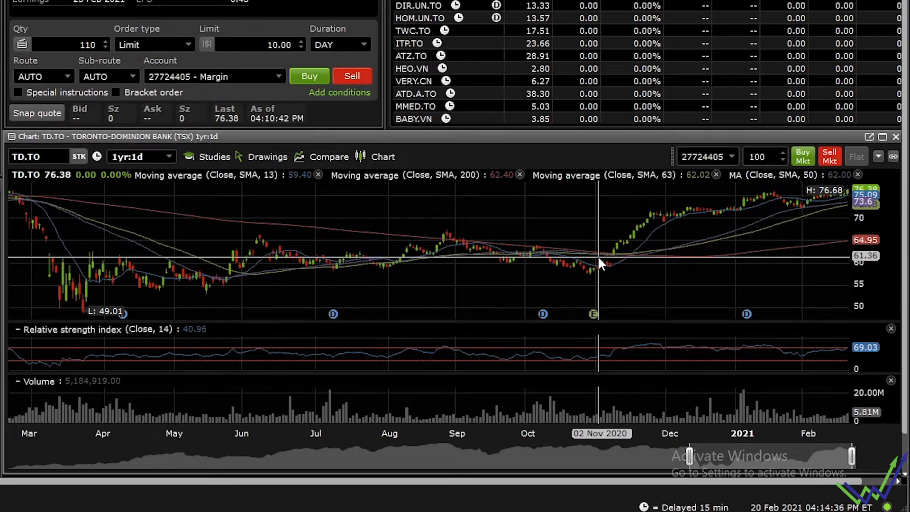
mouse_move(664, 243)
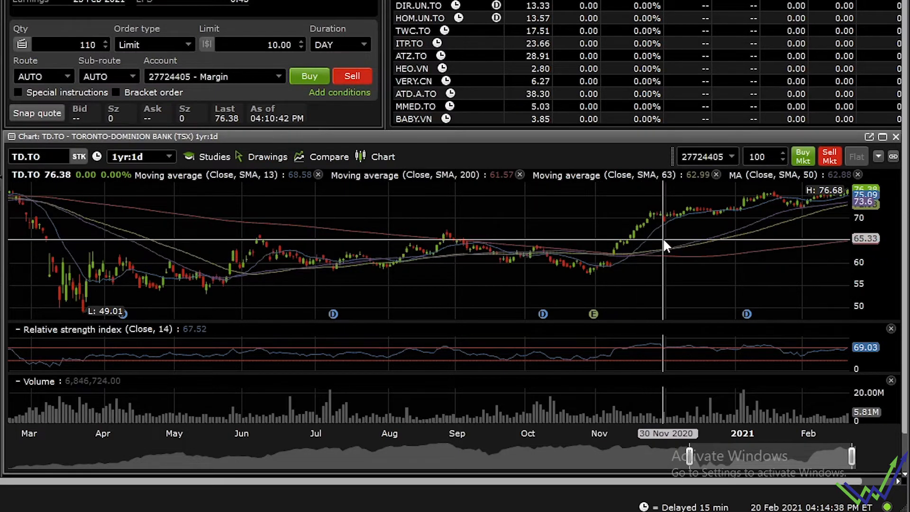
mouse_move(664, 244)
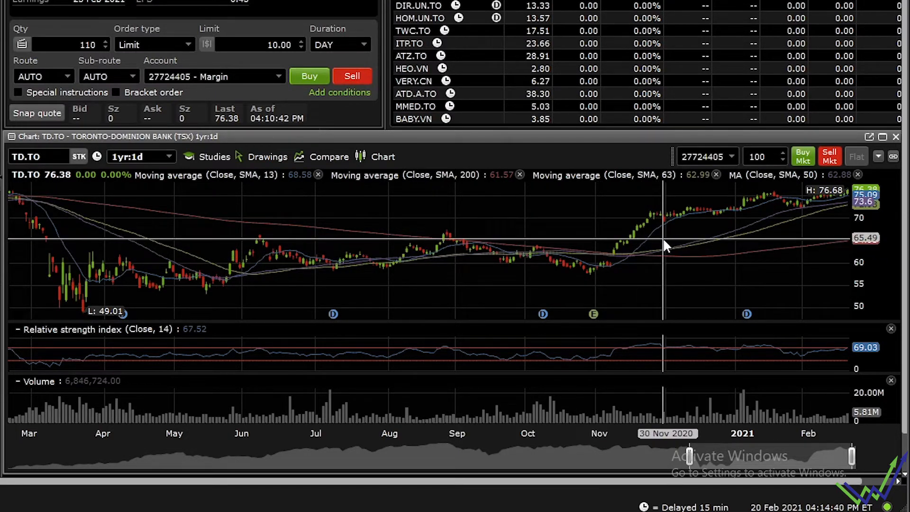
mouse_move(632, 264)
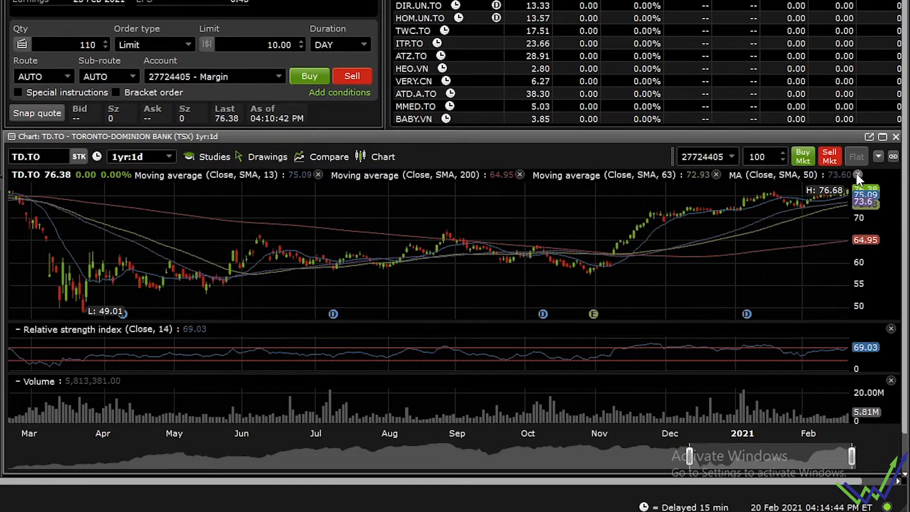
- Delete the MA (Close, SMA, 50) study and browse the Momentum studies
left_click(857, 175)
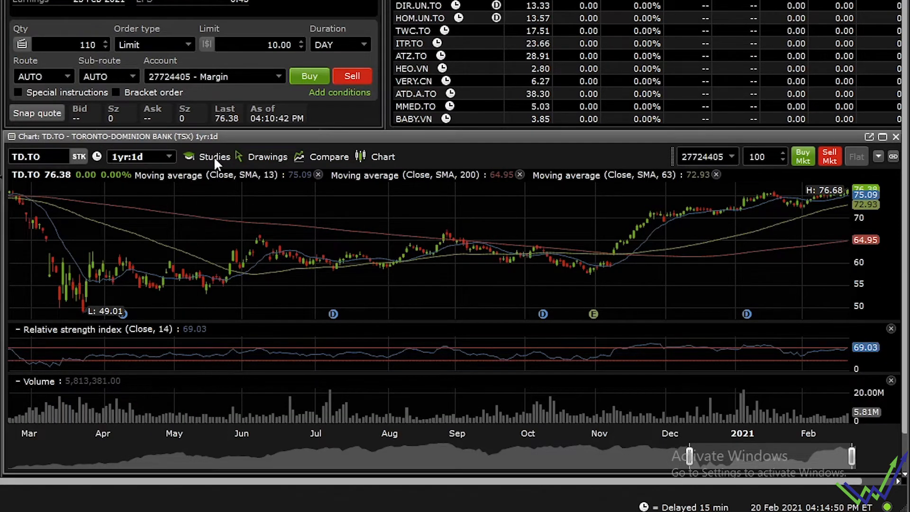
left_click(214, 157)
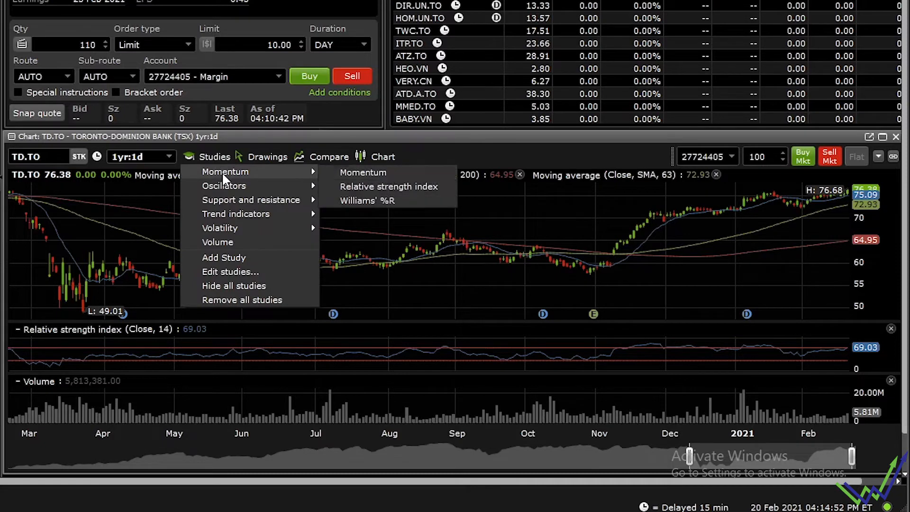
mouse_move(387, 186)
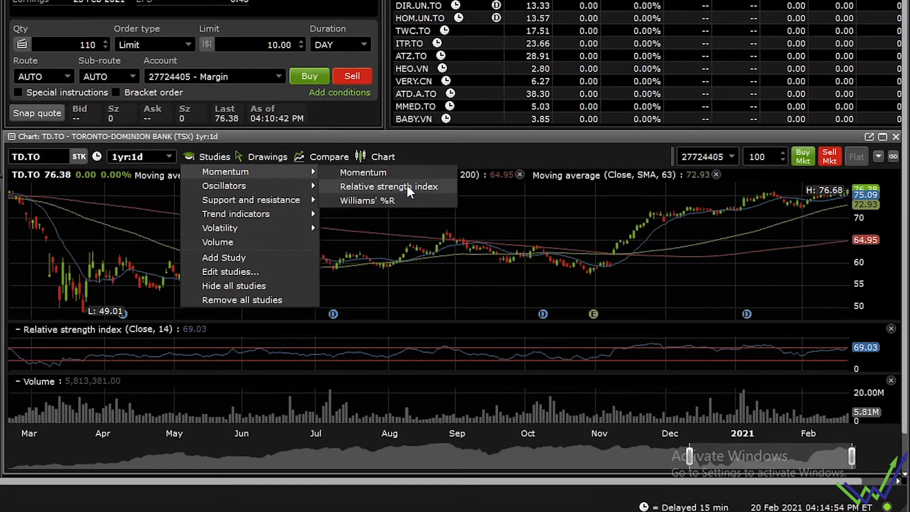
mouse_move(69, 358)
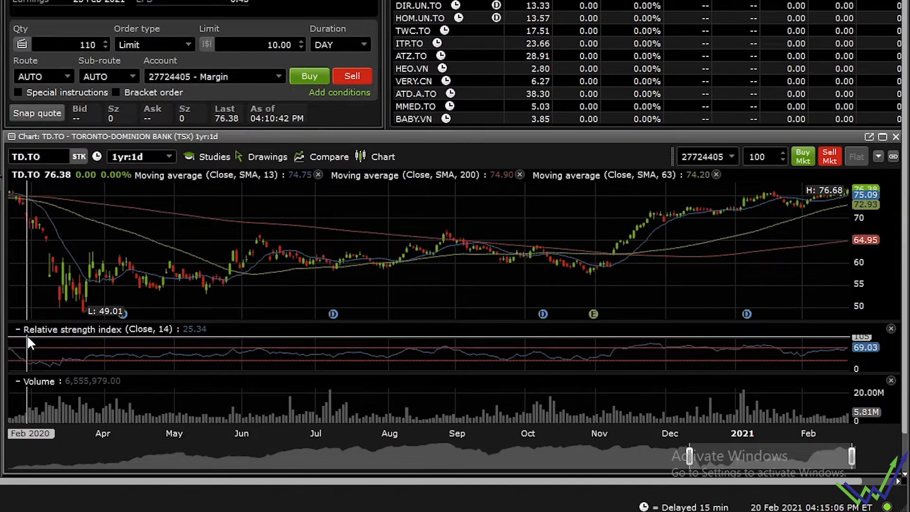
mouse_move(31, 359)
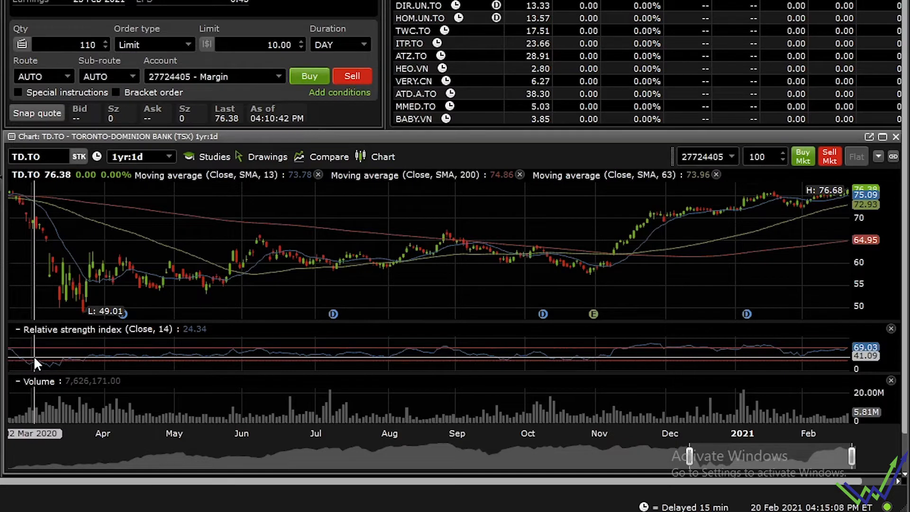
mouse_move(9, 348)
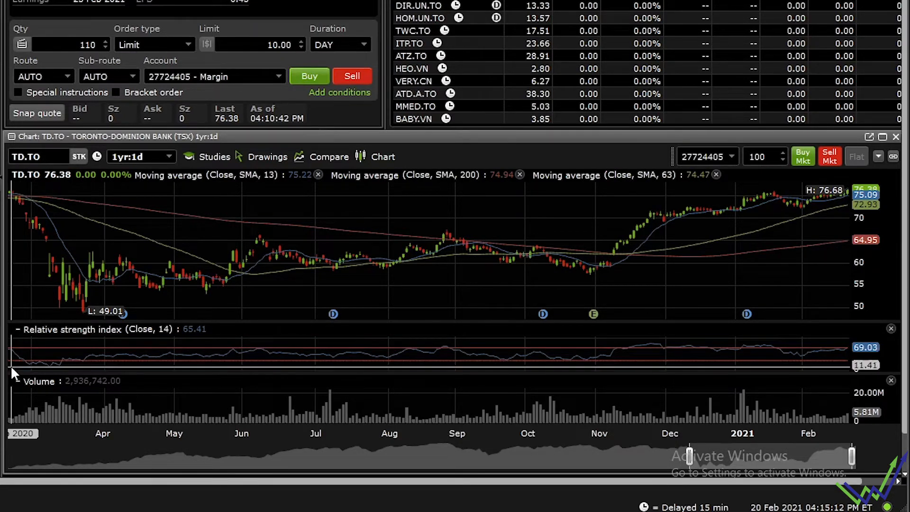
mouse_move(58, 271)
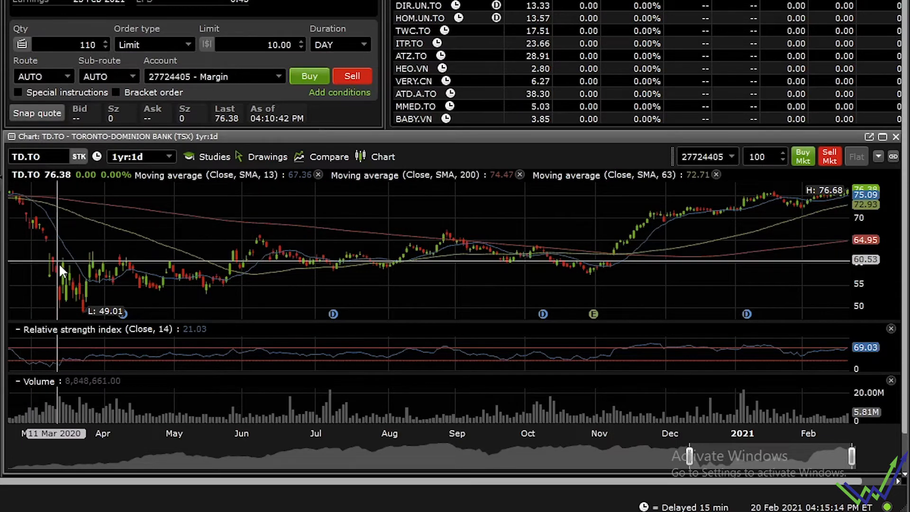
mouse_move(51, 365)
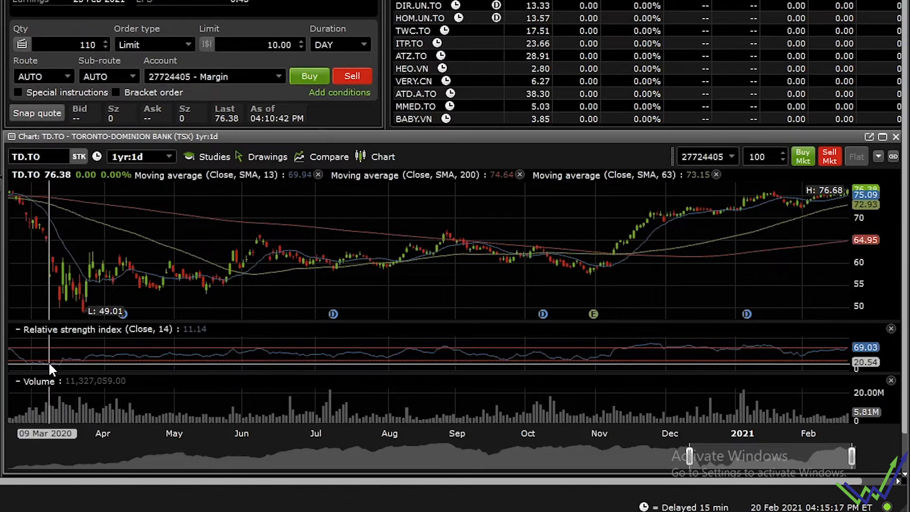
mouse_move(57, 374)
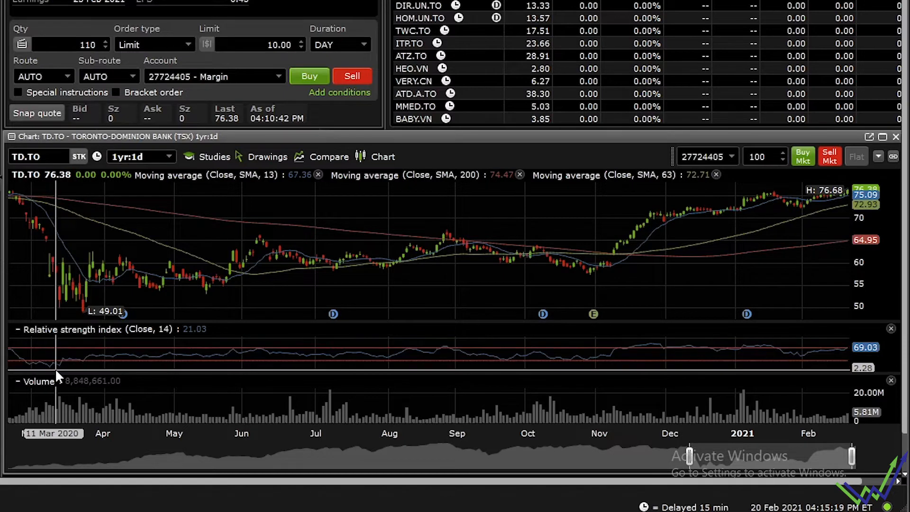
mouse_move(81, 355)
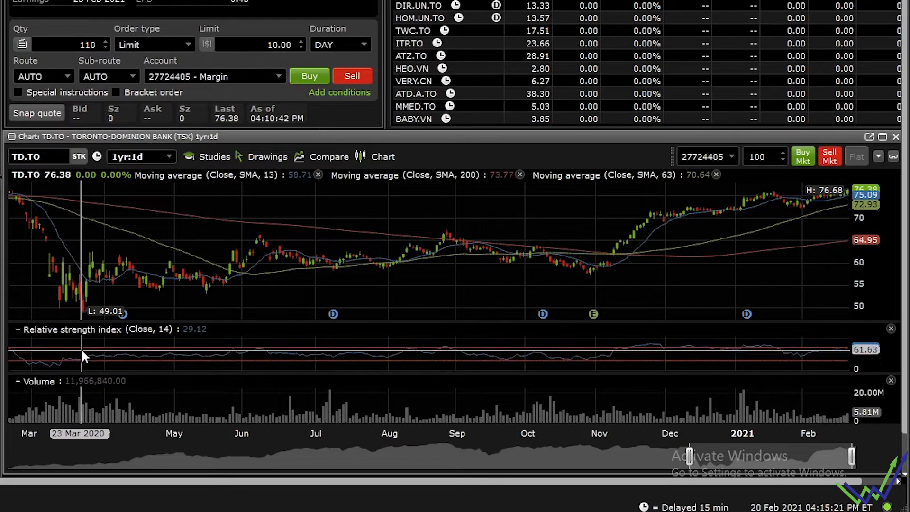
mouse_move(192, 365)
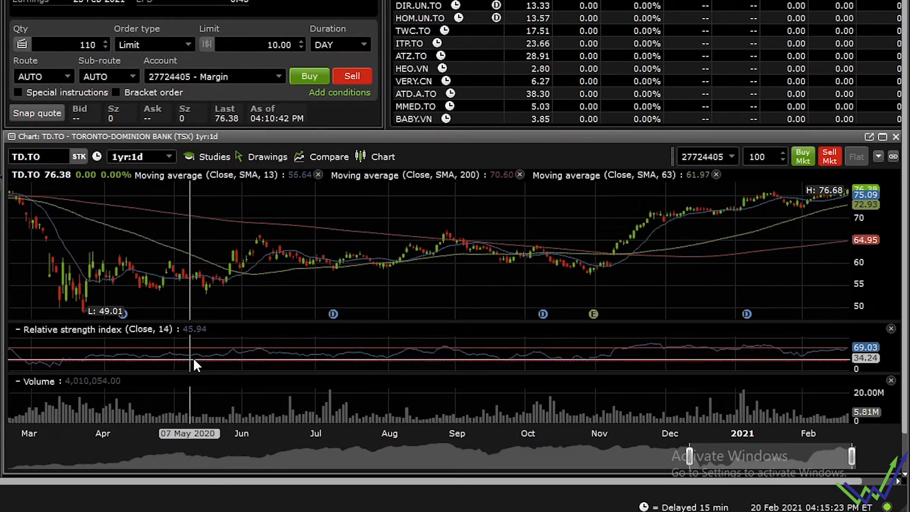
mouse_move(76, 277)
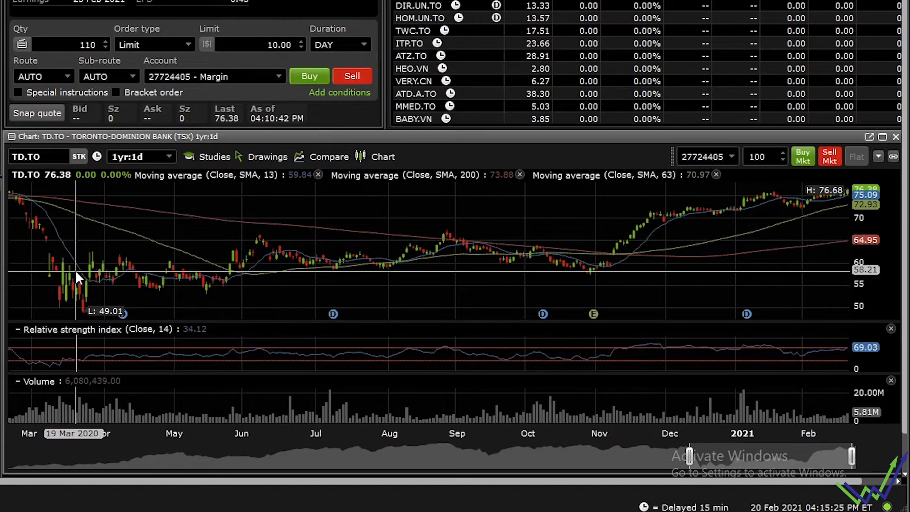
mouse_move(339, 259)
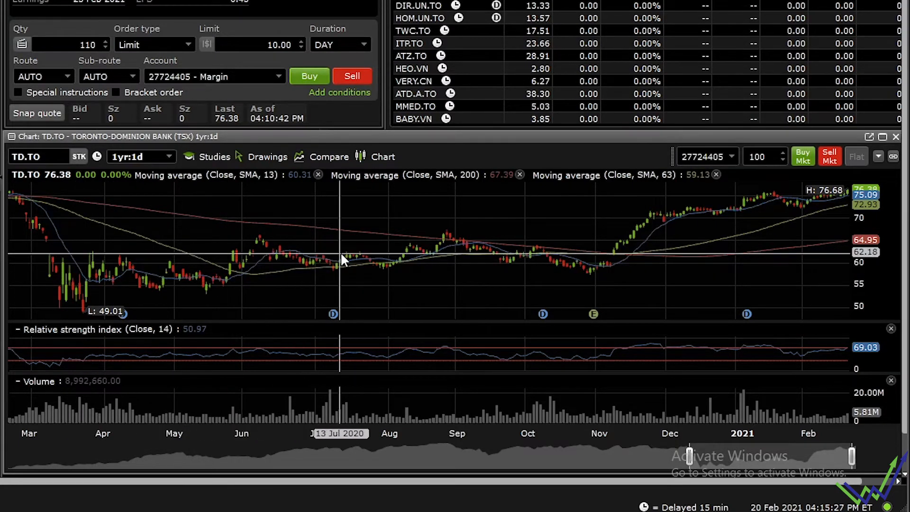
mouse_move(512, 284)
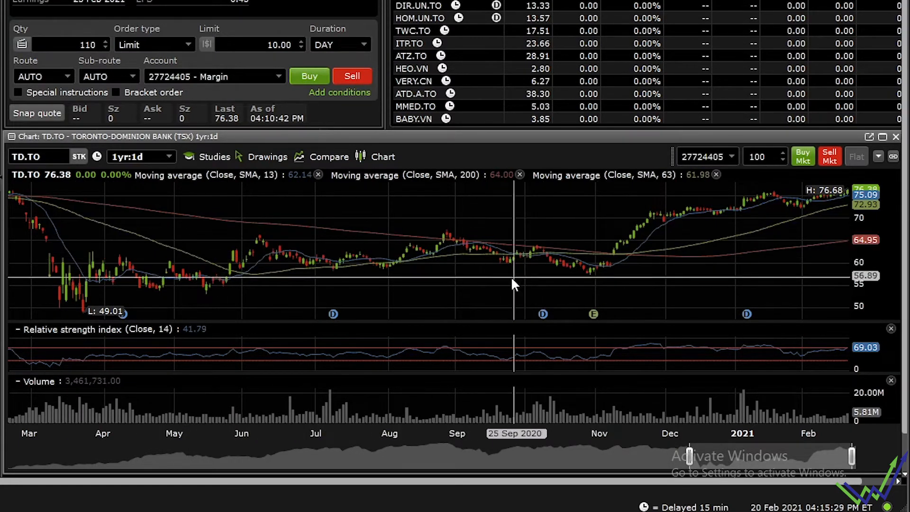
mouse_move(371, 308)
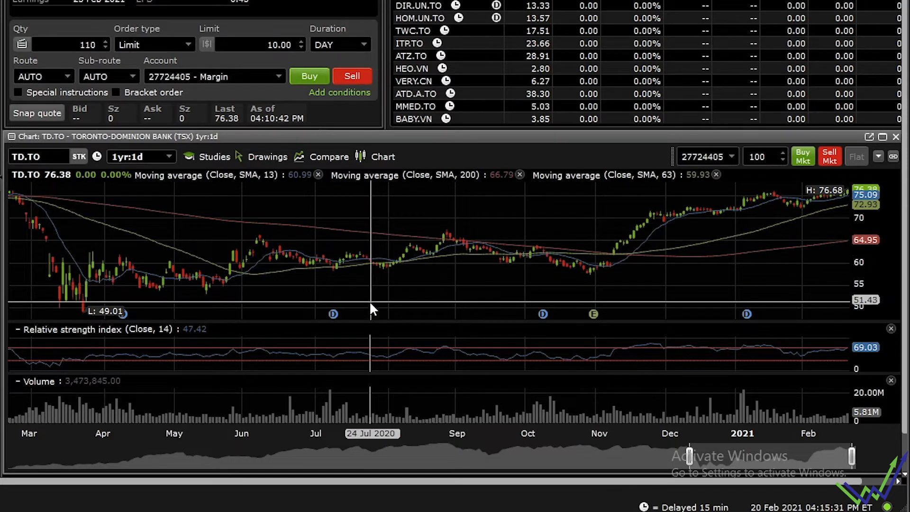
mouse_move(367, 308)
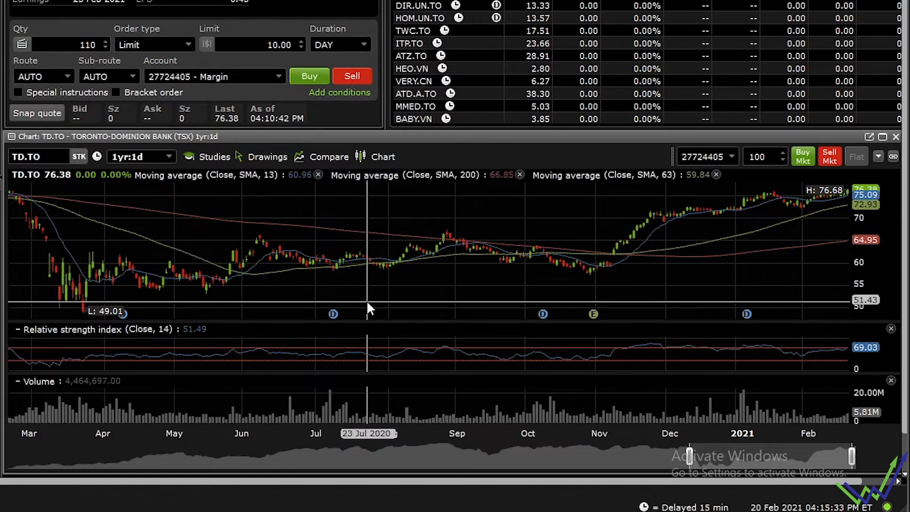
mouse_move(607, 406)
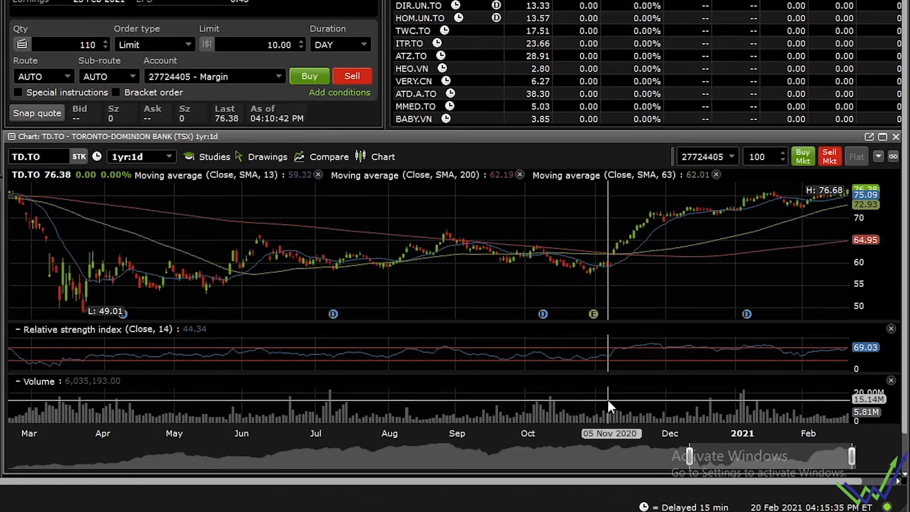
mouse_move(658, 403)
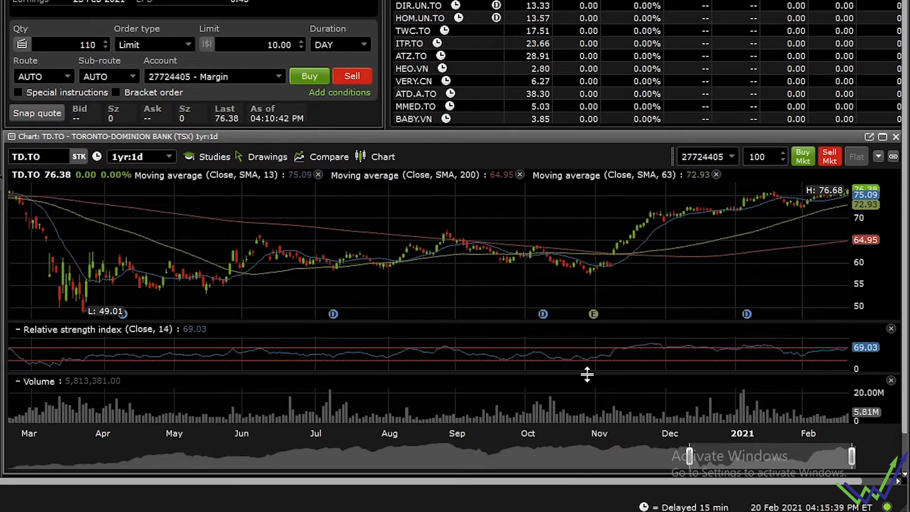
mouse_move(582, 306)
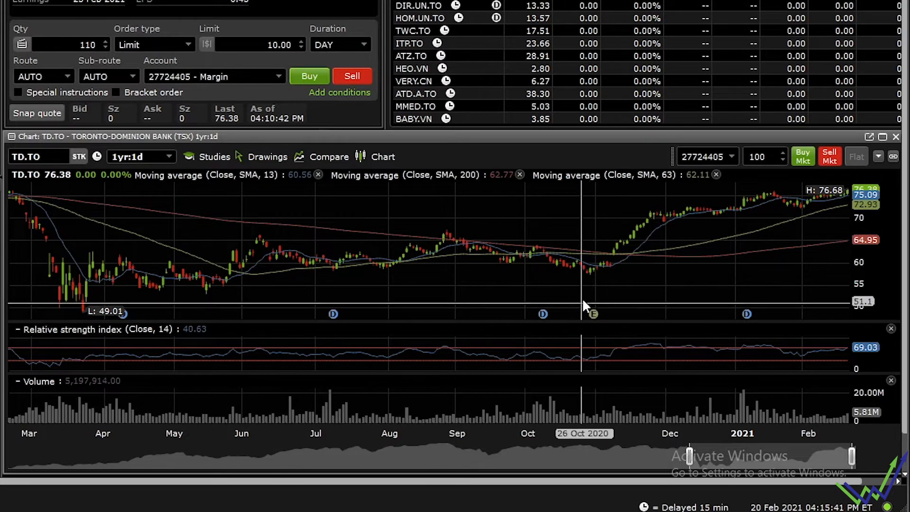
mouse_move(597, 294)
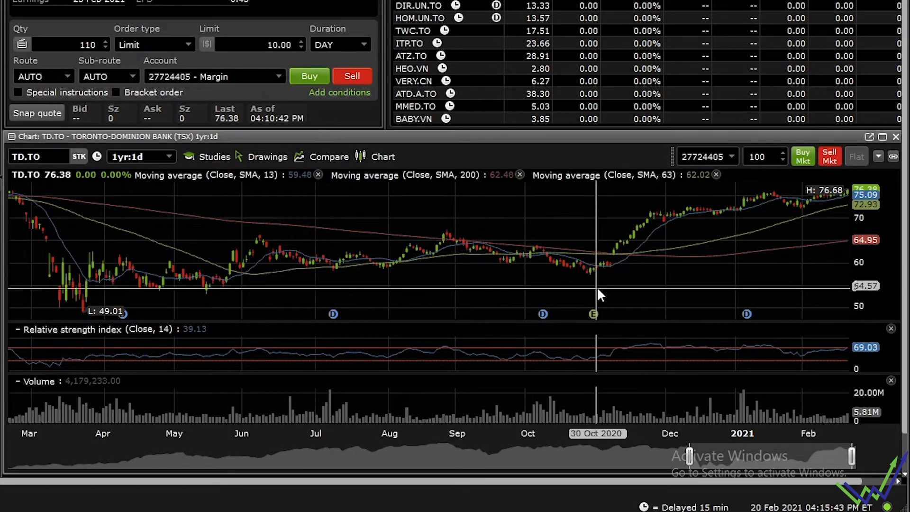
mouse_move(642, 352)
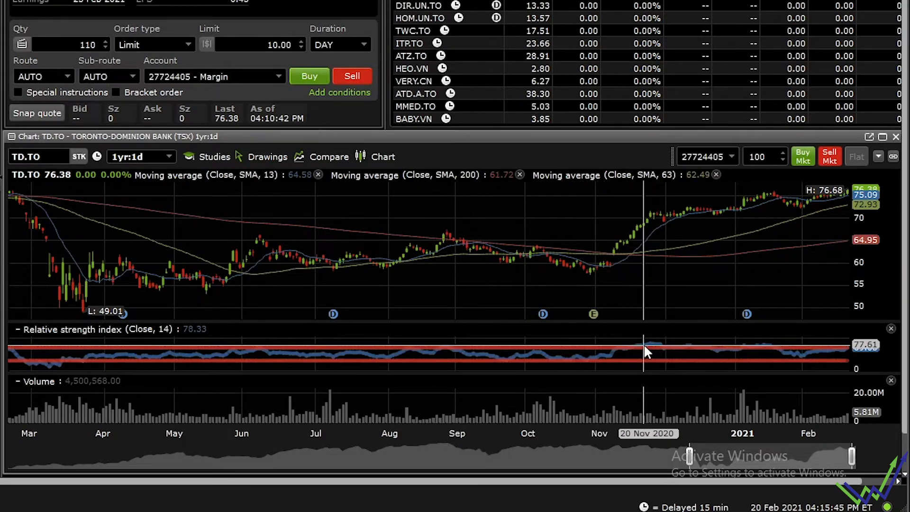
mouse_move(657, 351)
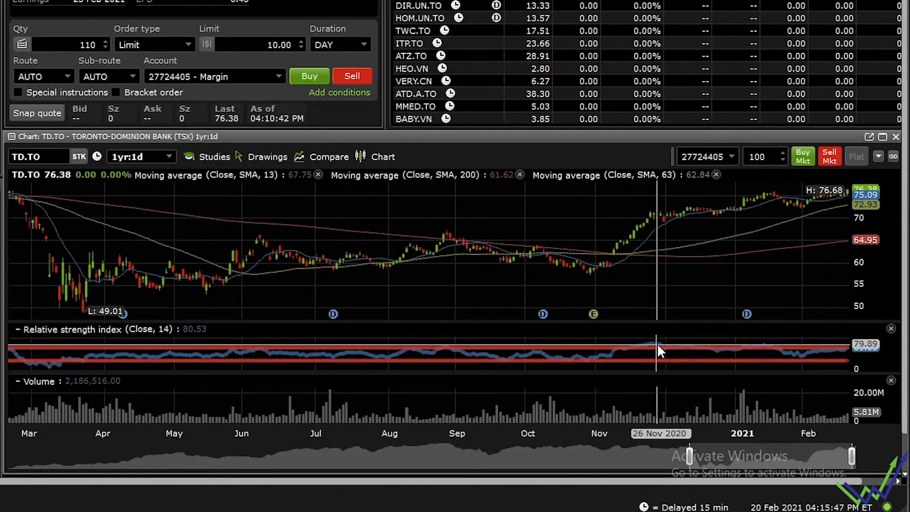
mouse_move(584, 278)
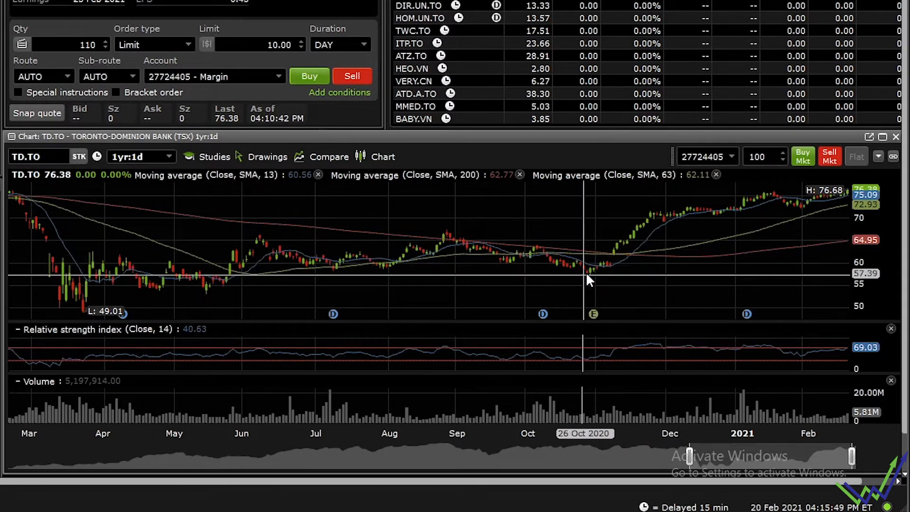
mouse_move(551, 345)
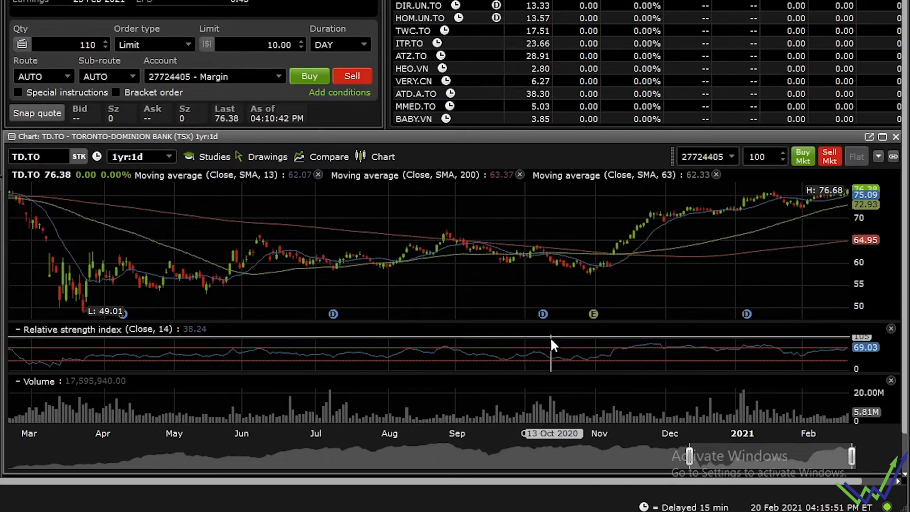
mouse_move(641, 270)
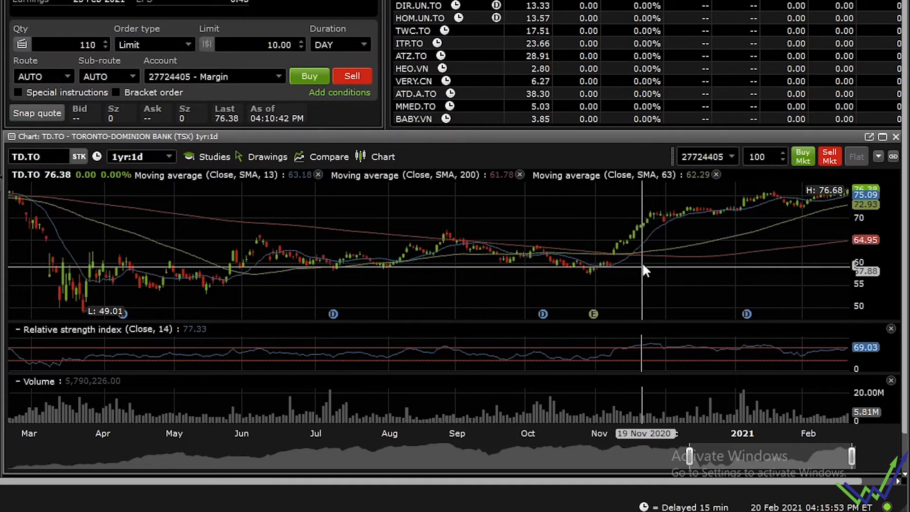
mouse_move(631, 249)
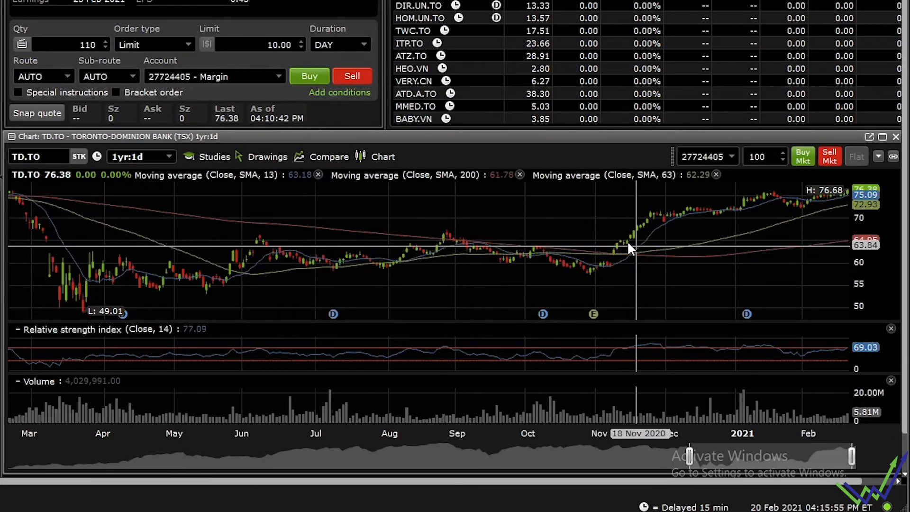
mouse_move(551, 348)
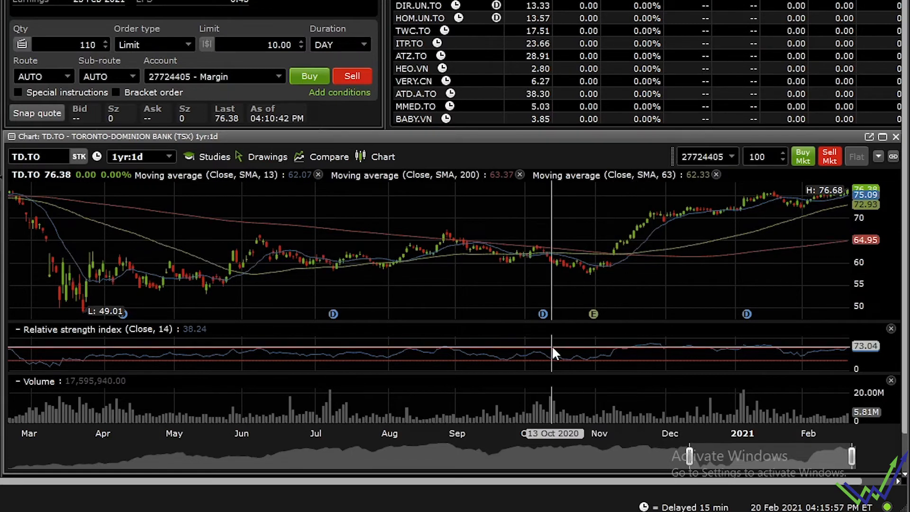
mouse_move(200, 438)
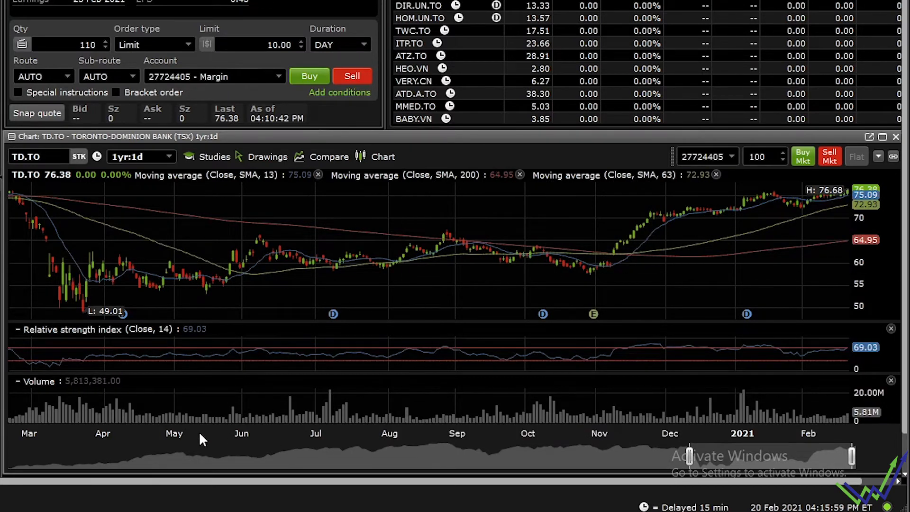
mouse_move(284, 418)
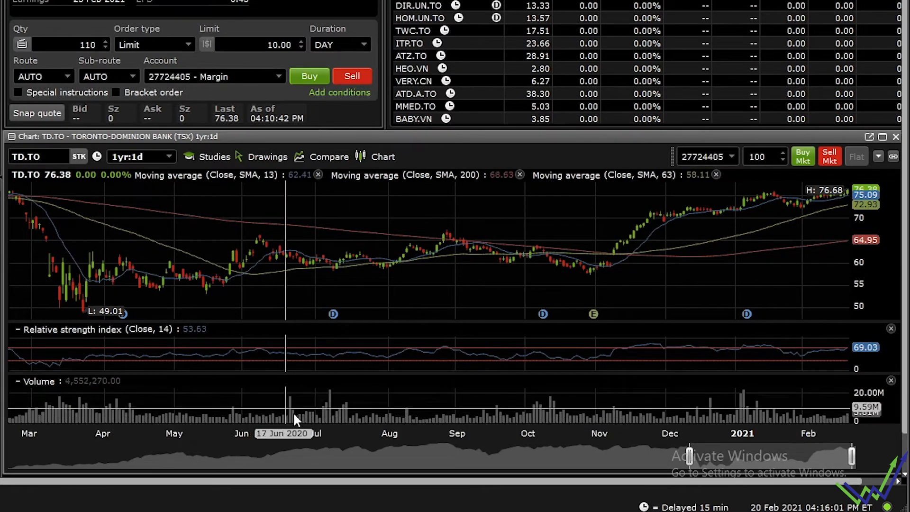
mouse_move(584, 400)
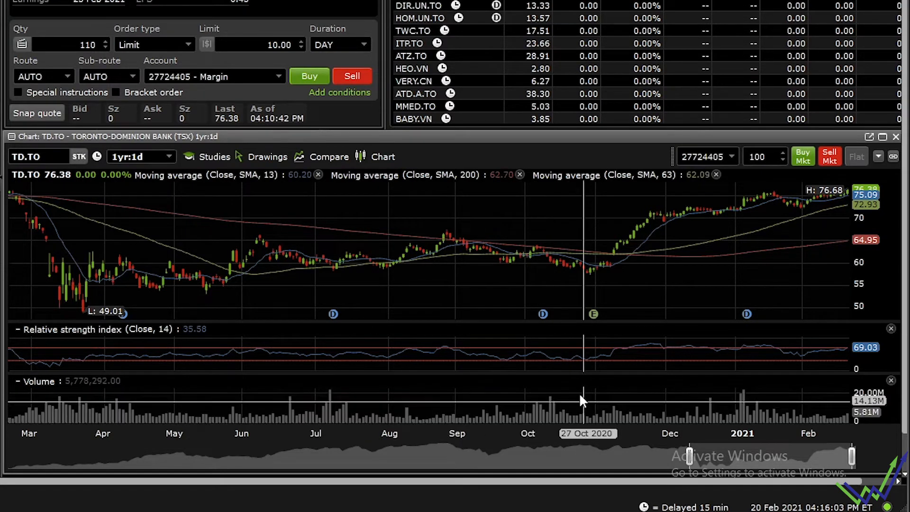
mouse_move(761, 389)
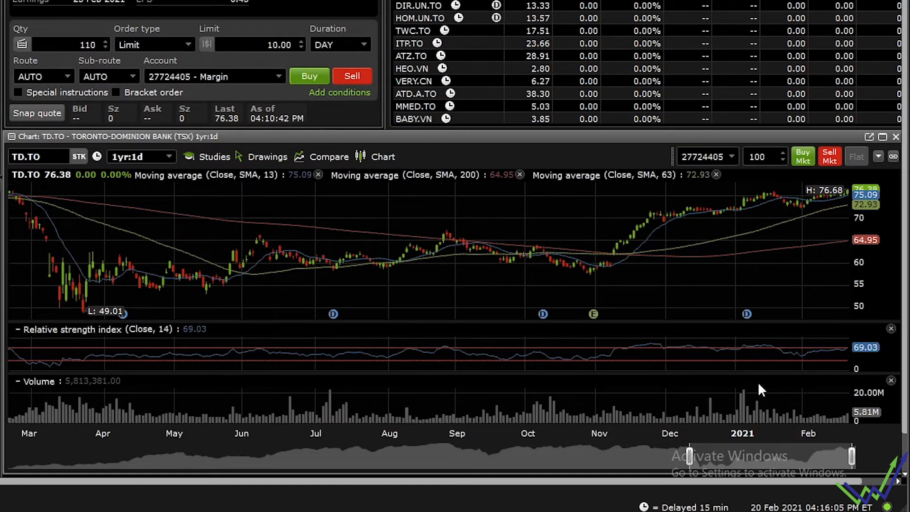
mouse_move(724, 388)
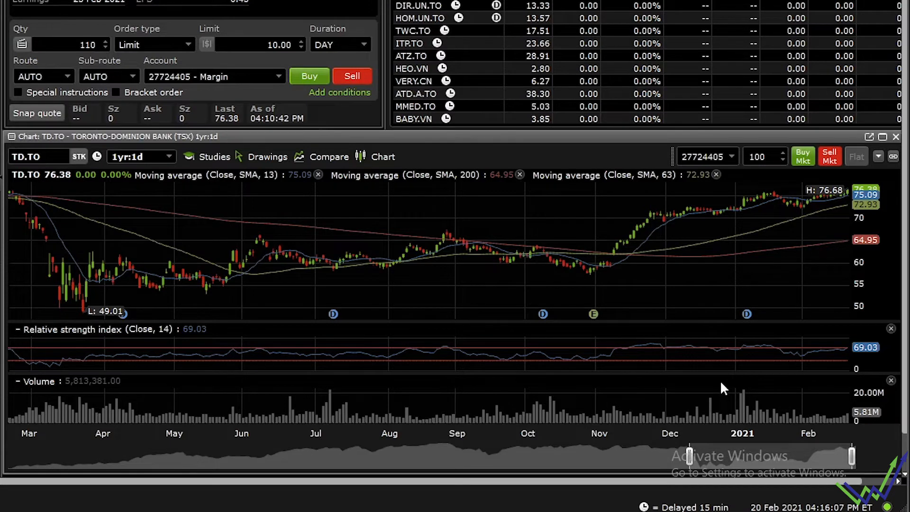
mouse_move(259, 162)
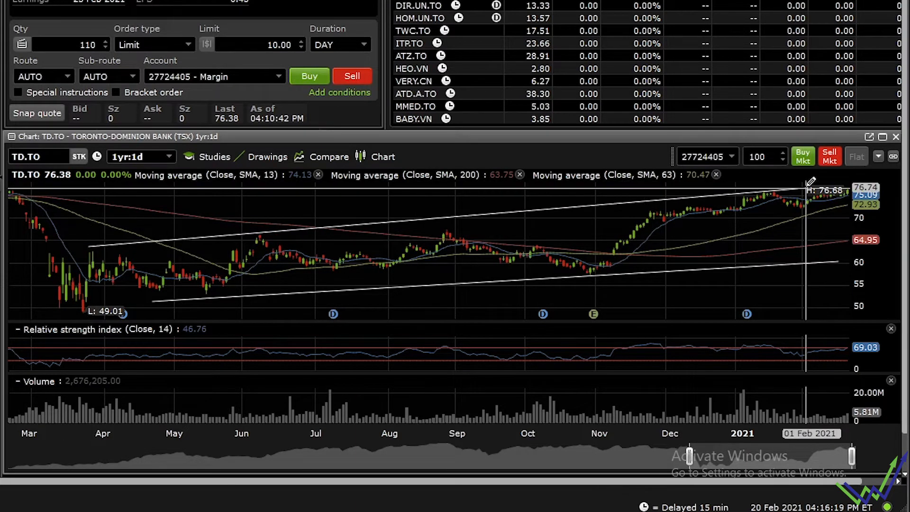
mouse_move(392, 357)
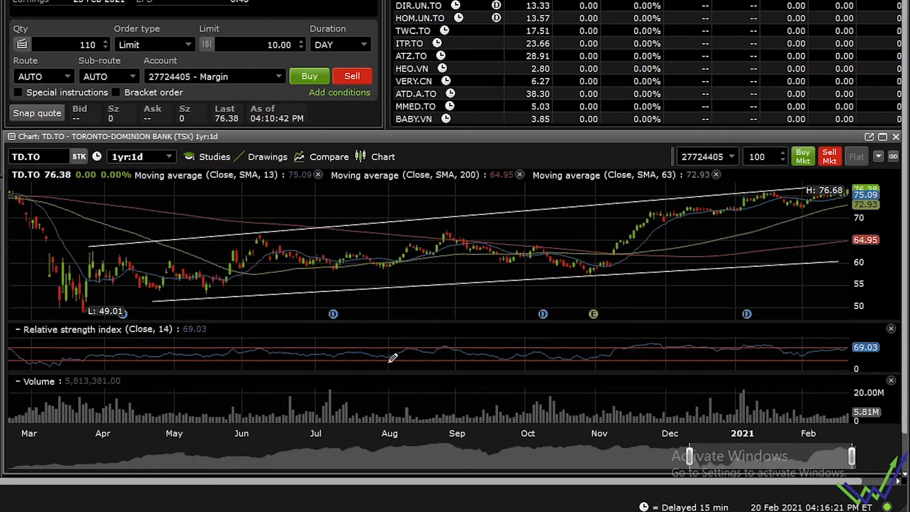
mouse_move(231, 273)
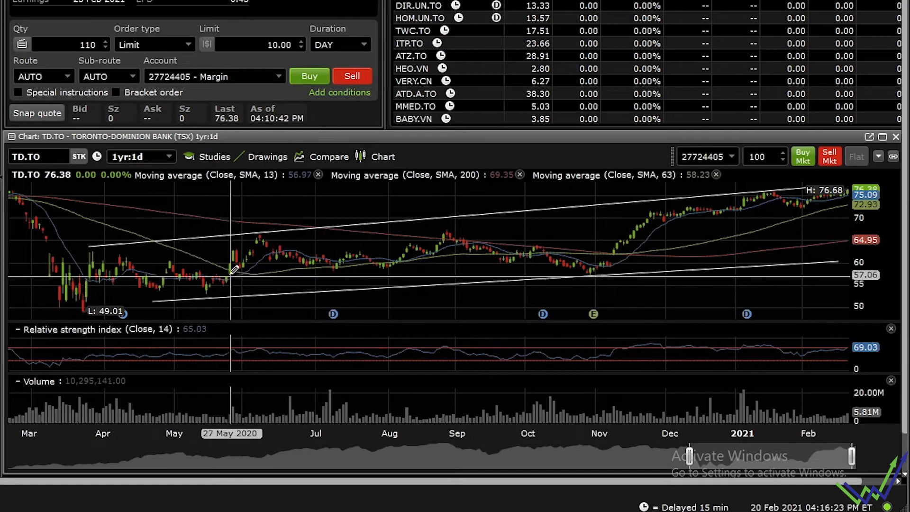
mouse_move(273, 238)
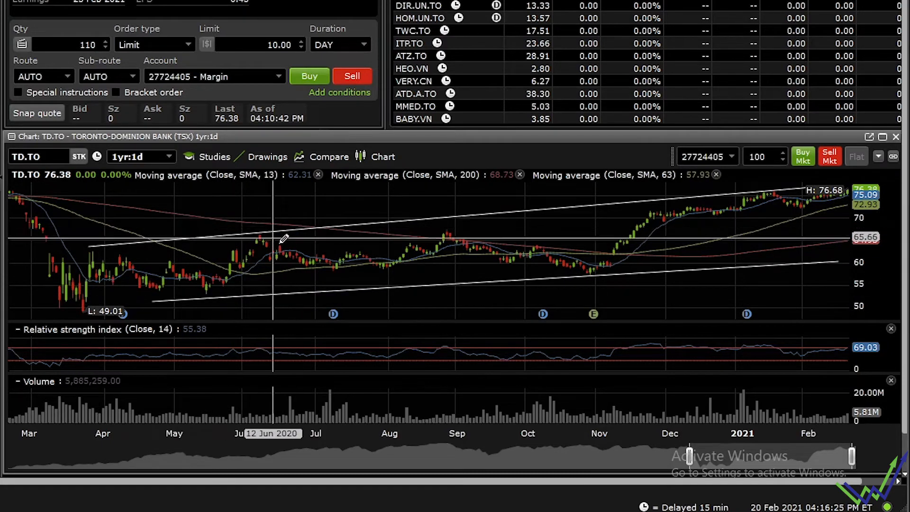
mouse_move(369, 385)
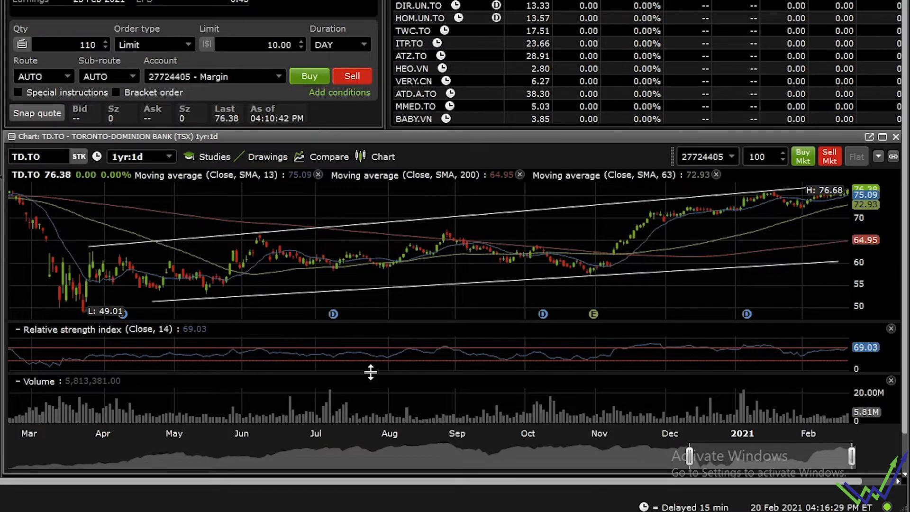
mouse_move(830, 191)
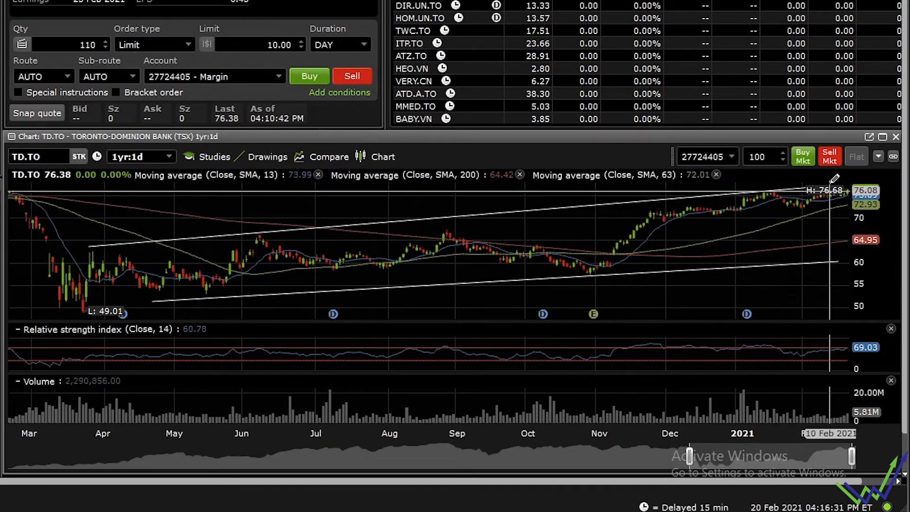
mouse_move(751, 199)
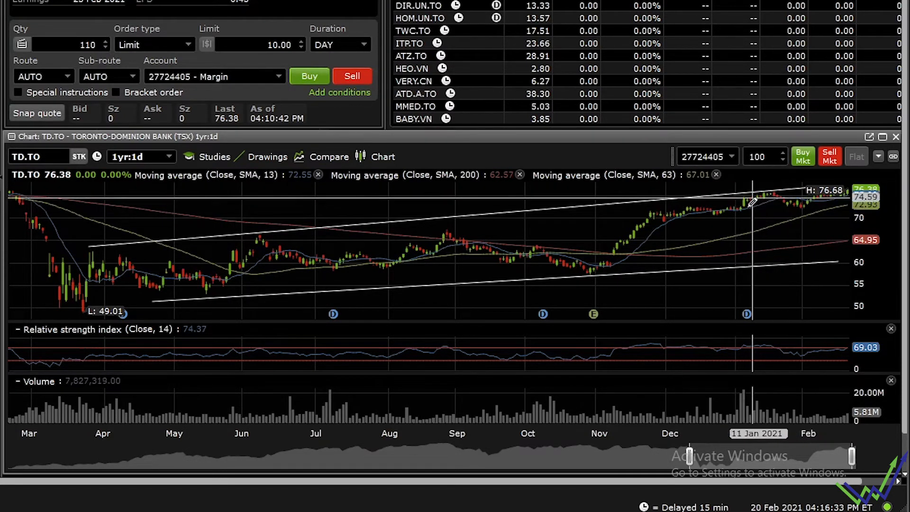
mouse_move(666, 212)
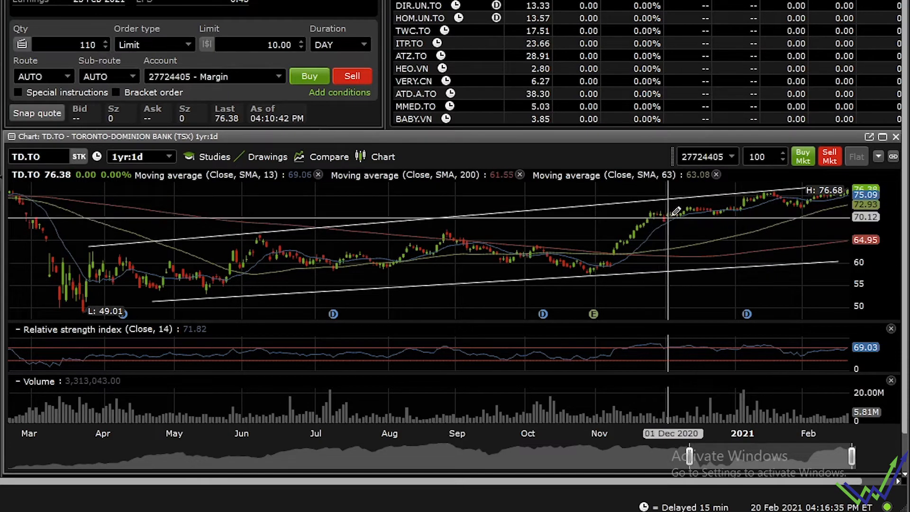
mouse_move(775, 189)
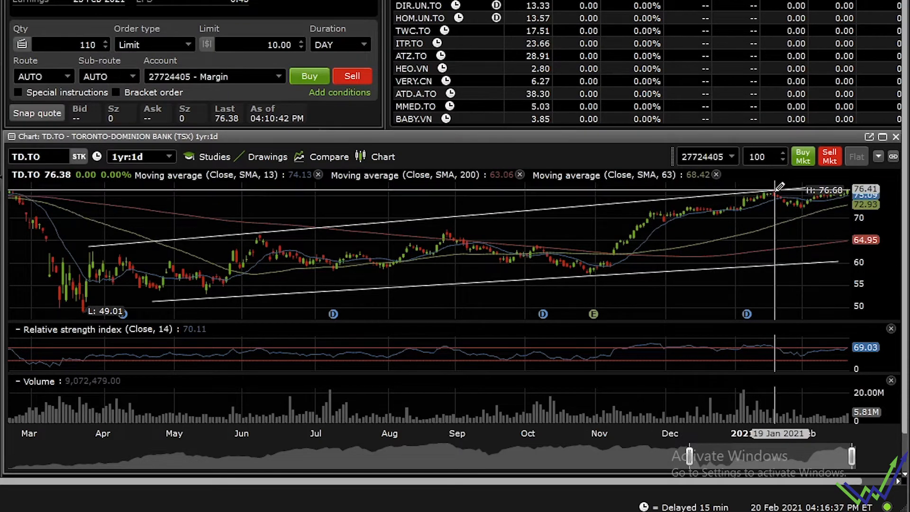
mouse_move(773, 188)
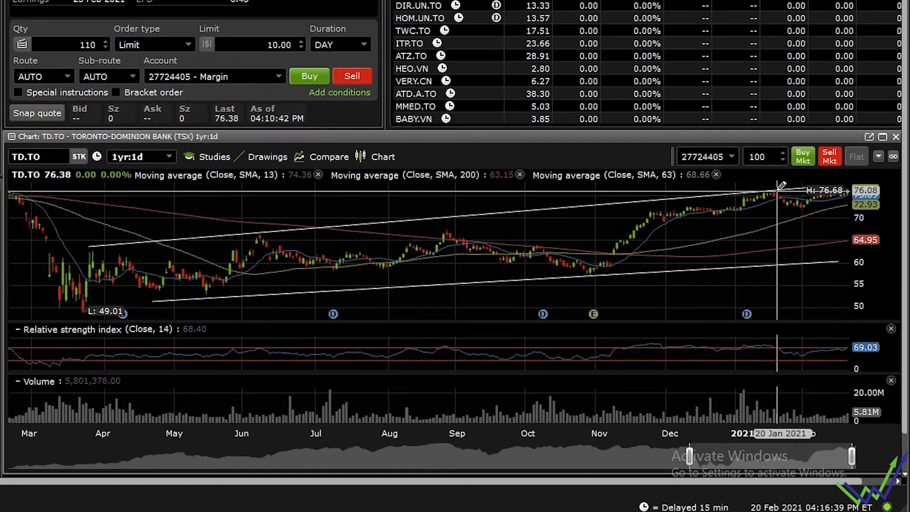
mouse_move(767, 185)
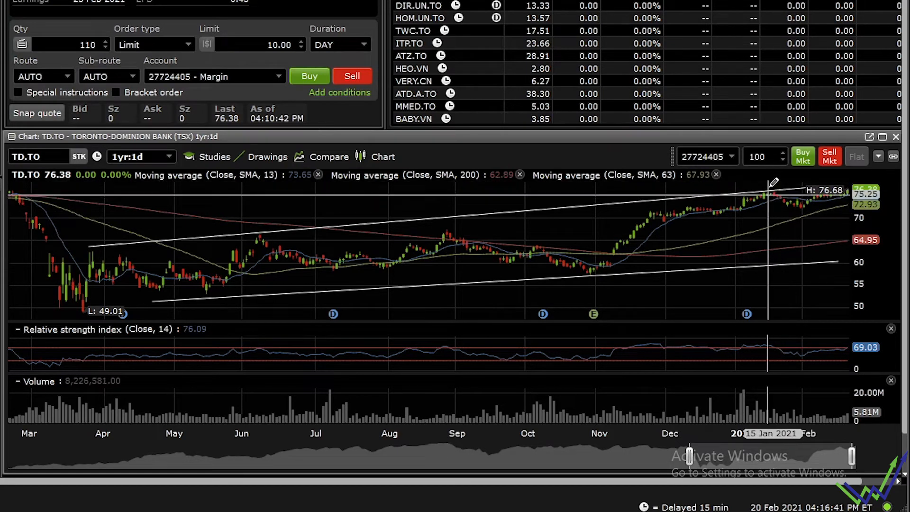
mouse_move(798, 200)
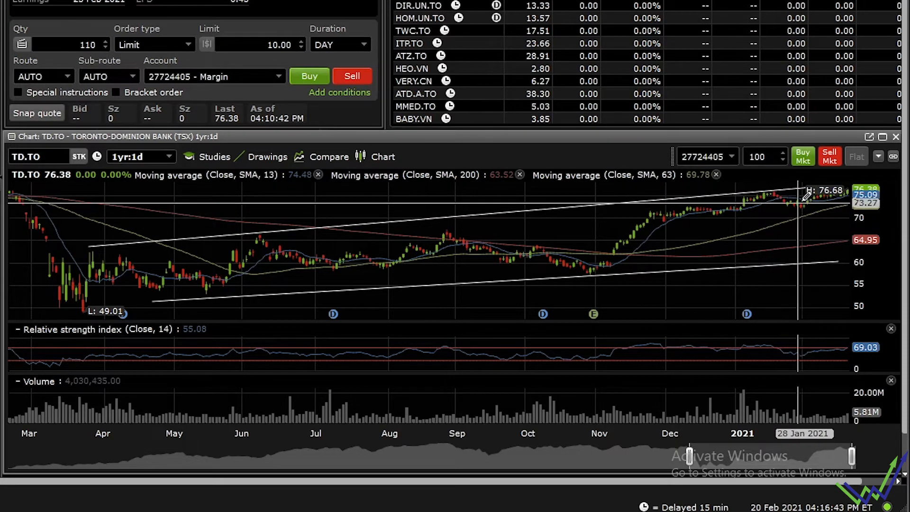
mouse_move(780, 211)
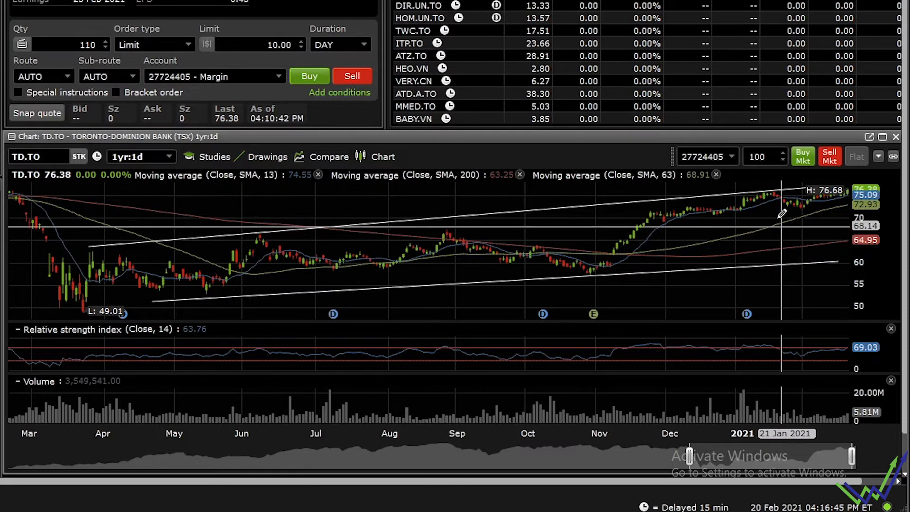
mouse_move(850, 258)
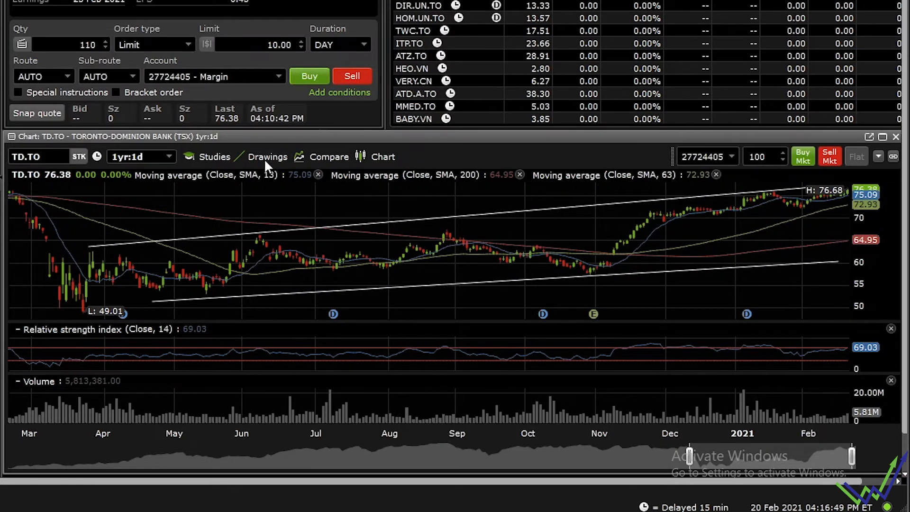
- Remove all drawings, try a Fibonacci retracement, then remove all drawings again
left_click(266, 157)
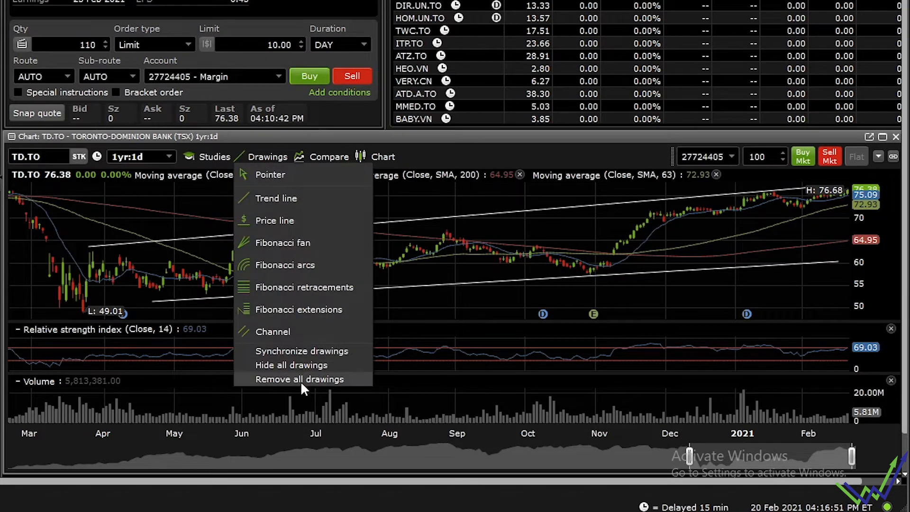
left_click(300, 380)
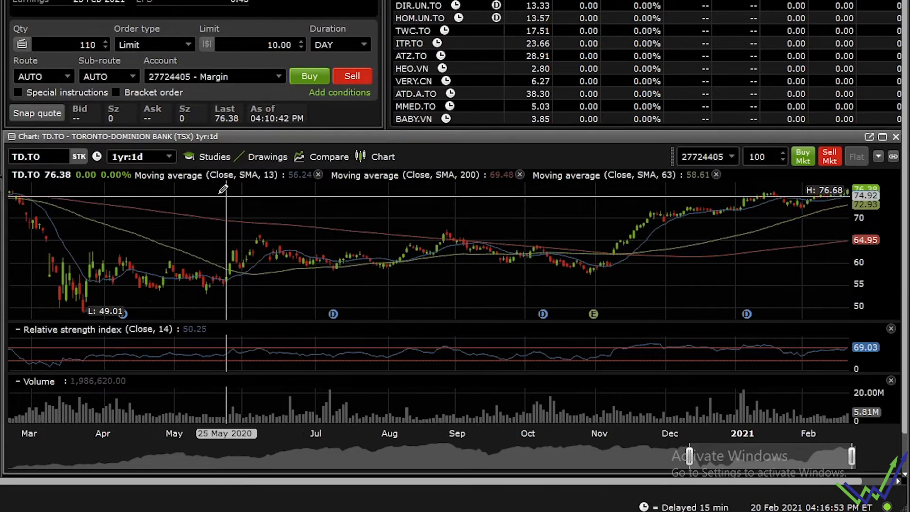
left_click(267, 157)
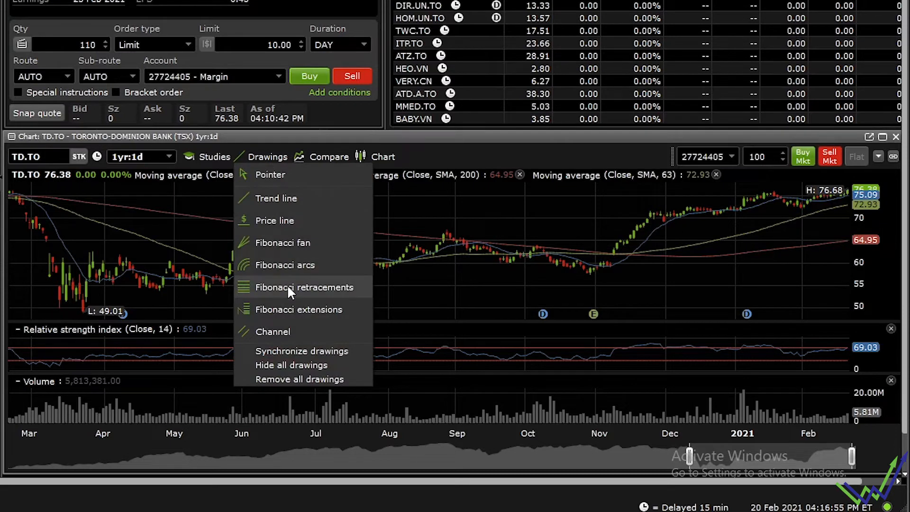
left_click(303, 286)
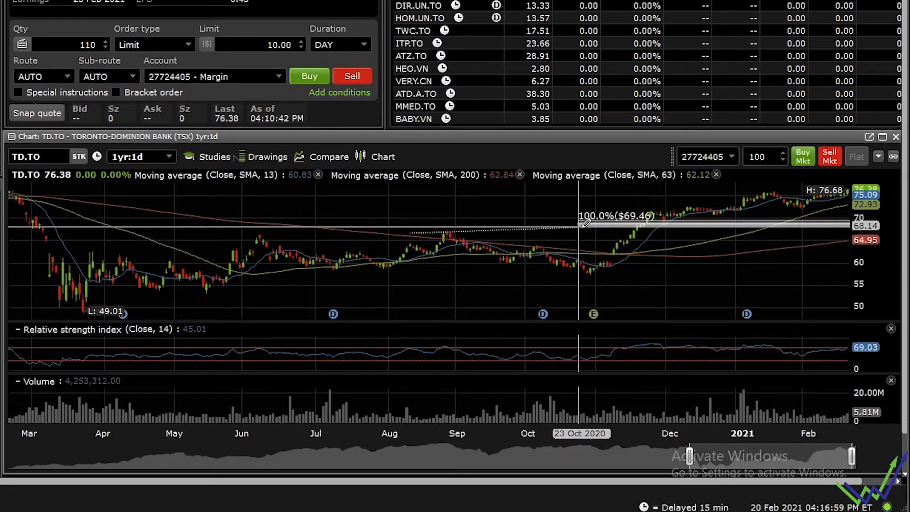
left_click(268, 157)
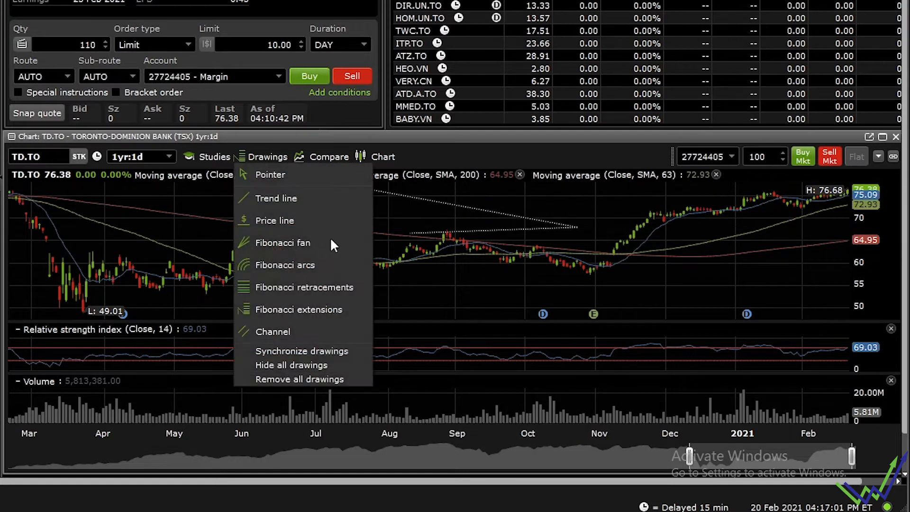
left_click(300, 379)
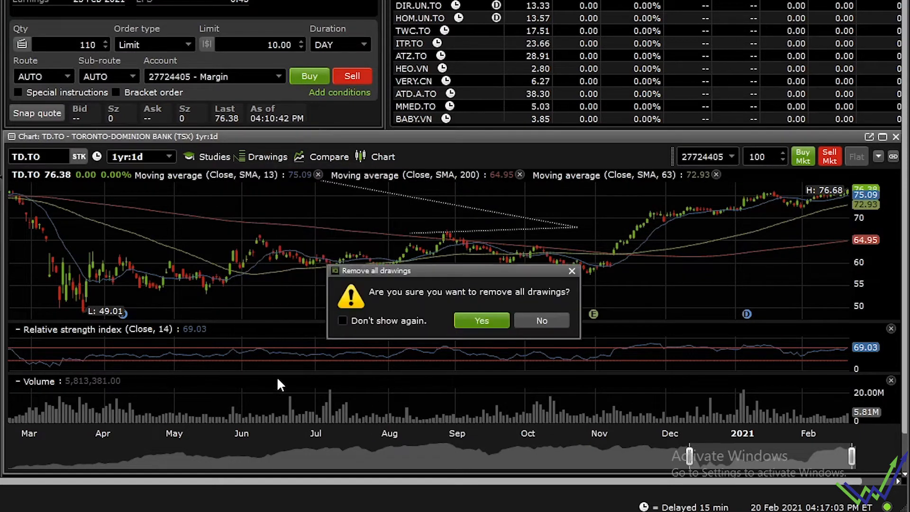
left_click(480, 321)
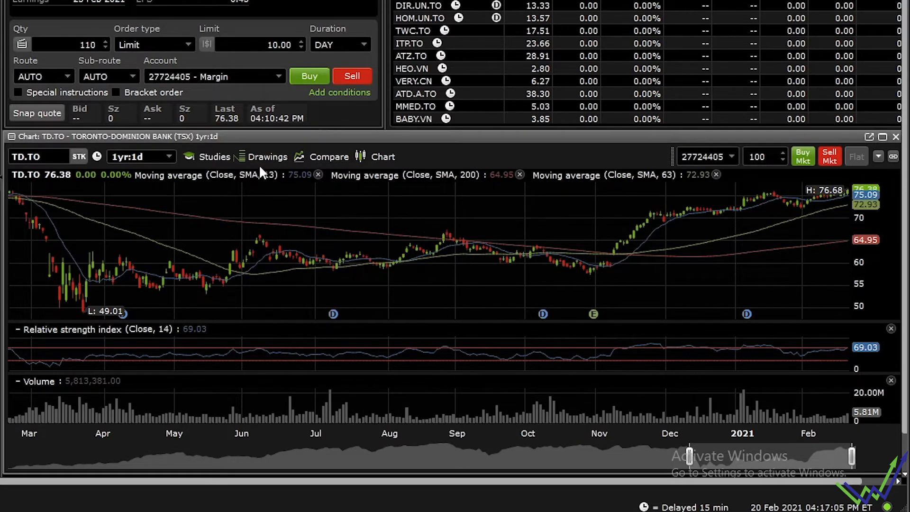
left_click(267, 157)
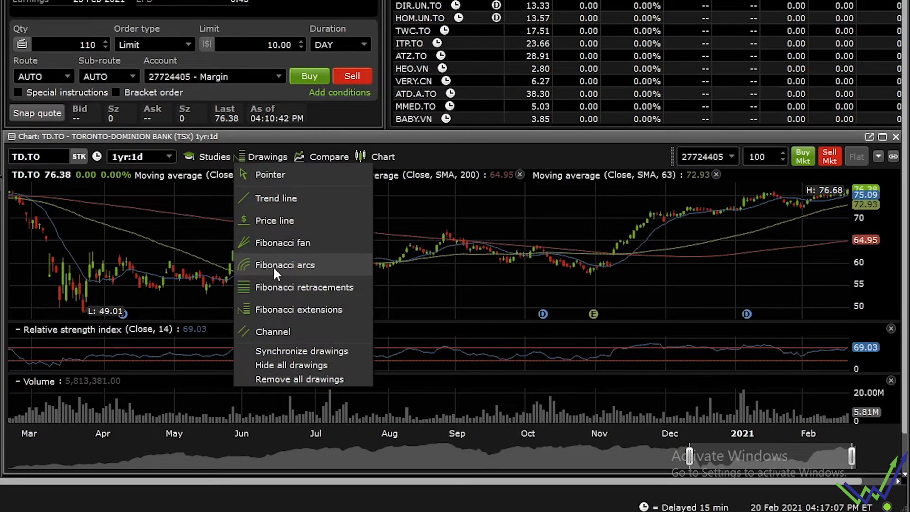
left_click(285, 265)
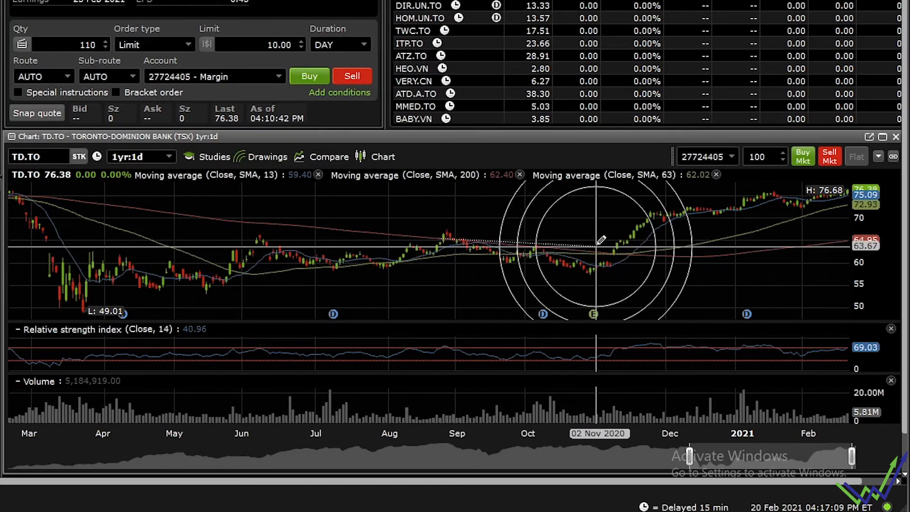
mouse_move(325, 162)
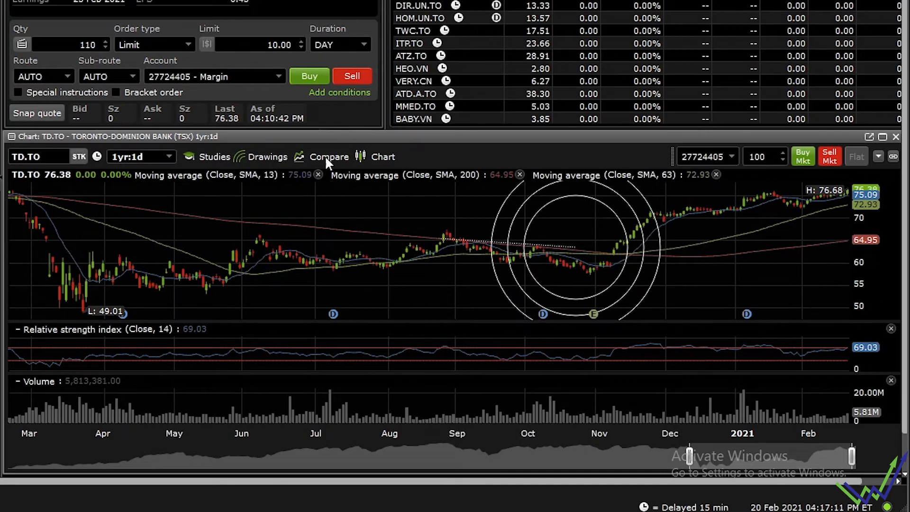
mouse_move(276, 164)
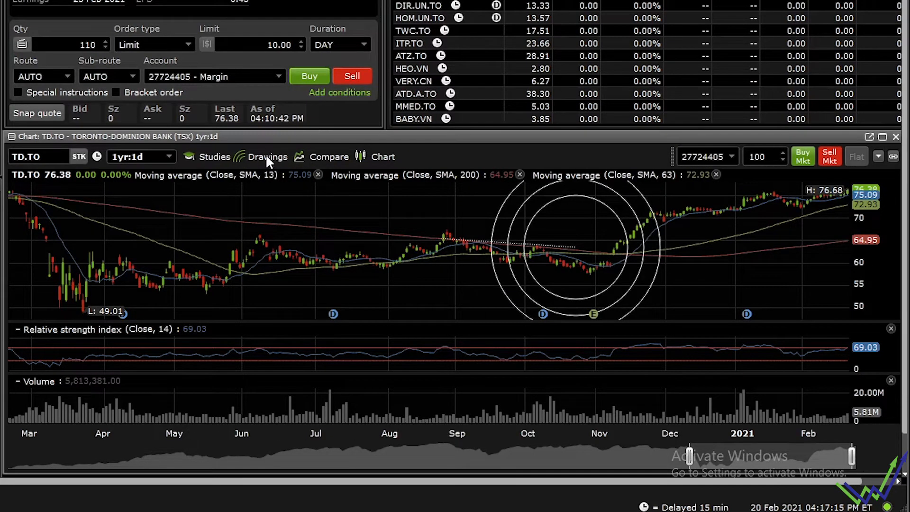
left_click(268, 156)
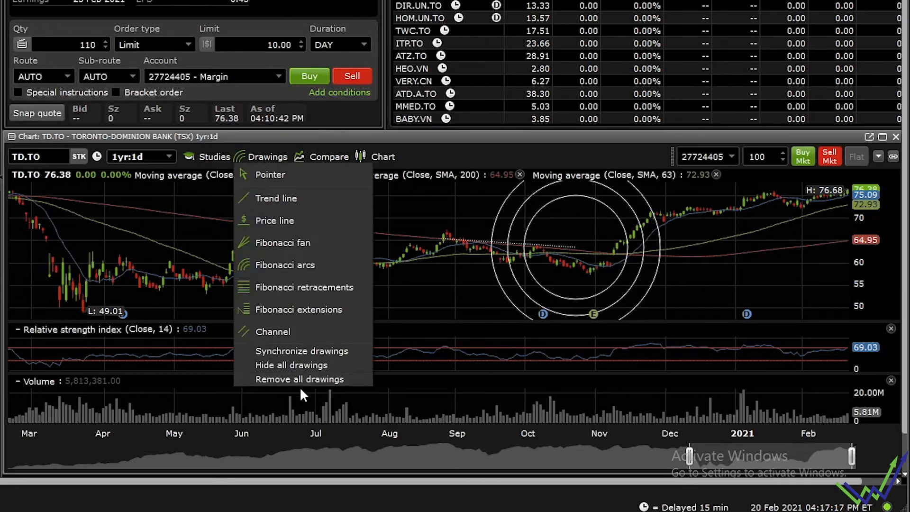
left_click(300, 379)
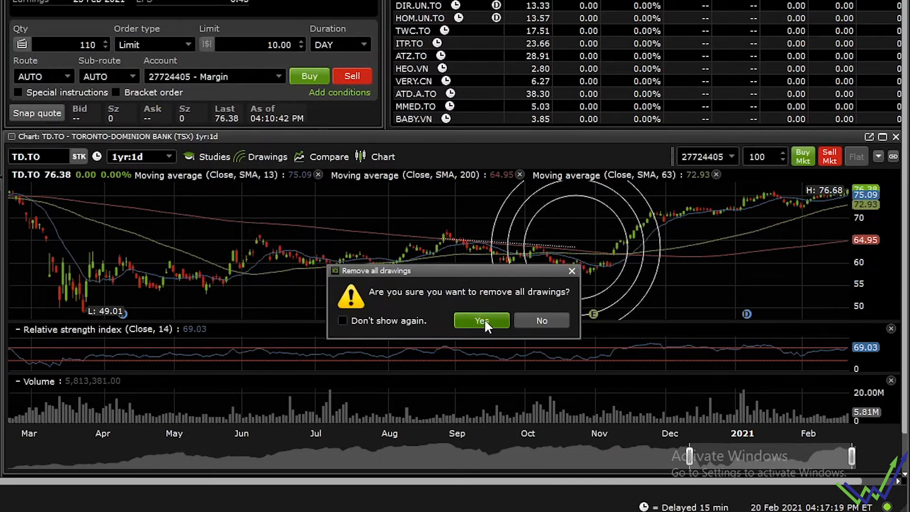
left_click(481, 321)
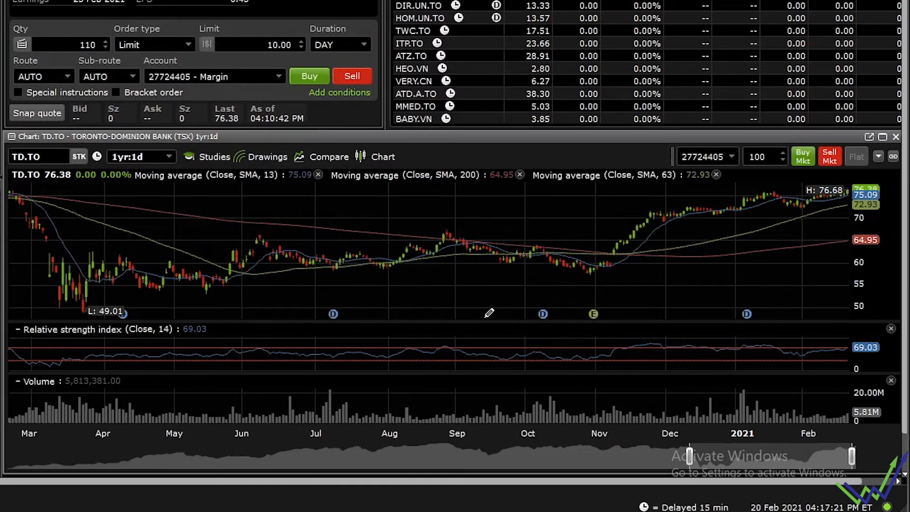
mouse_move(650, 457)
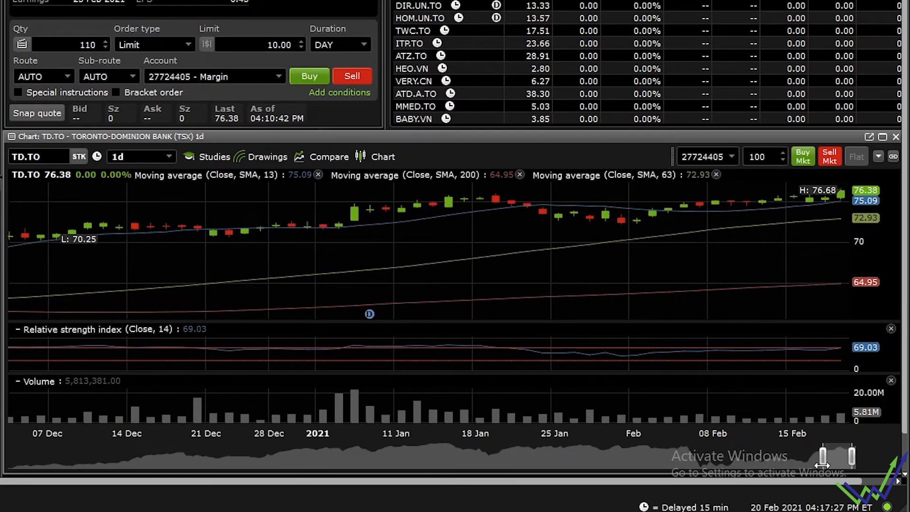
mouse_move(370, 261)
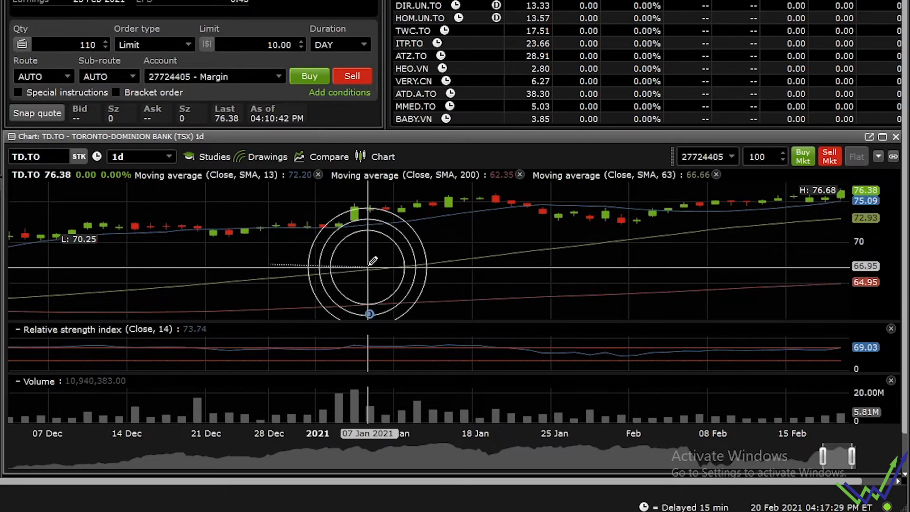
- Narrow the TD.TO chart's visible range to early December through mid-February
left_click(267, 157)
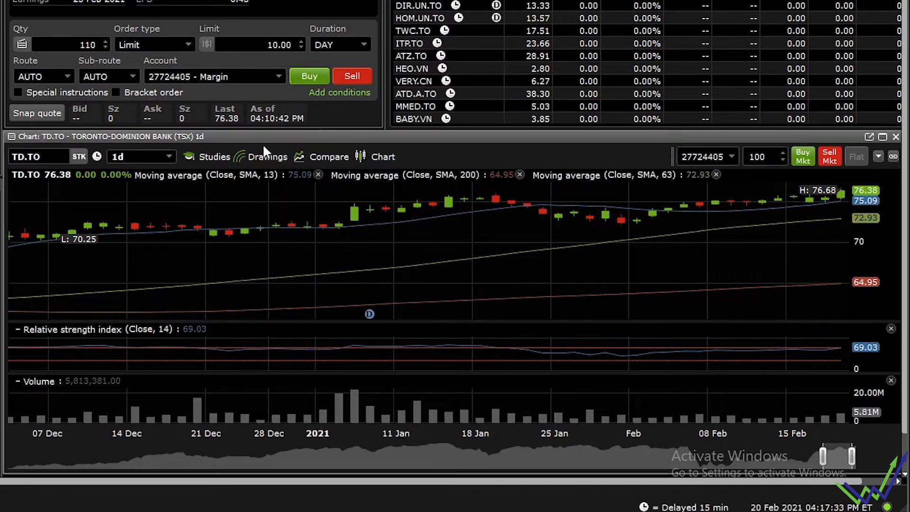
mouse_move(250, 289)
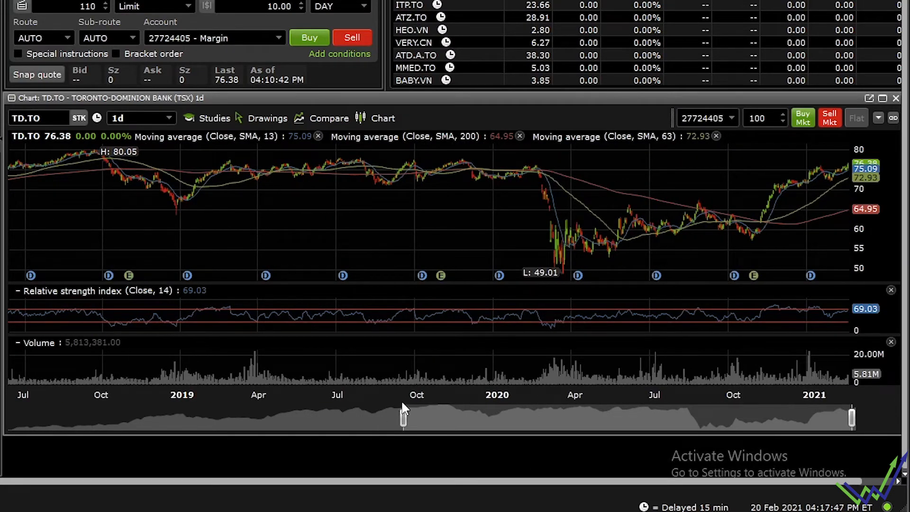
mouse_move(382, 432)
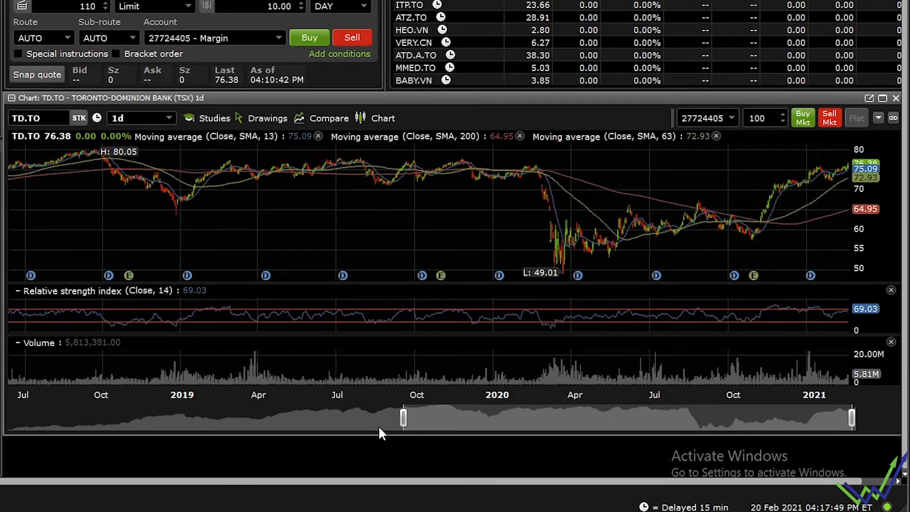
mouse_move(157, 122)
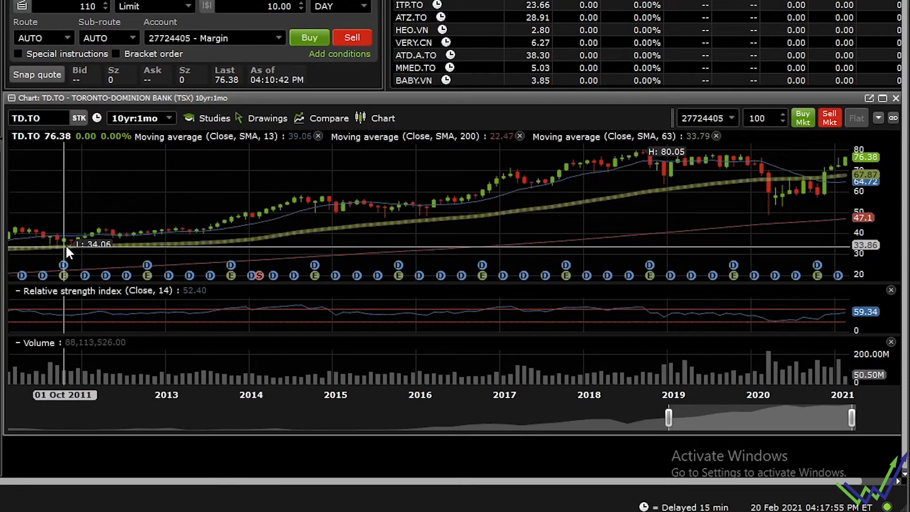
mouse_move(381, 322)
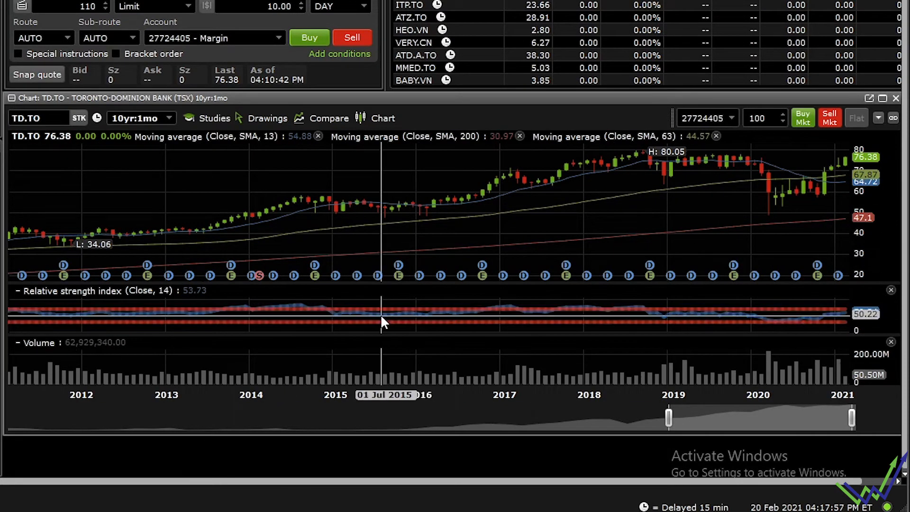
mouse_move(387, 165)
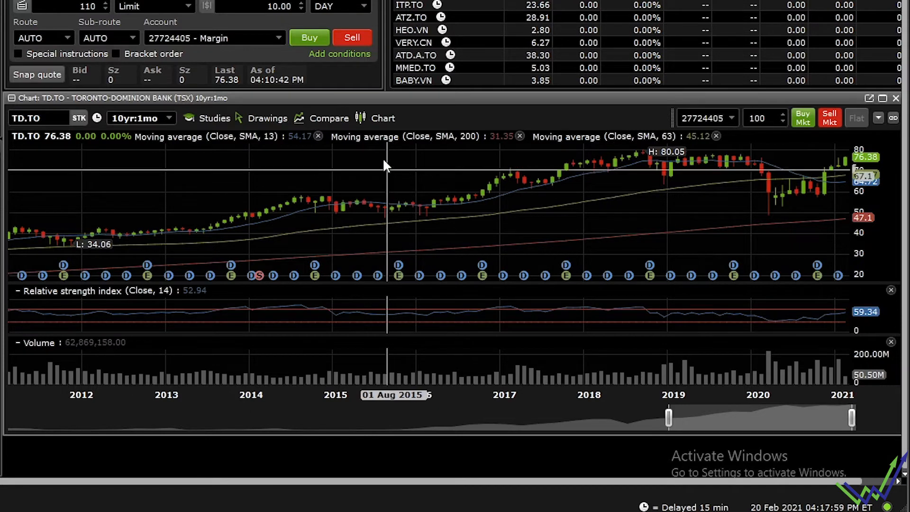
left_click(329, 118)
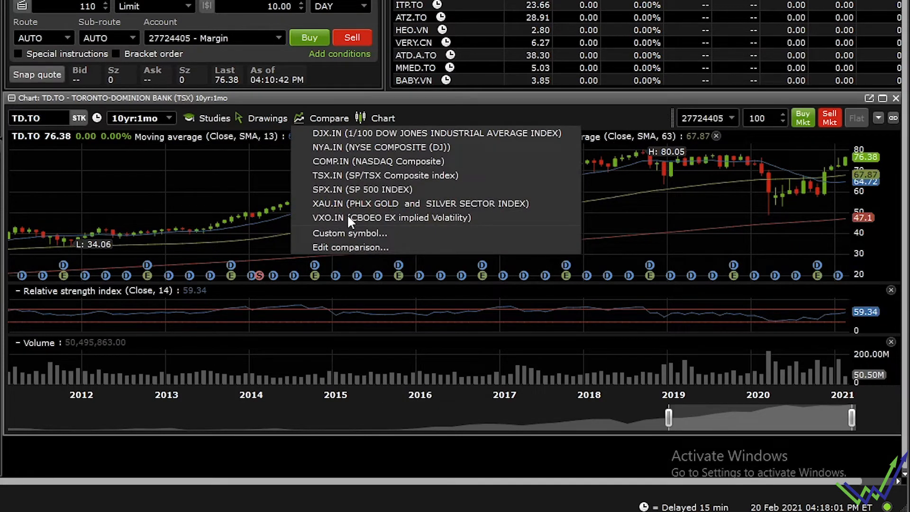
left_click(349, 248)
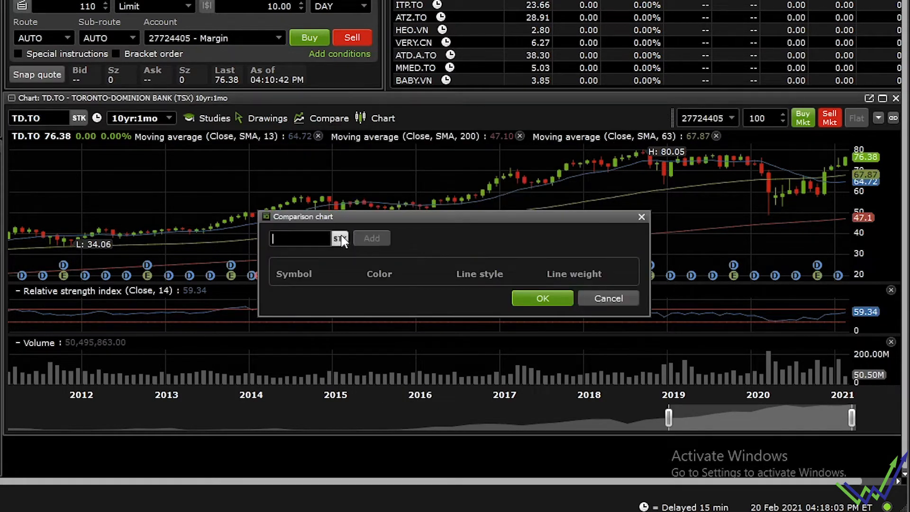
type("RY")
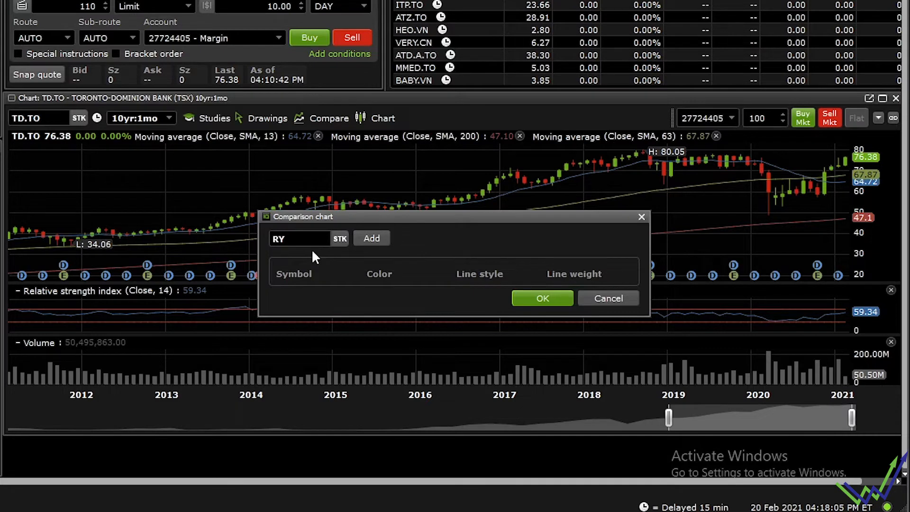
type(".")
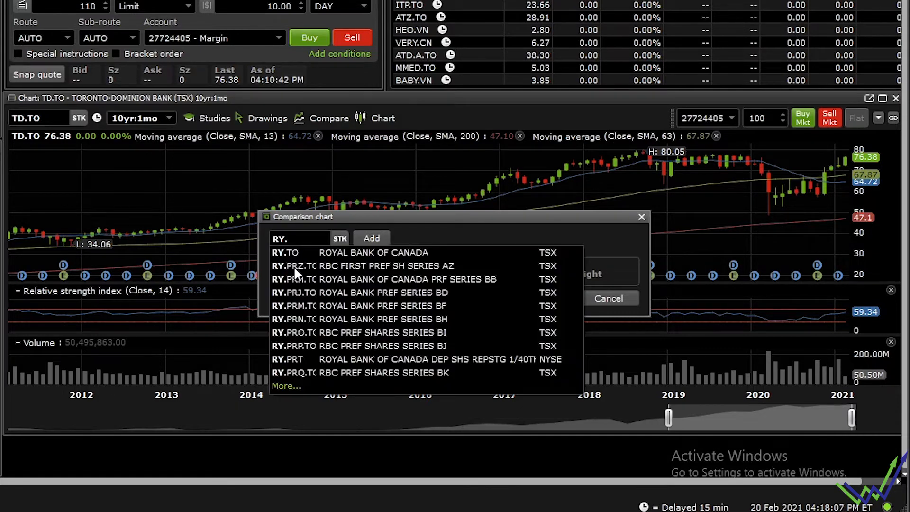
left_click(285, 251)
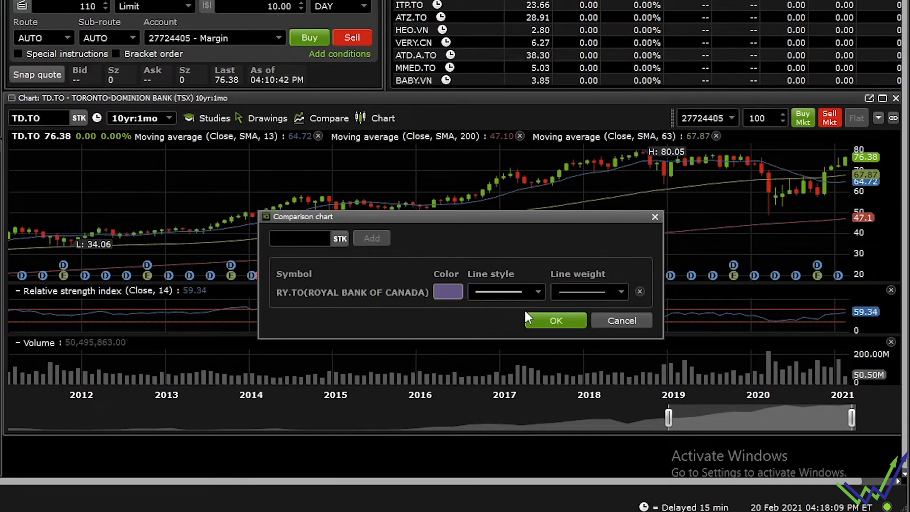
left_click(555, 320)
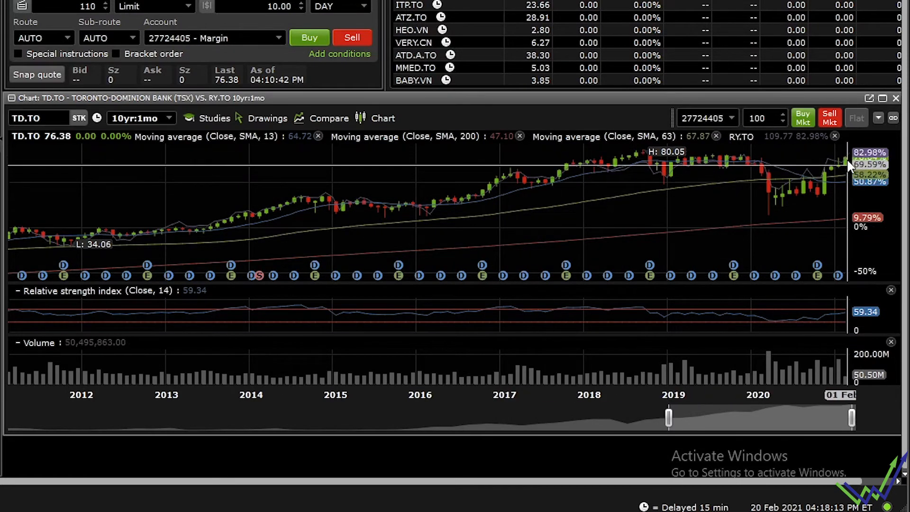
mouse_move(435, 306)
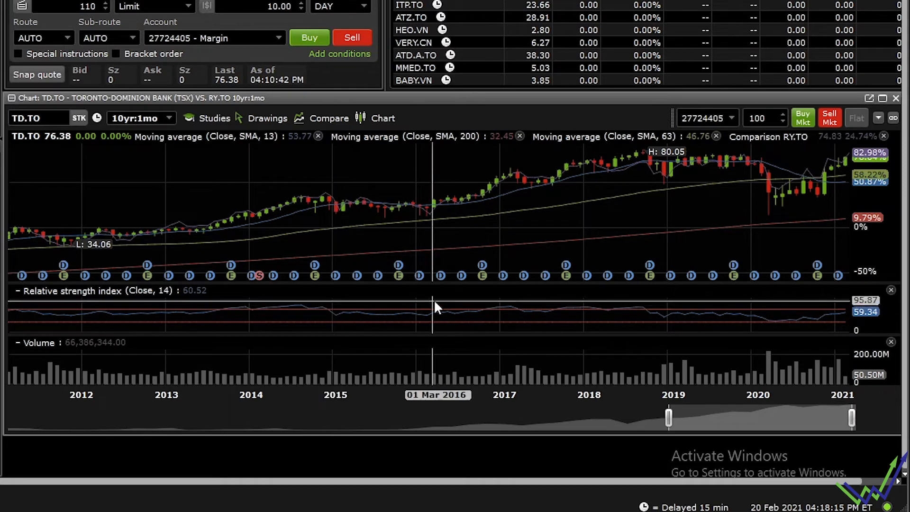
mouse_move(855, 194)
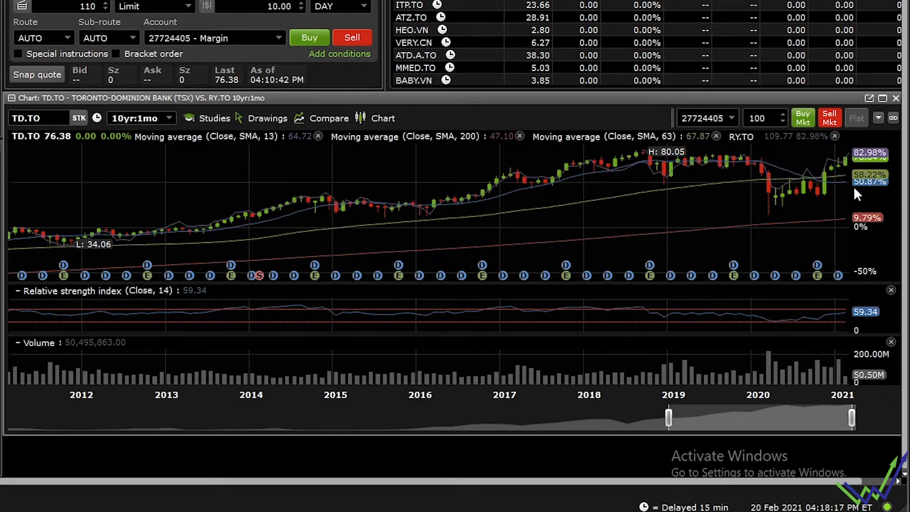
mouse_move(864, 168)
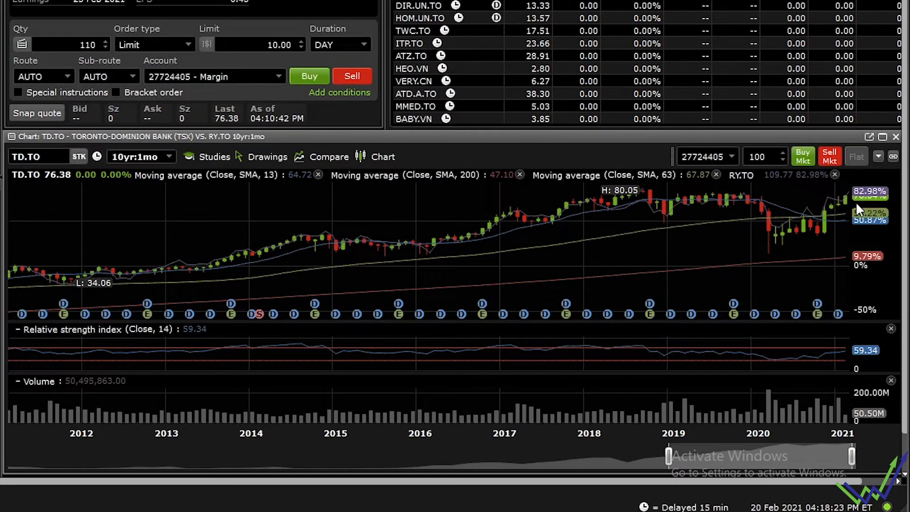
mouse_move(772, 273)
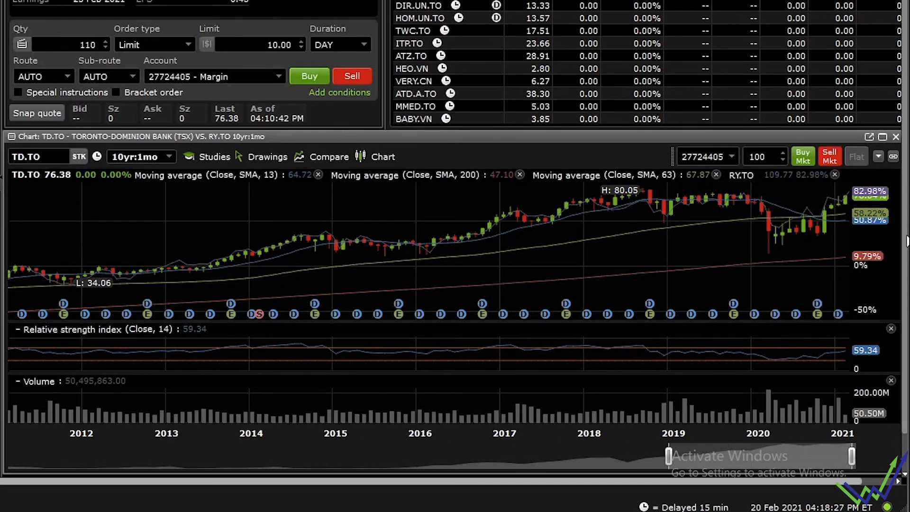
mouse_move(818, 228)
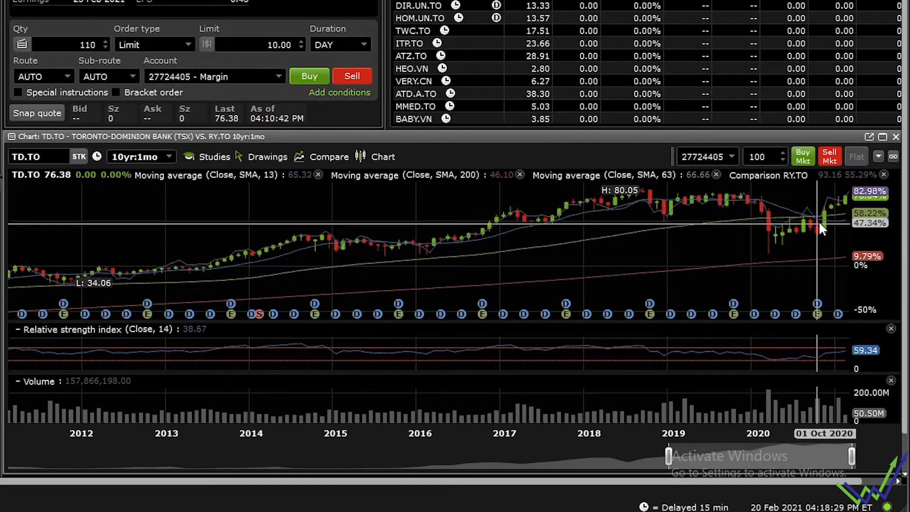
left_click(328, 157)
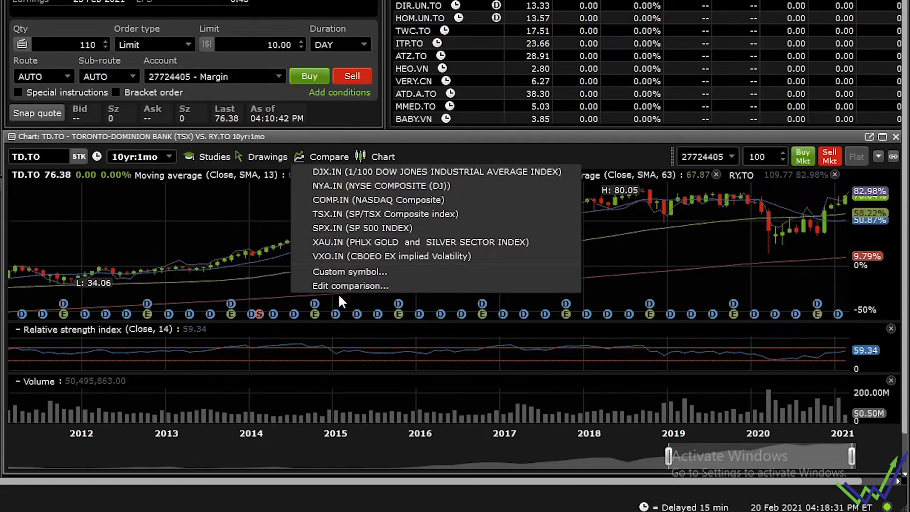
left_click(148, 251)
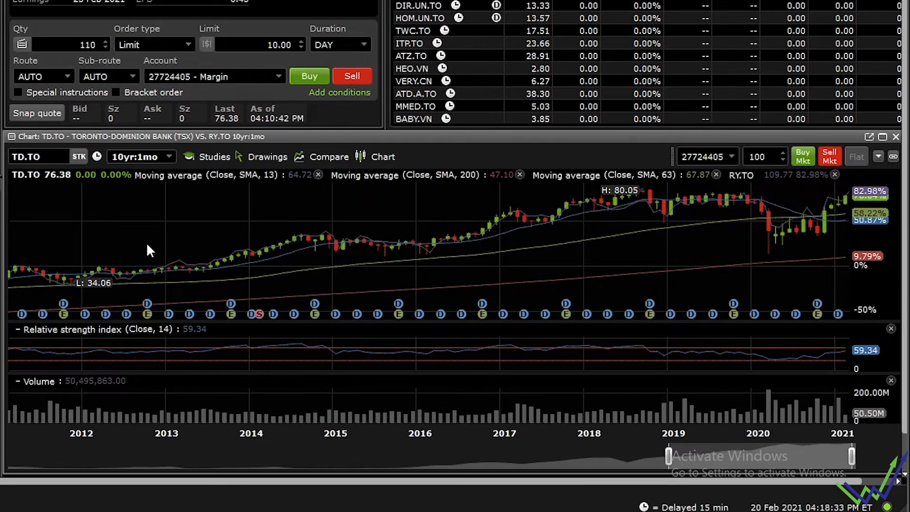
mouse_move(74, 200)
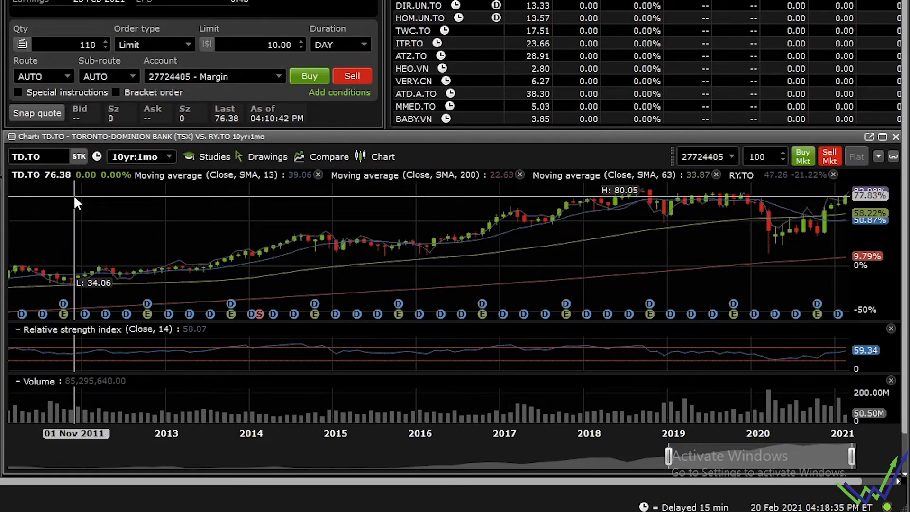
mouse_move(85, 213)
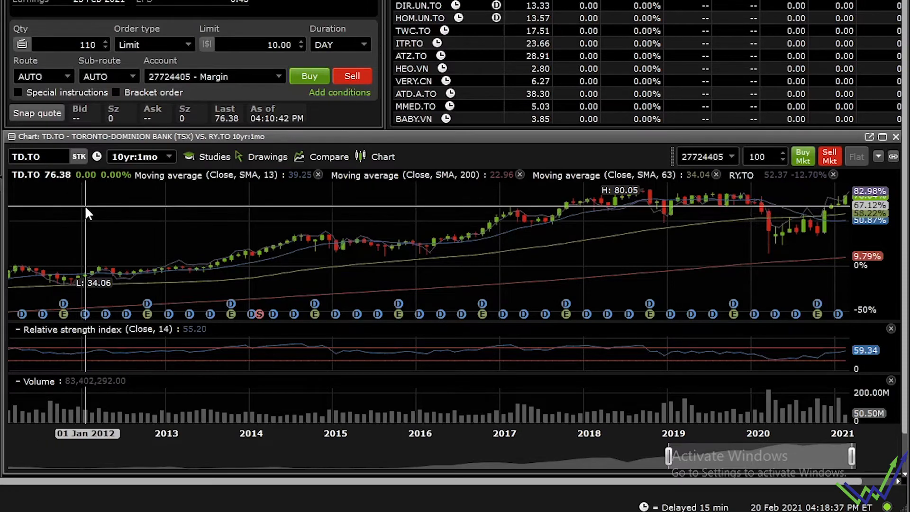
mouse_move(548, 52)
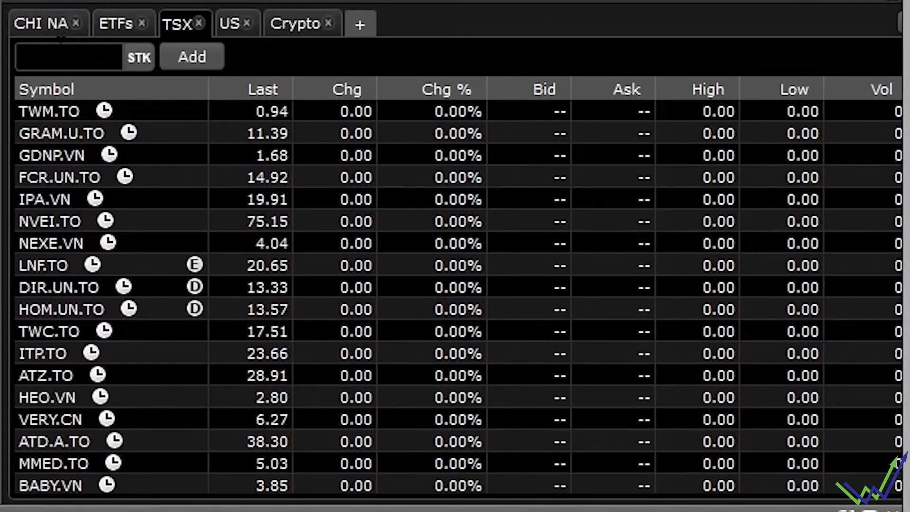
mouse_move(226, 274)
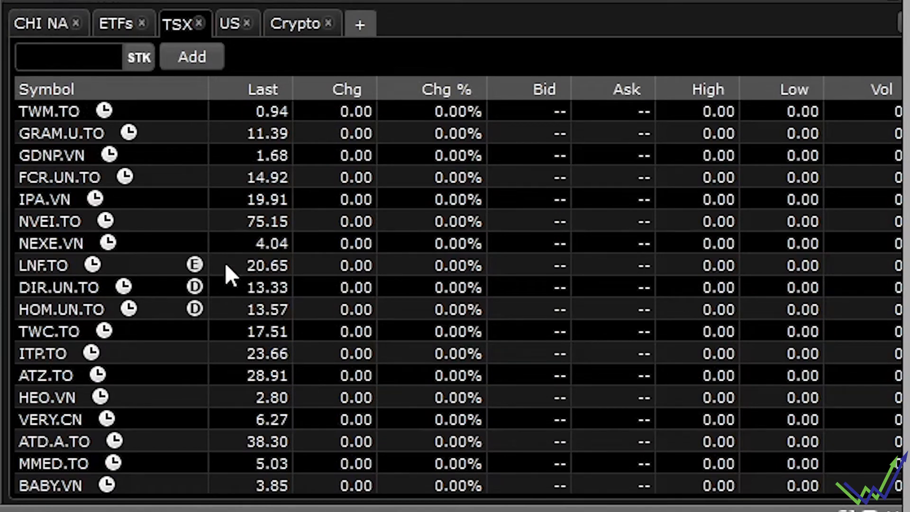
- Browse the CHI NA China-fund watchlist, then switch to the fifteen-fund ETFs watchlist
left_click(44, 24)
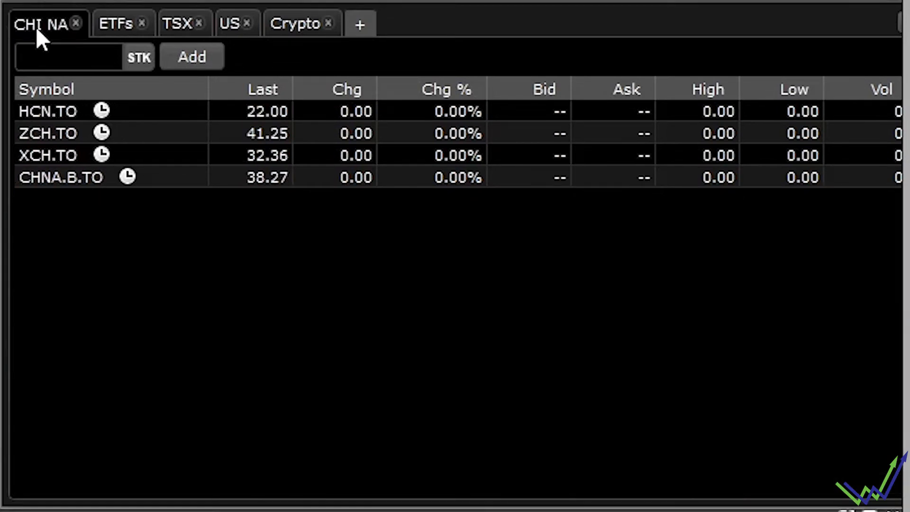
left_click(67, 57)
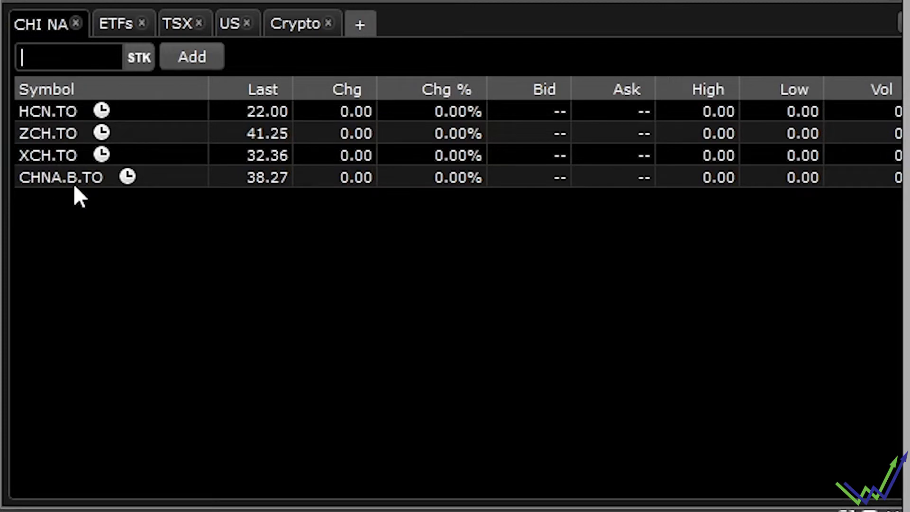
mouse_move(79, 191)
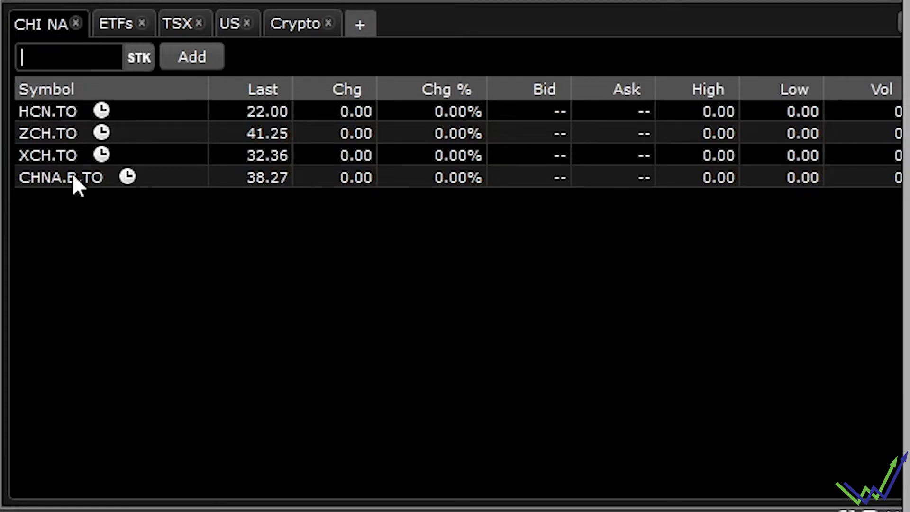
mouse_move(62, 218)
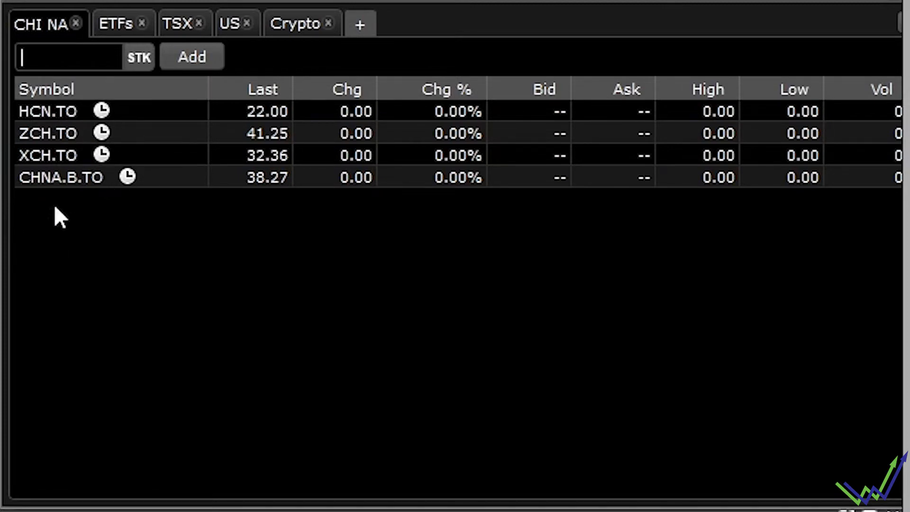
mouse_move(111, 23)
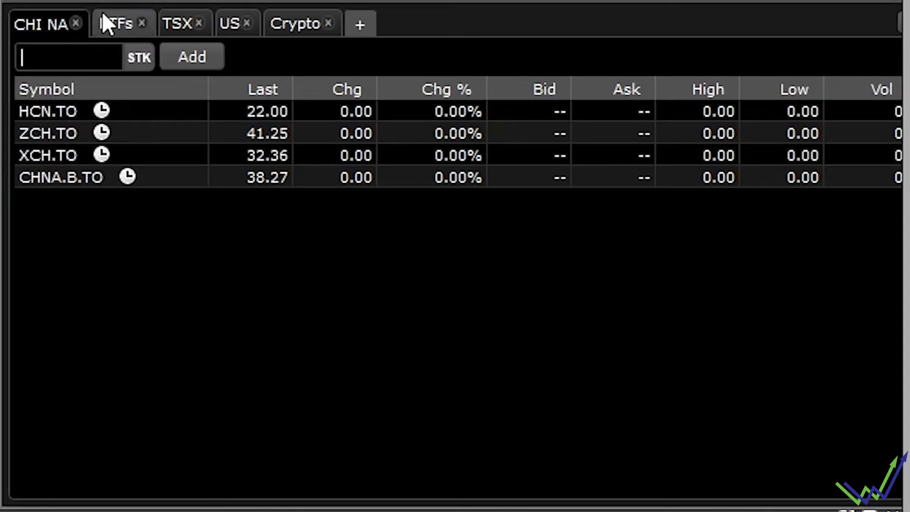
left_click(115, 23)
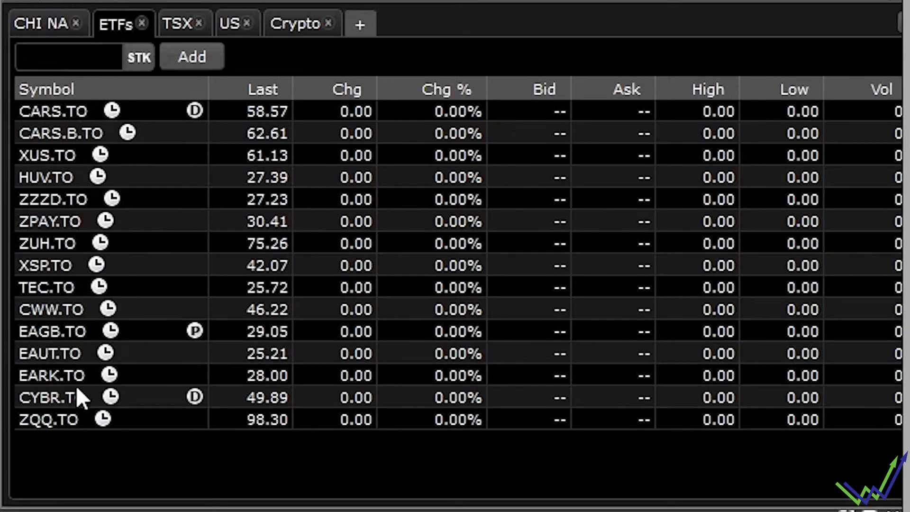
mouse_move(55, 419)
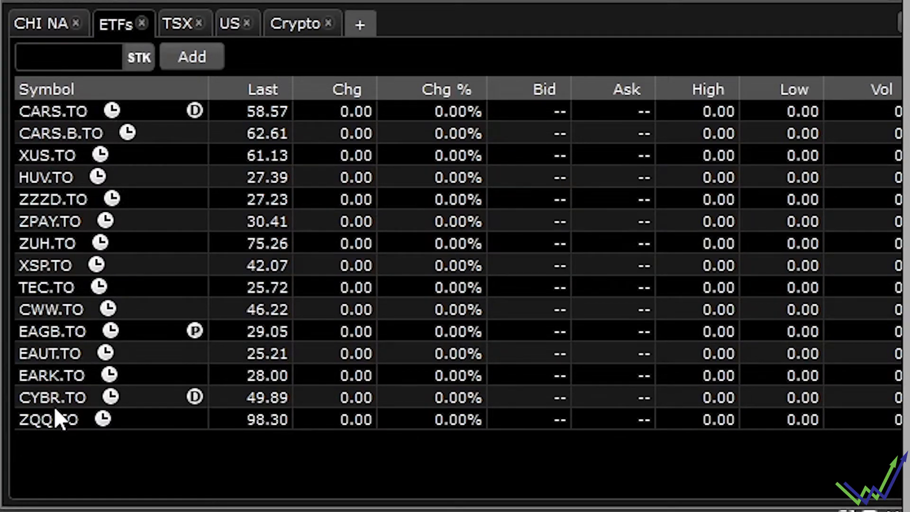
left_click(69, 56)
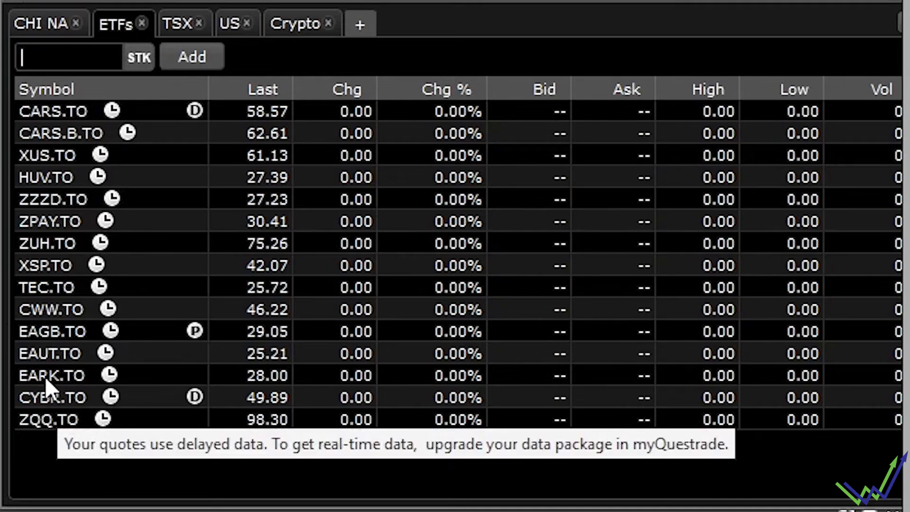
mouse_move(78, 339)
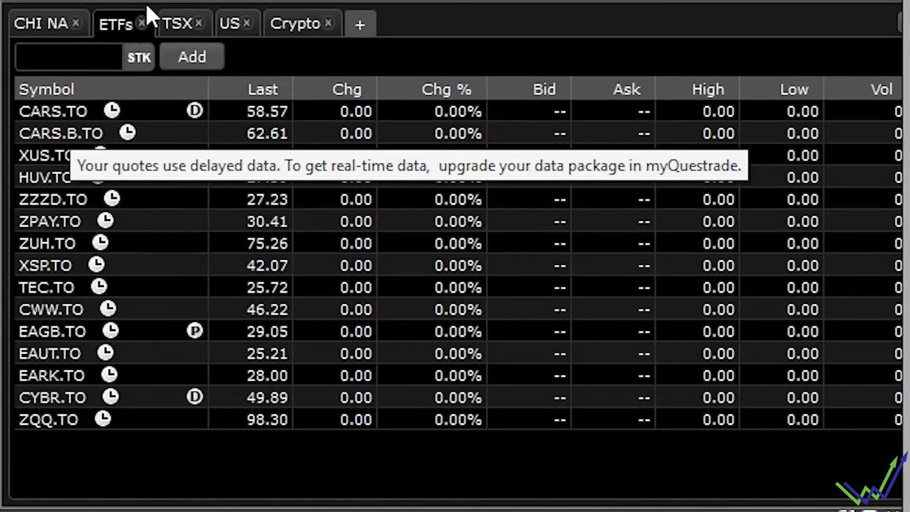
- Check the TSX watchlist's dividend and earnings dates, then move on to the US list
left_click(177, 23)
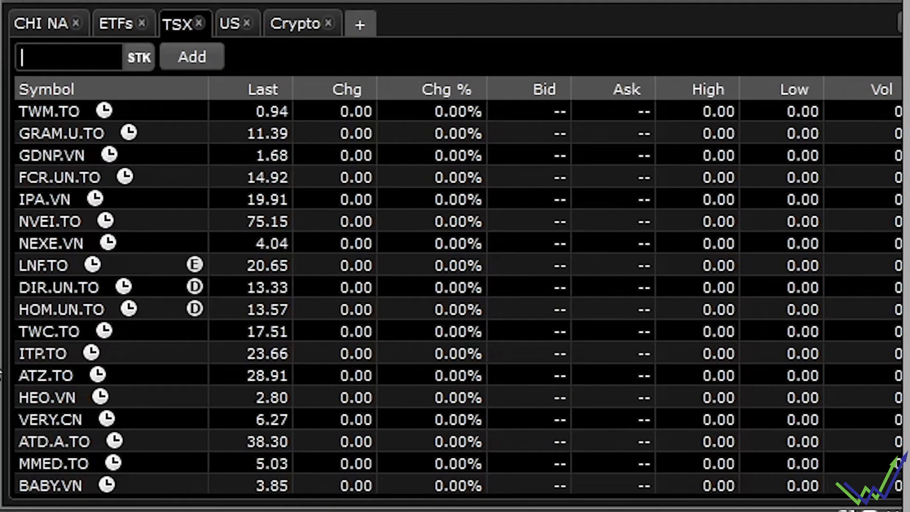
mouse_move(200, 316)
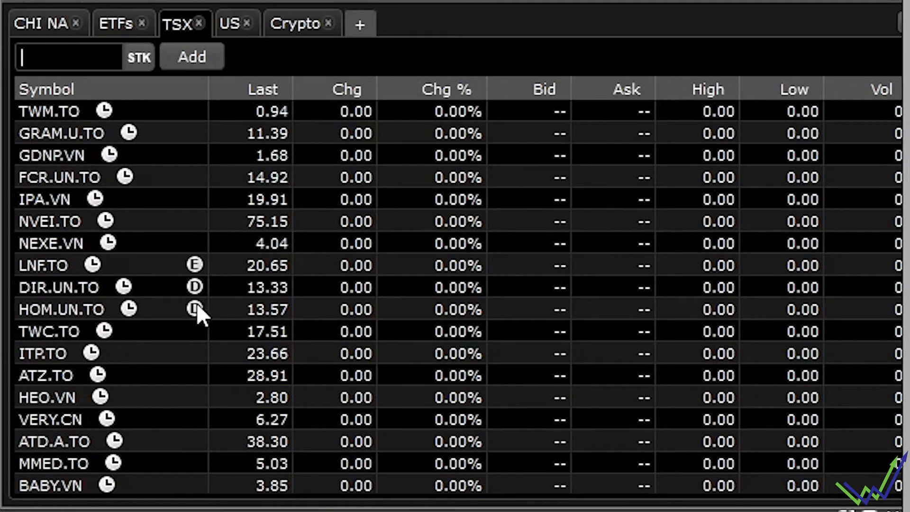
mouse_move(193, 309)
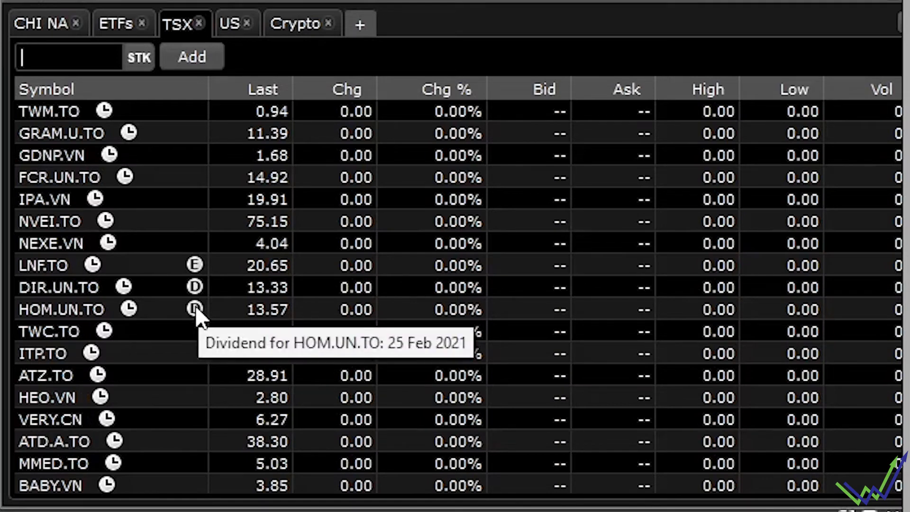
mouse_move(194, 265)
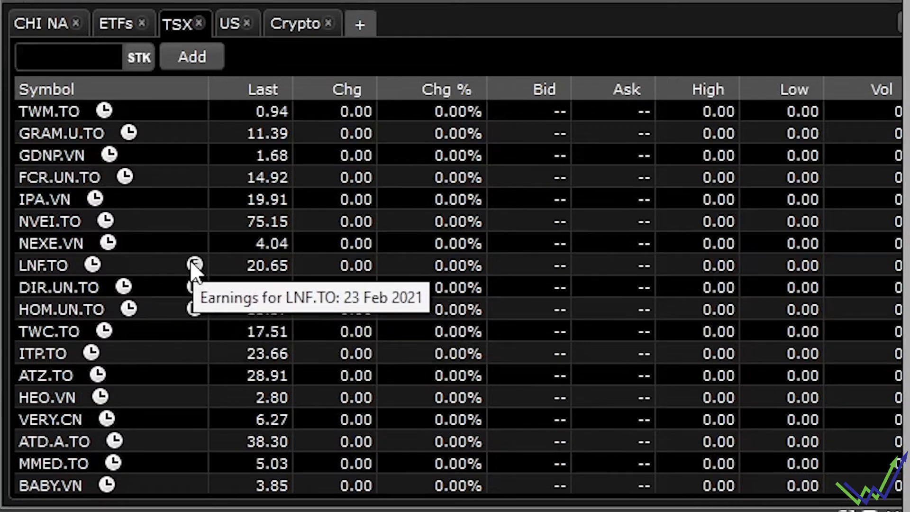
scroll("down", 3)
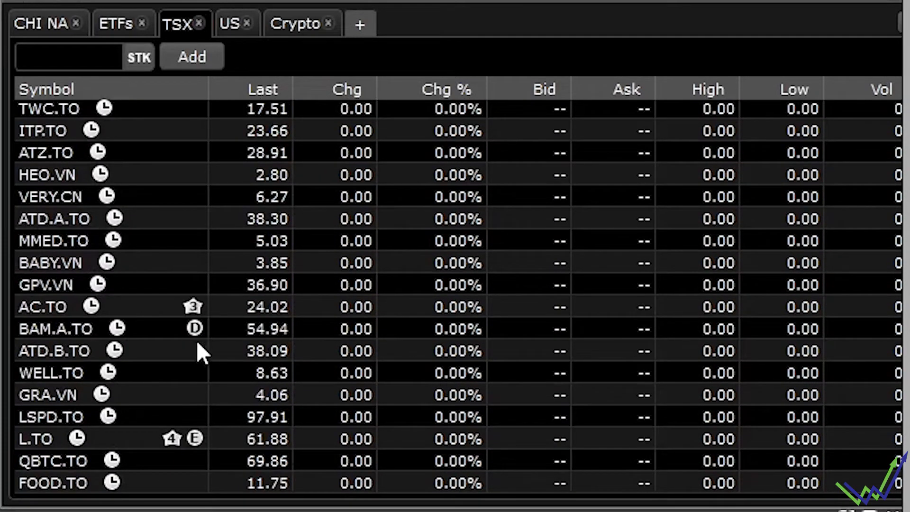
mouse_move(200, 305)
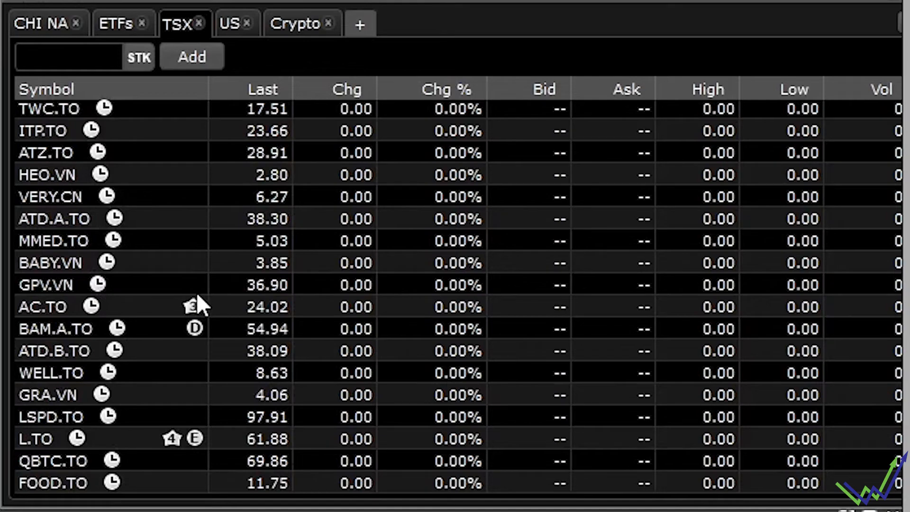
mouse_move(235, 55)
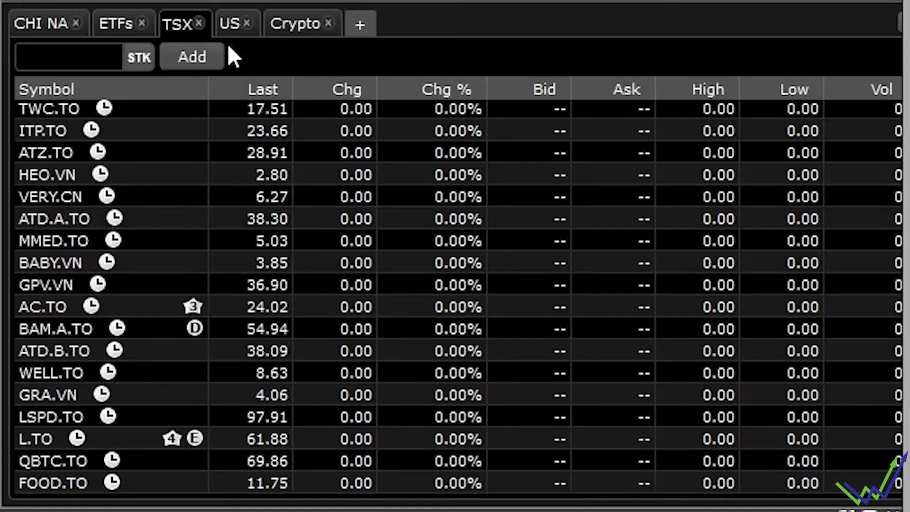
left_click(230, 23)
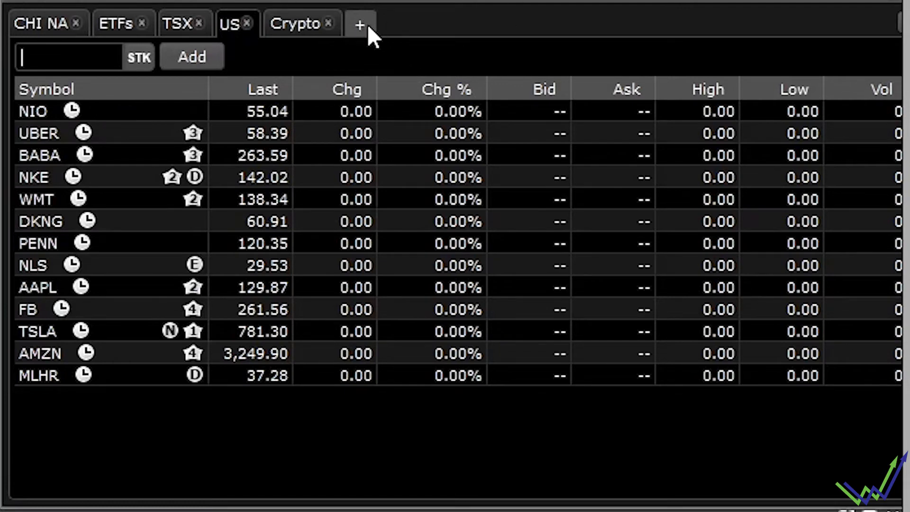
mouse_move(404, 54)
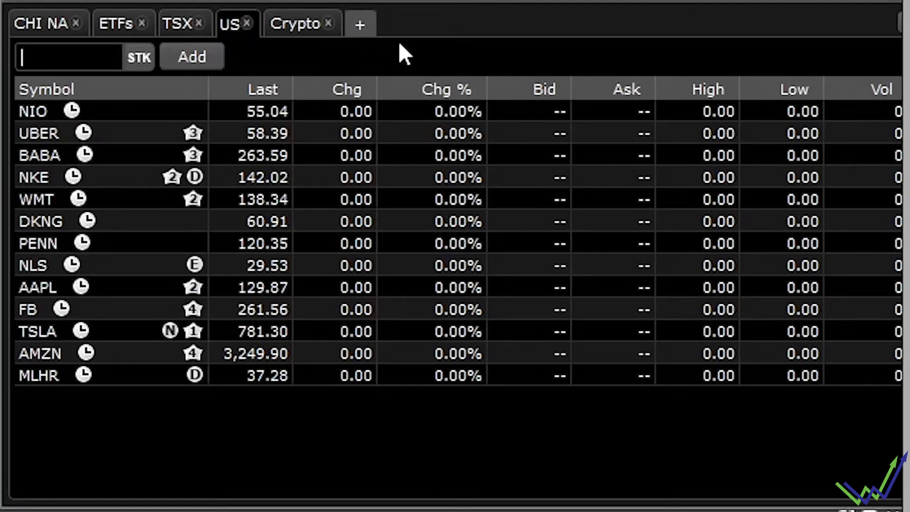
mouse_move(305, 61)
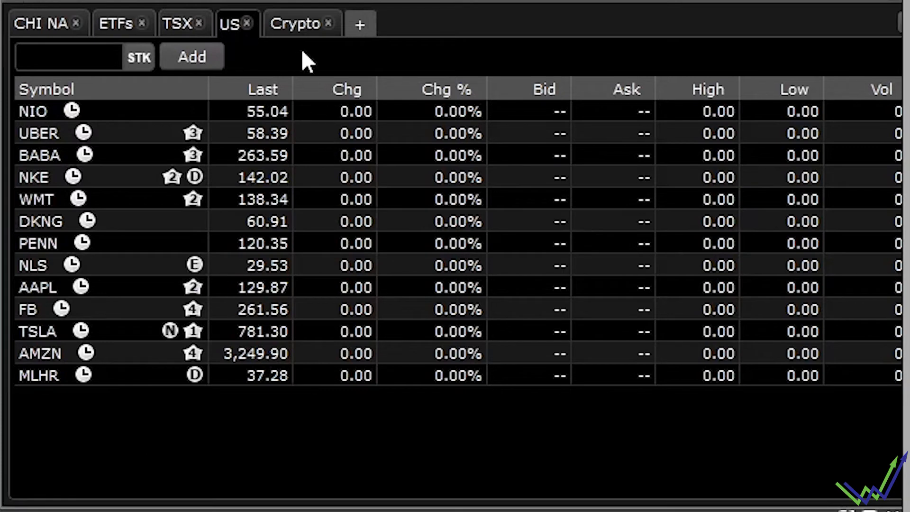
- Review the four crypto funds in the Crypto watchlist, then return to US stocks
left_click(295, 23)
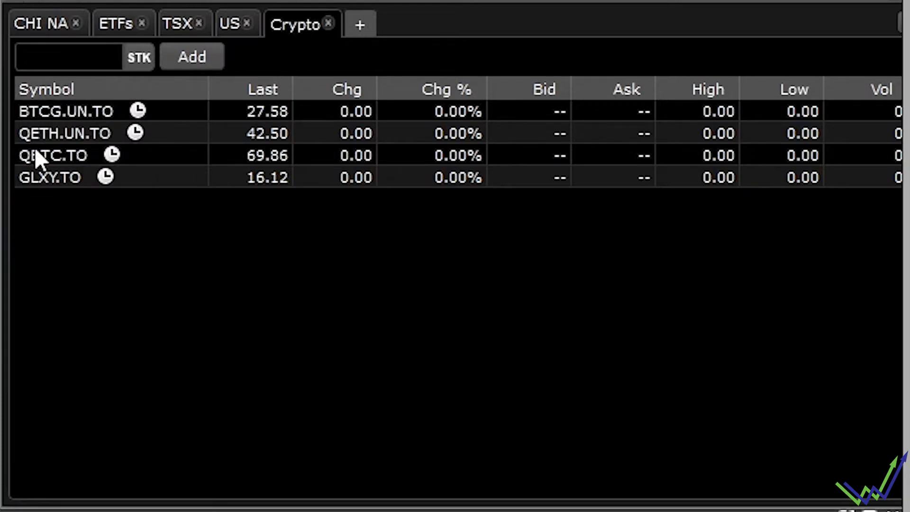
mouse_move(369, 32)
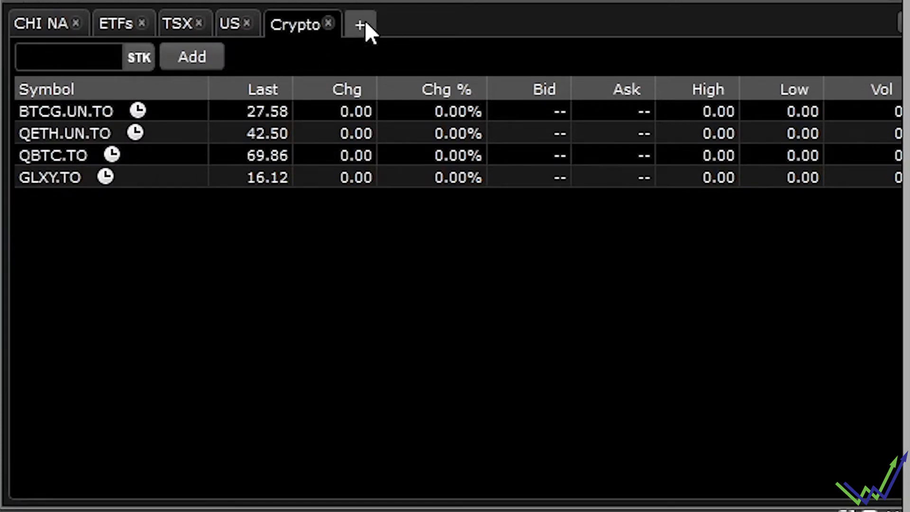
left_click(70, 56)
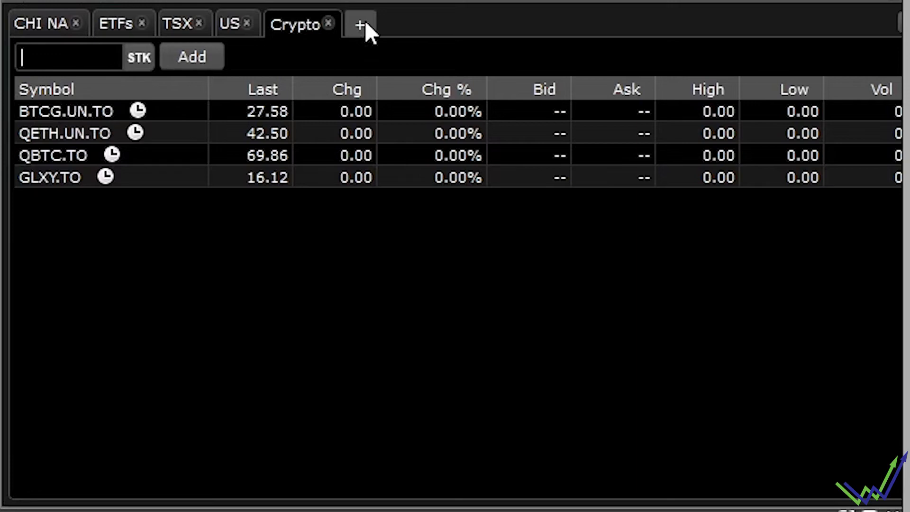
mouse_move(336, 9)
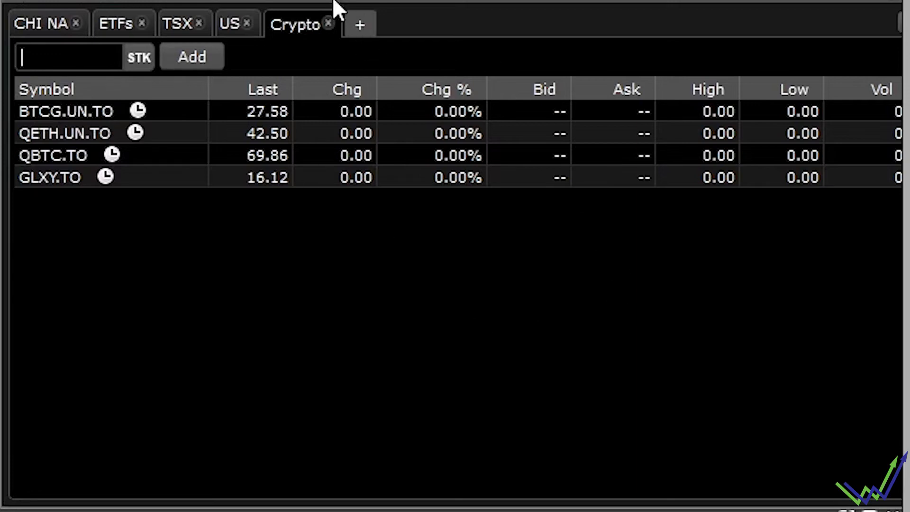
left_click(229, 23)
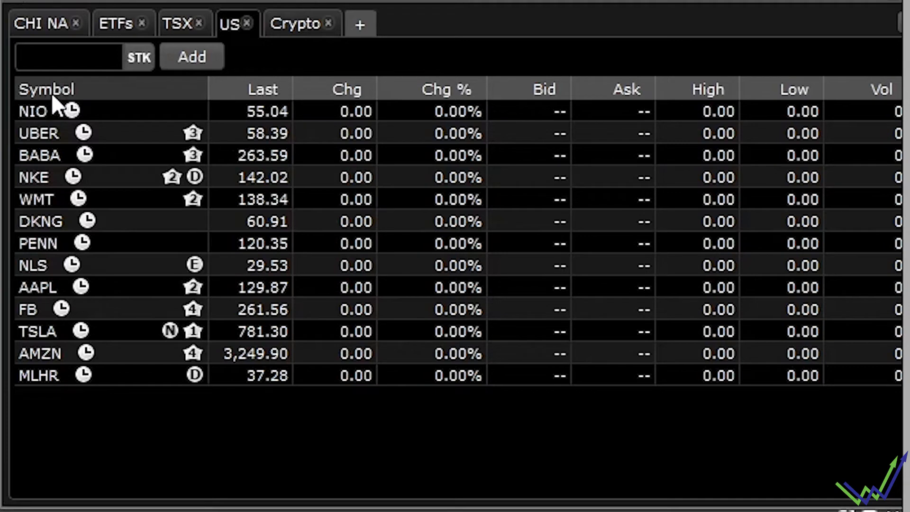
mouse_move(70, 111)
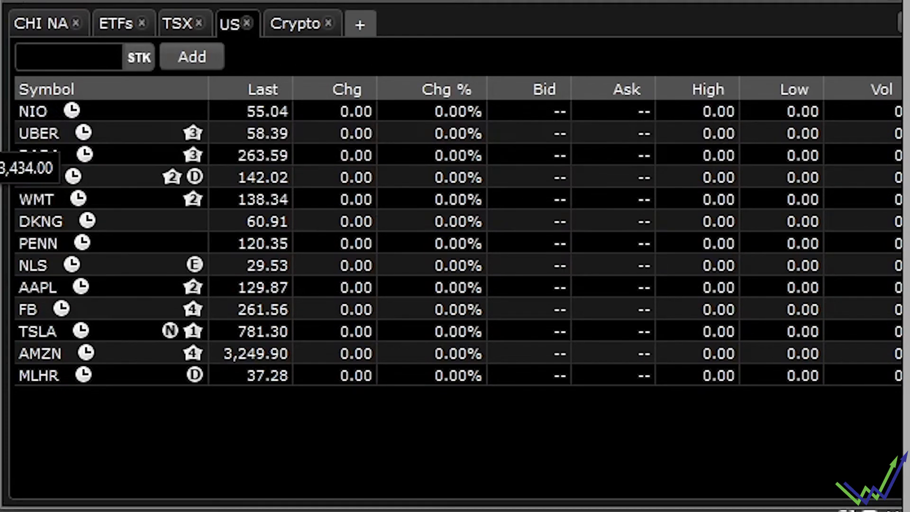
left_click(67, 57)
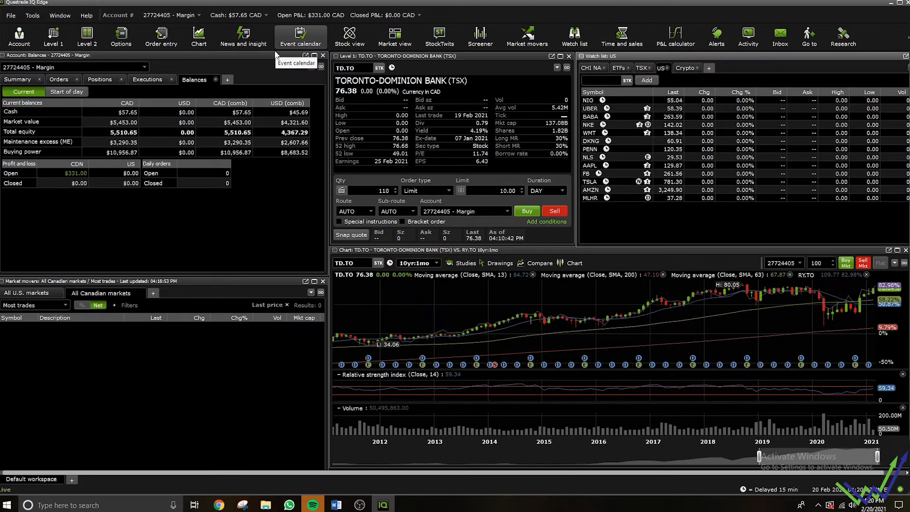
mouse_move(692, 11)
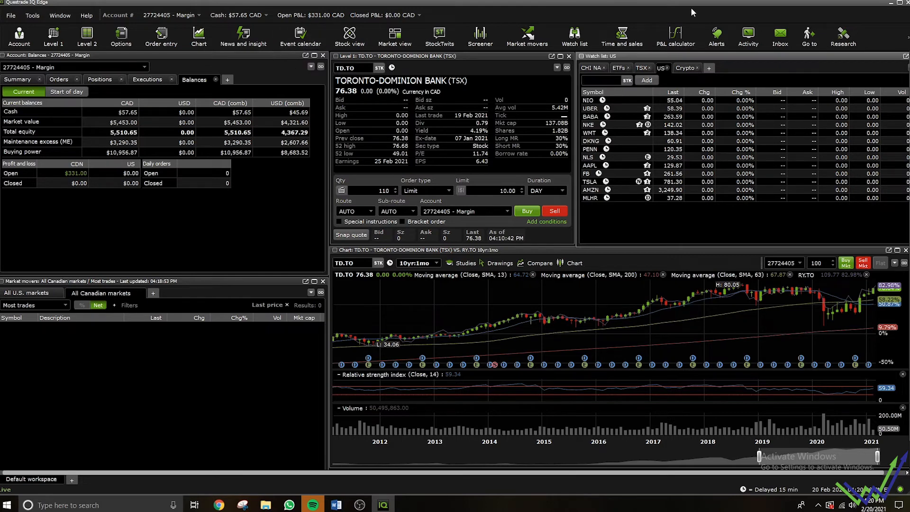
mouse_move(715, 36)
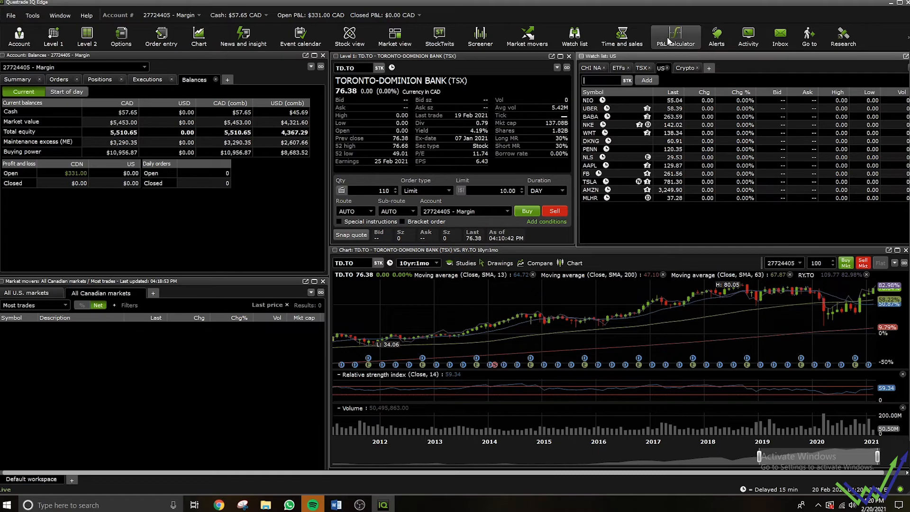
- Launch the P&L calculator from the main toolbar, defaulting to Black-Scholes
left_click(674, 36)
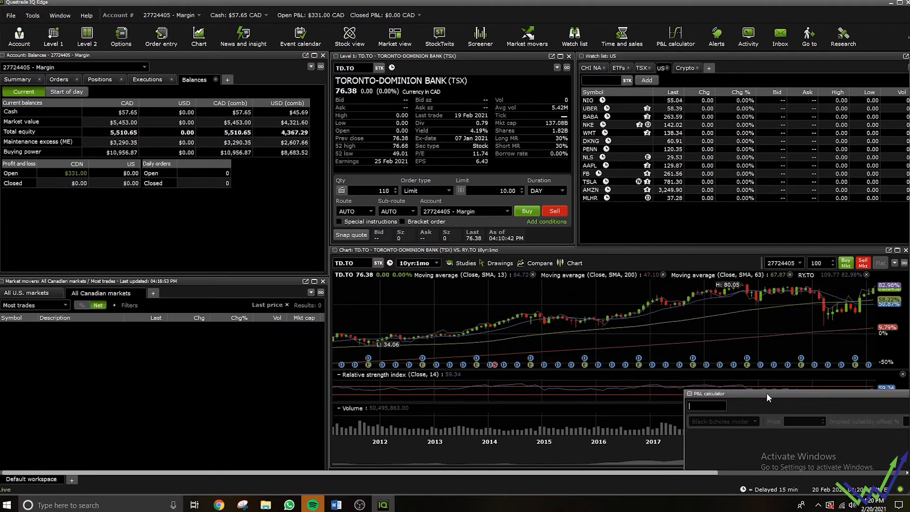
- Load SPY ($390.03) into the calculator, keep Black-Scholes, and close the calculator
left_click(706, 406)
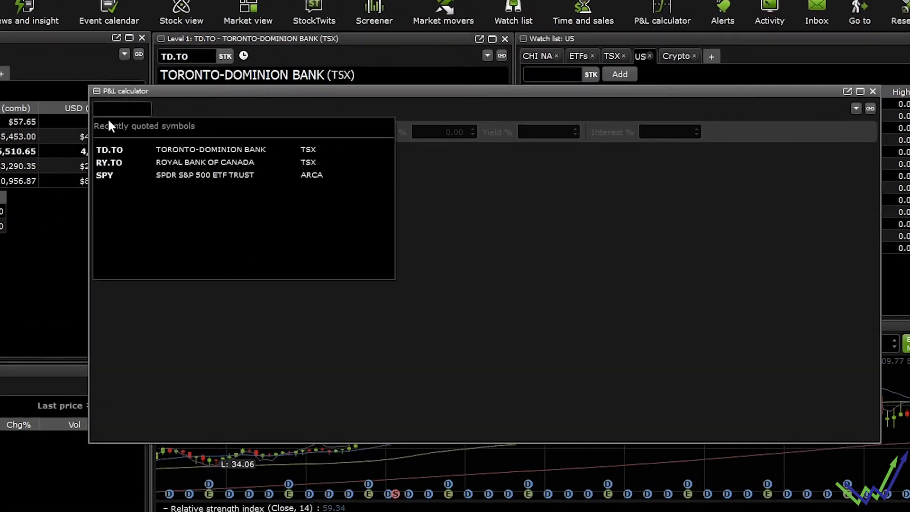
left_click(106, 175)
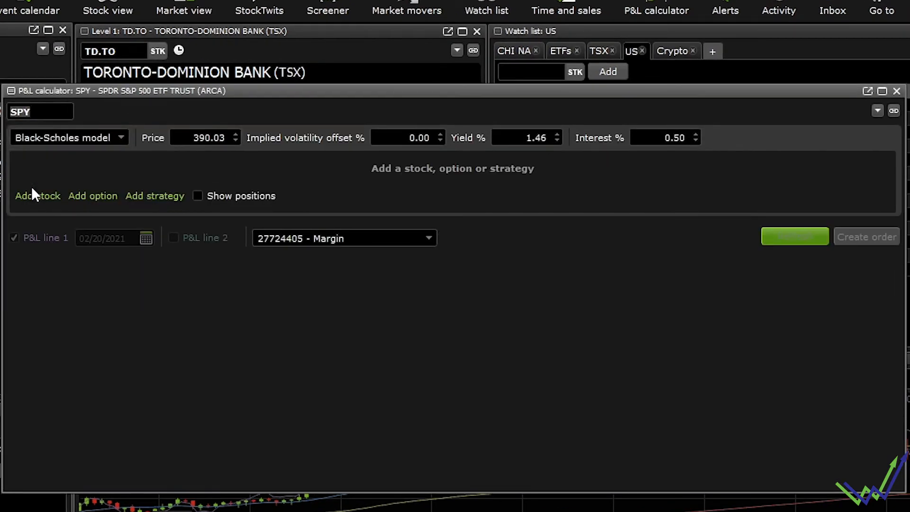
mouse_move(356, 180)
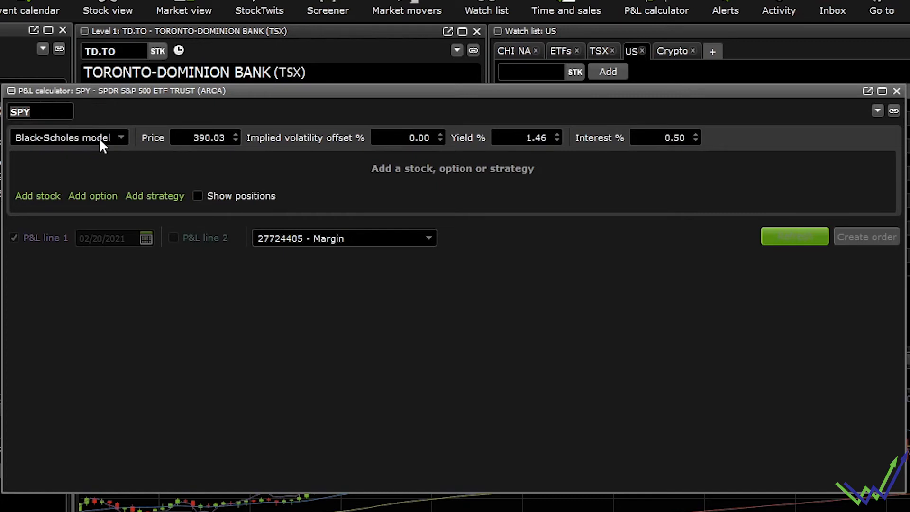
mouse_move(104, 144)
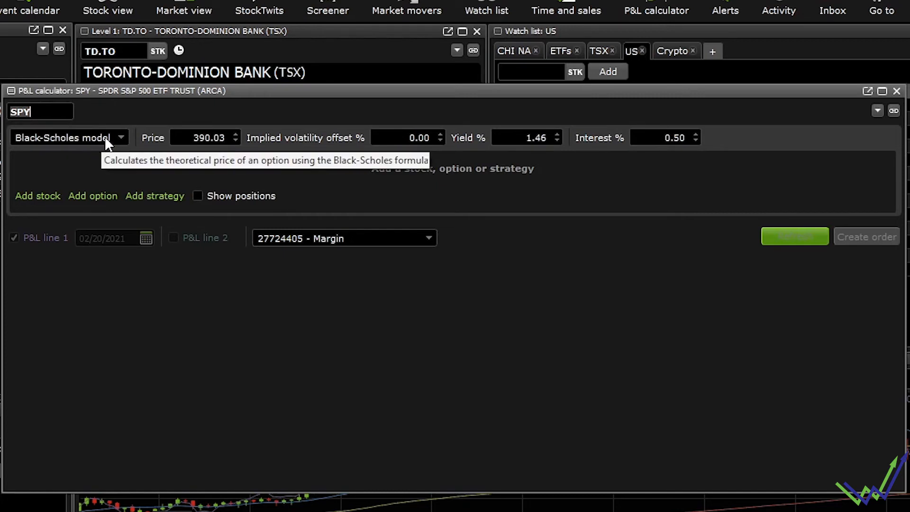
mouse_move(98, 160)
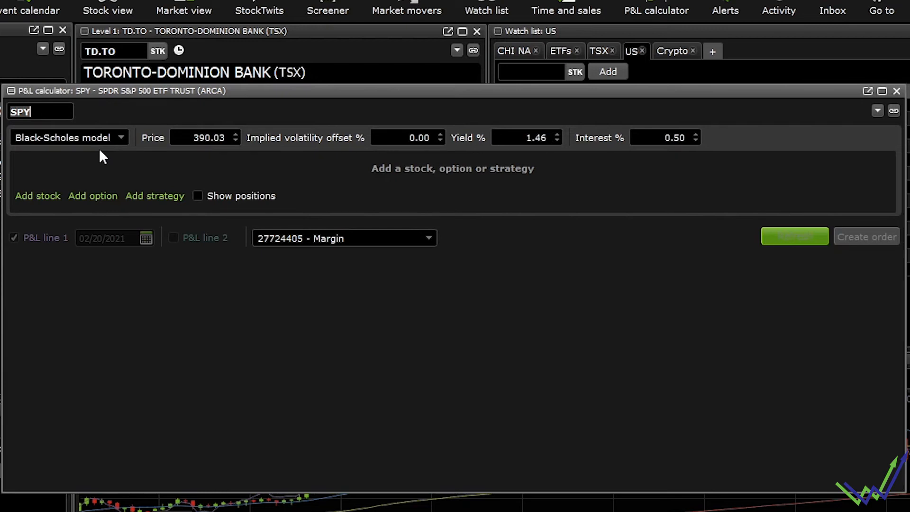
mouse_move(133, 142)
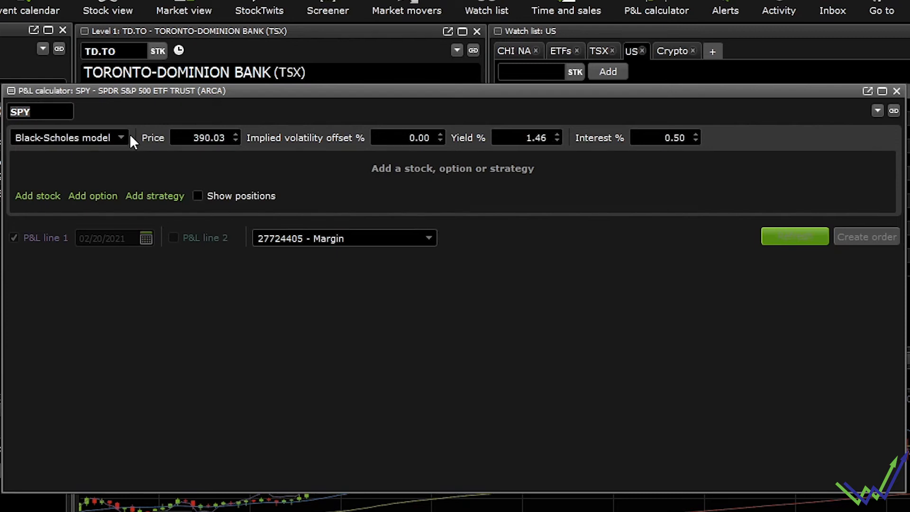
mouse_move(165, 167)
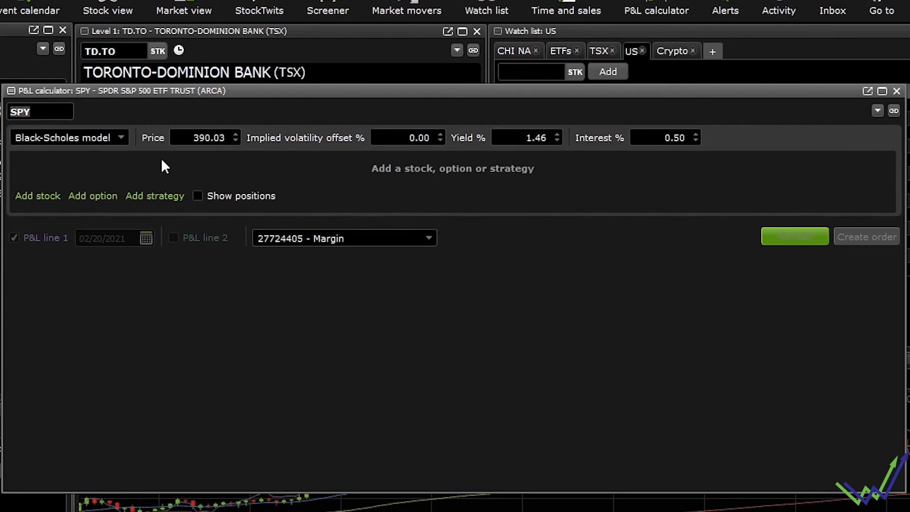
left_click(69, 138)
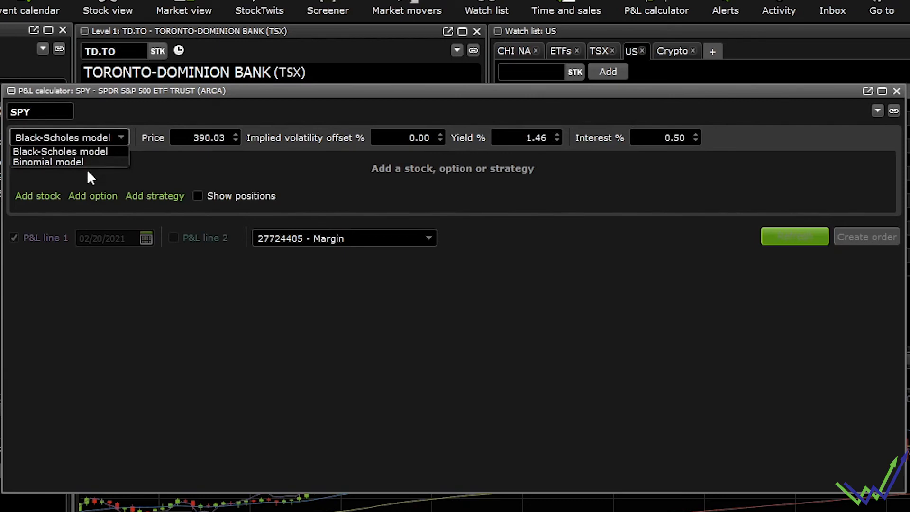
left_click(59, 151)
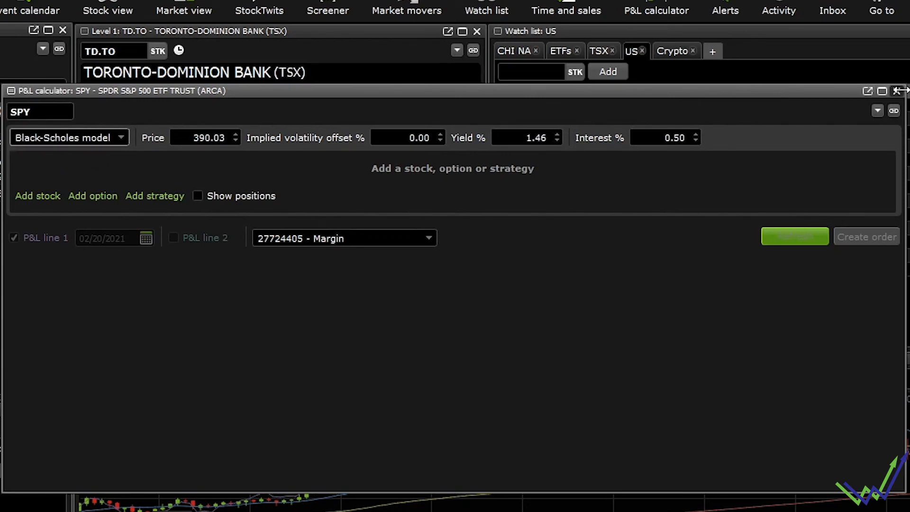
left_click(901, 90)
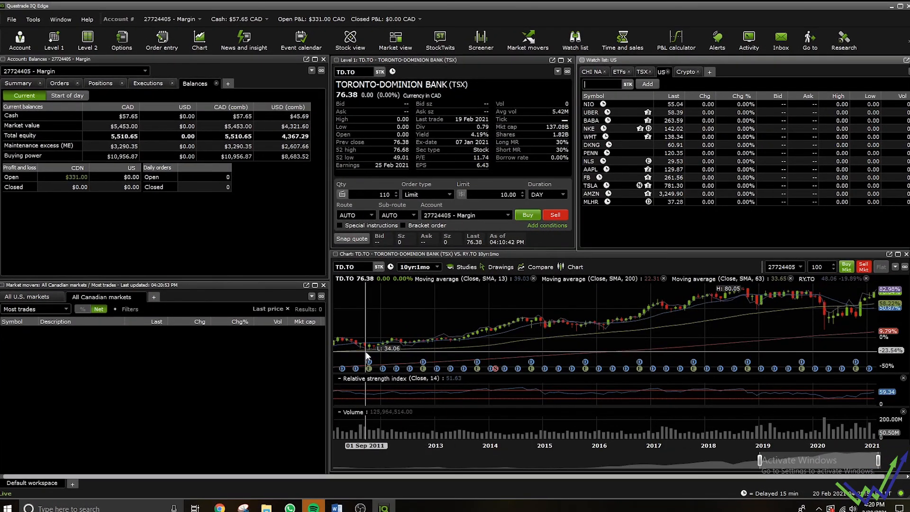
mouse_move(826, 344)
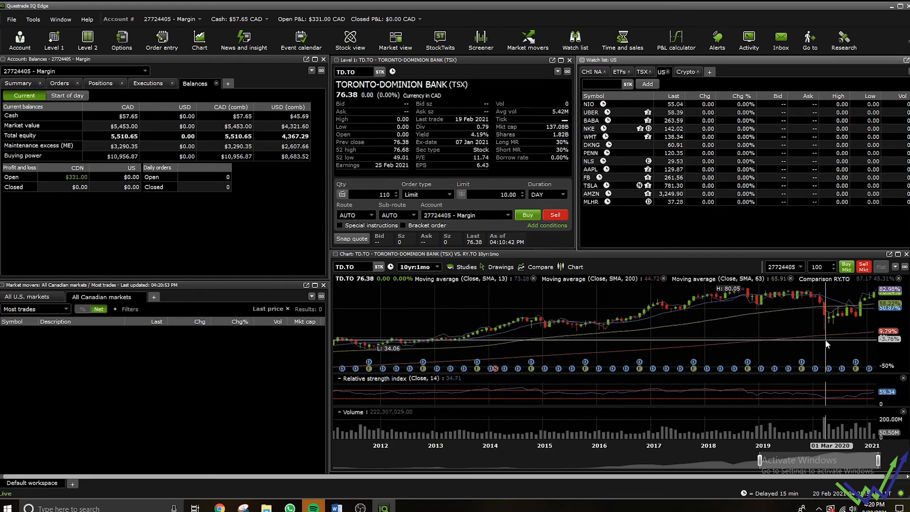
mouse_move(804, 323)
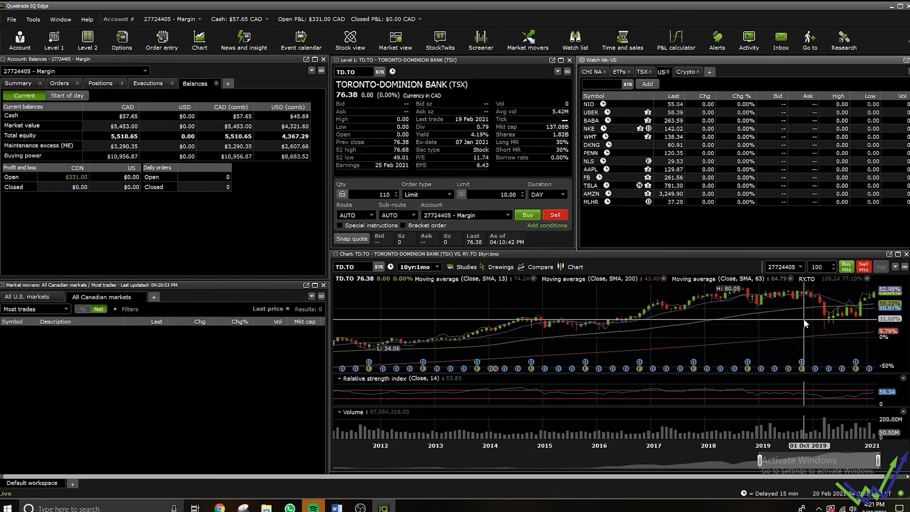
mouse_move(801, 326)
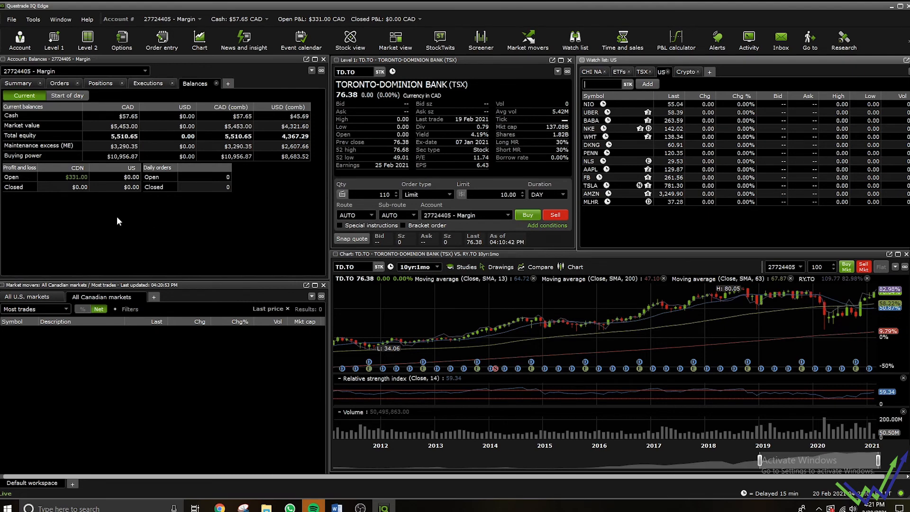
mouse_move(145, 226)
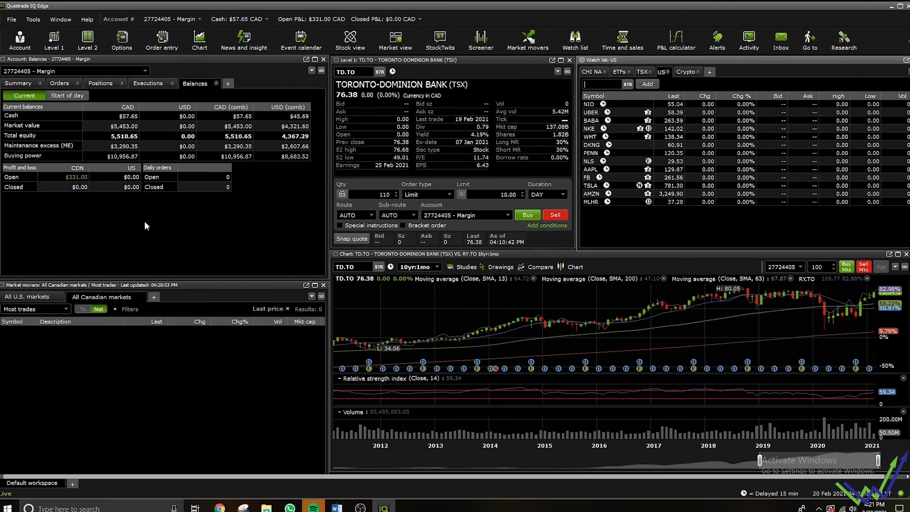
mouse_move(548, 161)
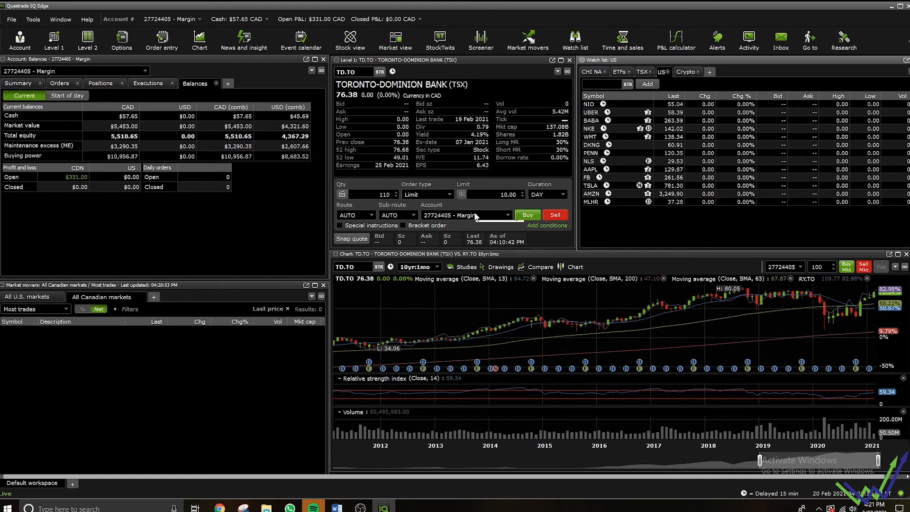
mouse_move(449, 199)
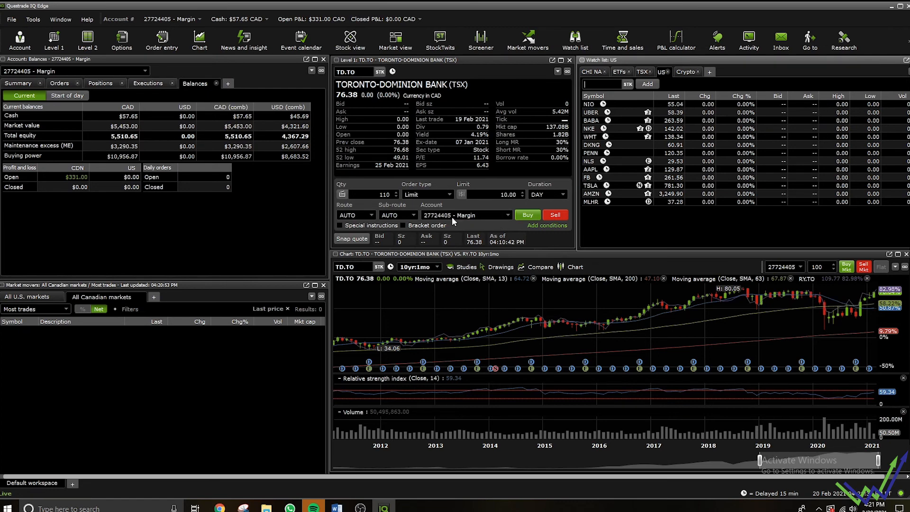
mouse_move(453, 221)
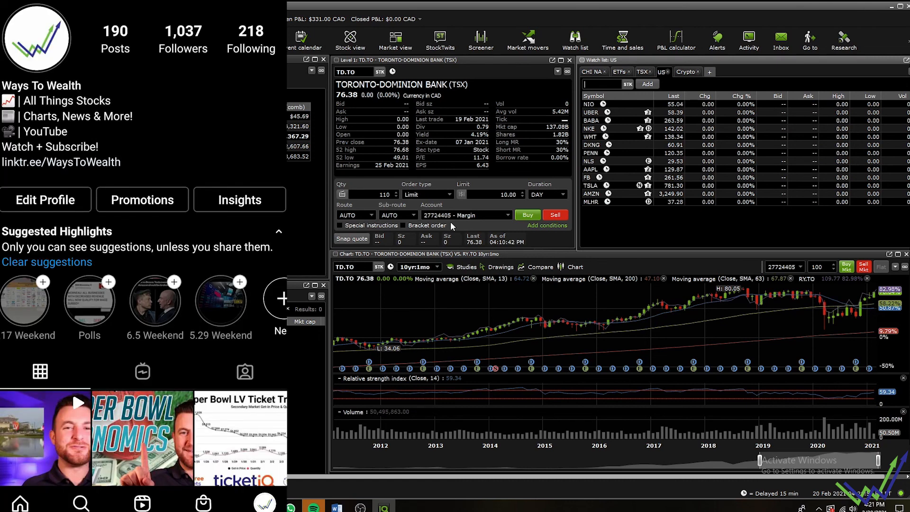
mouse_move(456, 223)
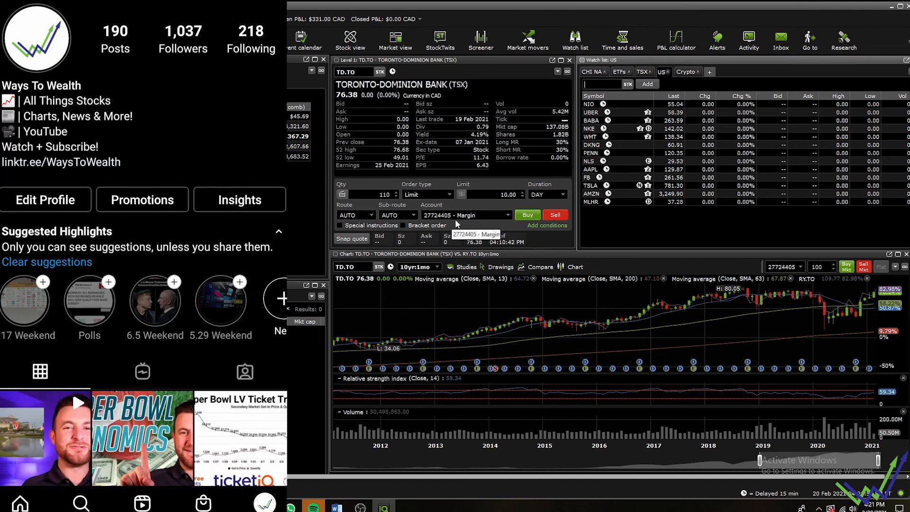
mouse_move(446, 231)
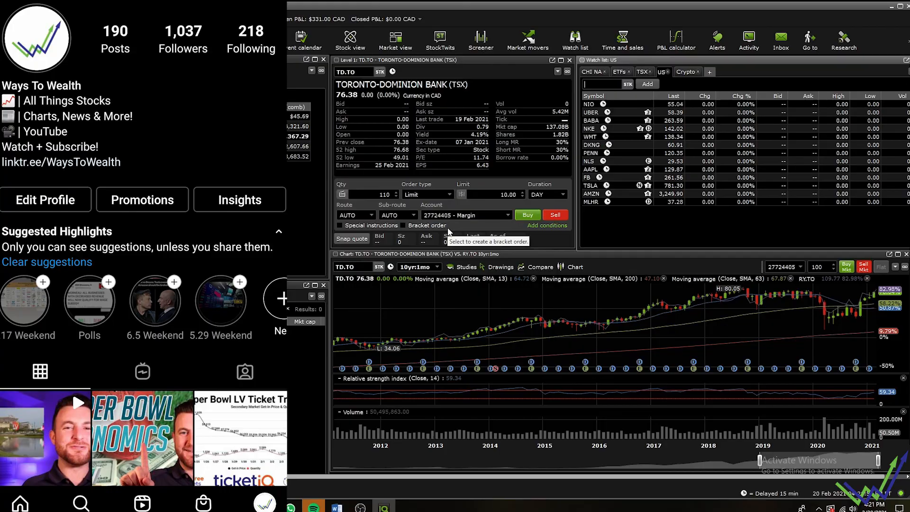